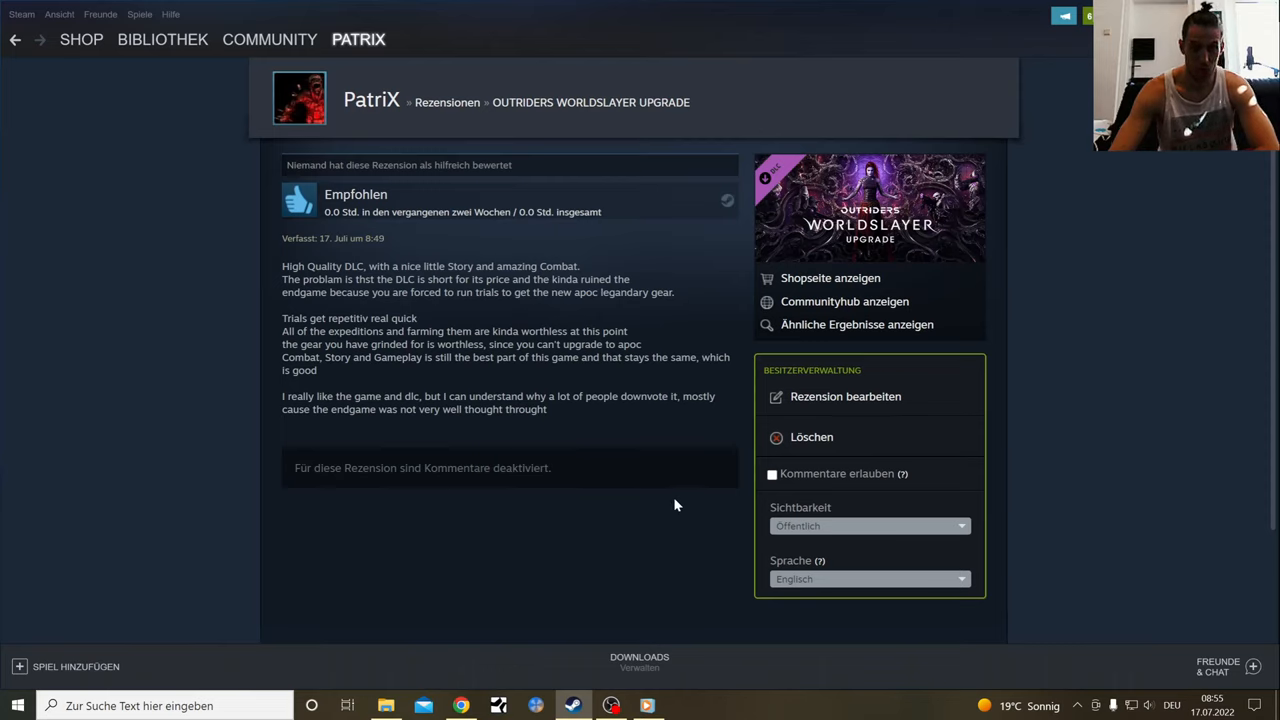
mouse_move(677, 488)
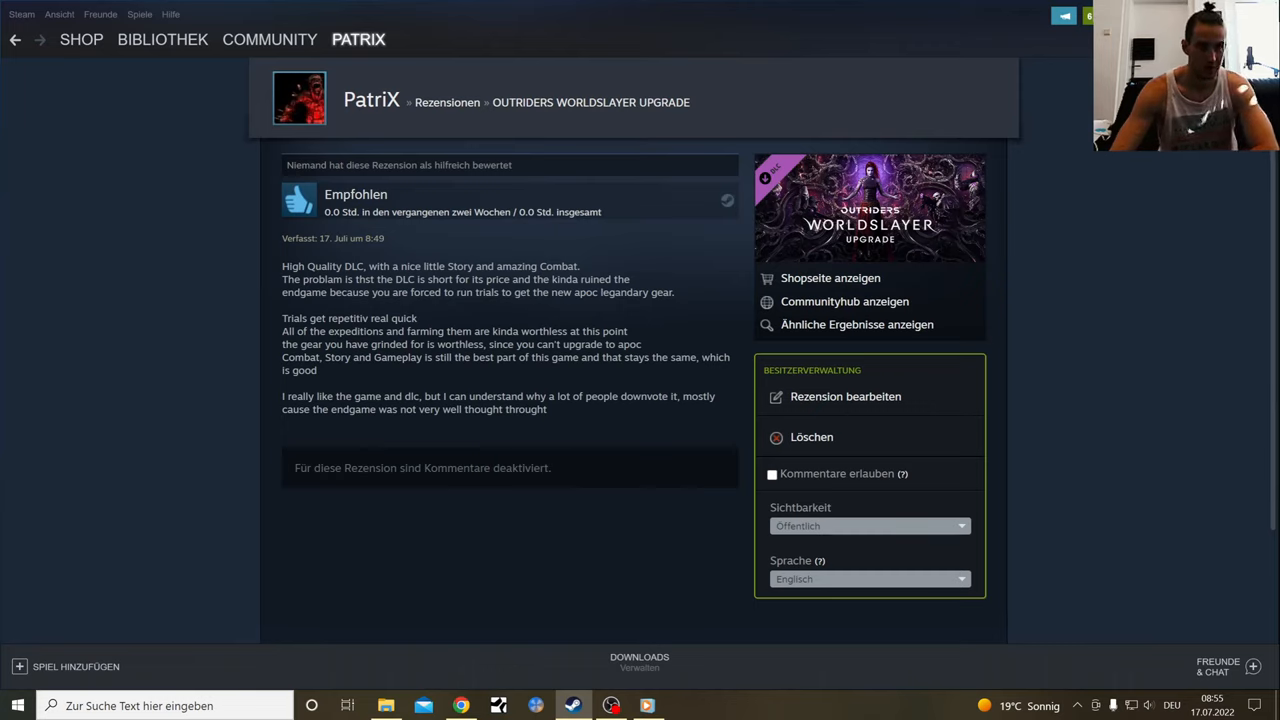
mouse_move(473, 533)
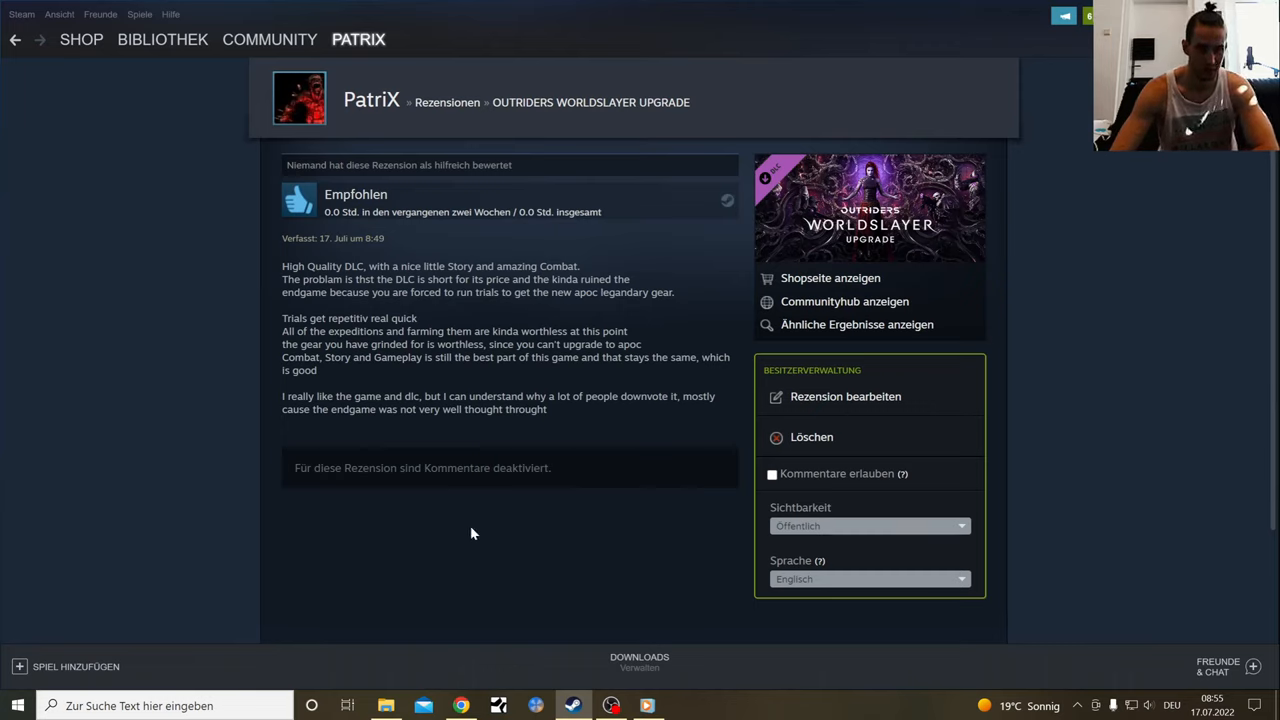
mouse_move(543, 481)
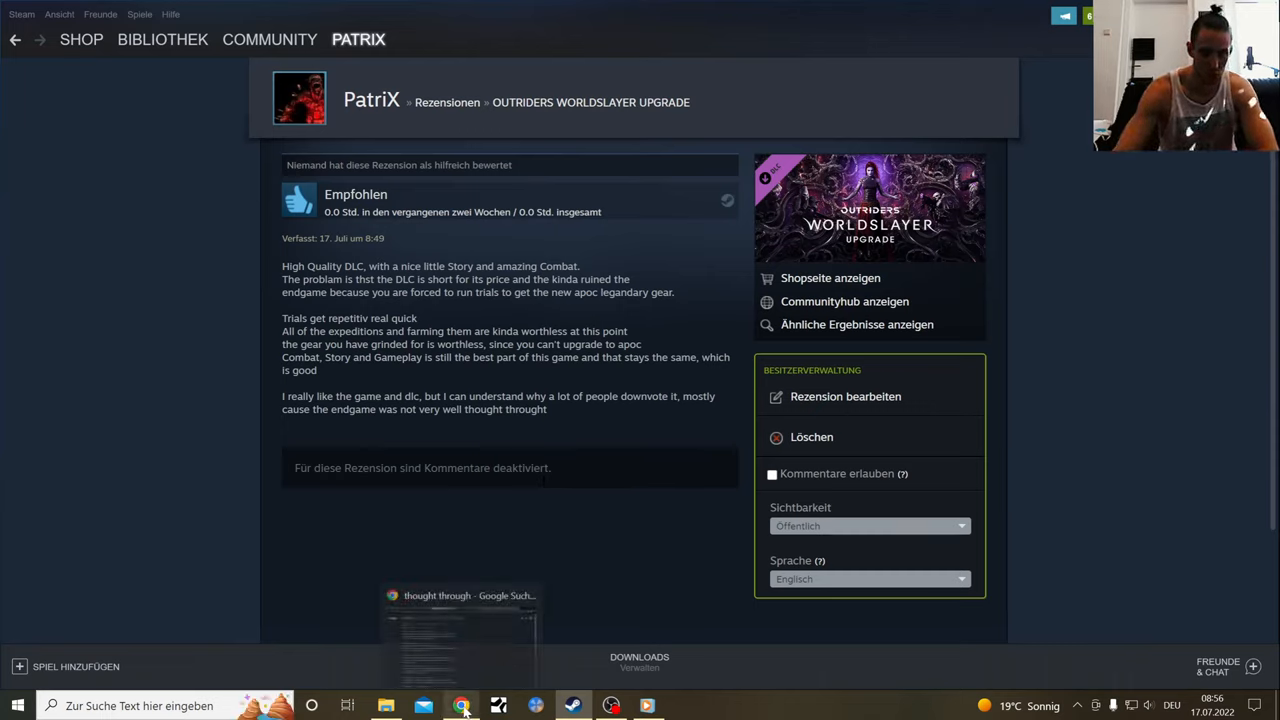
Switch to Chrome and bring up the Outriders Worldslayer Metacritic user reviews
click(462, 705)
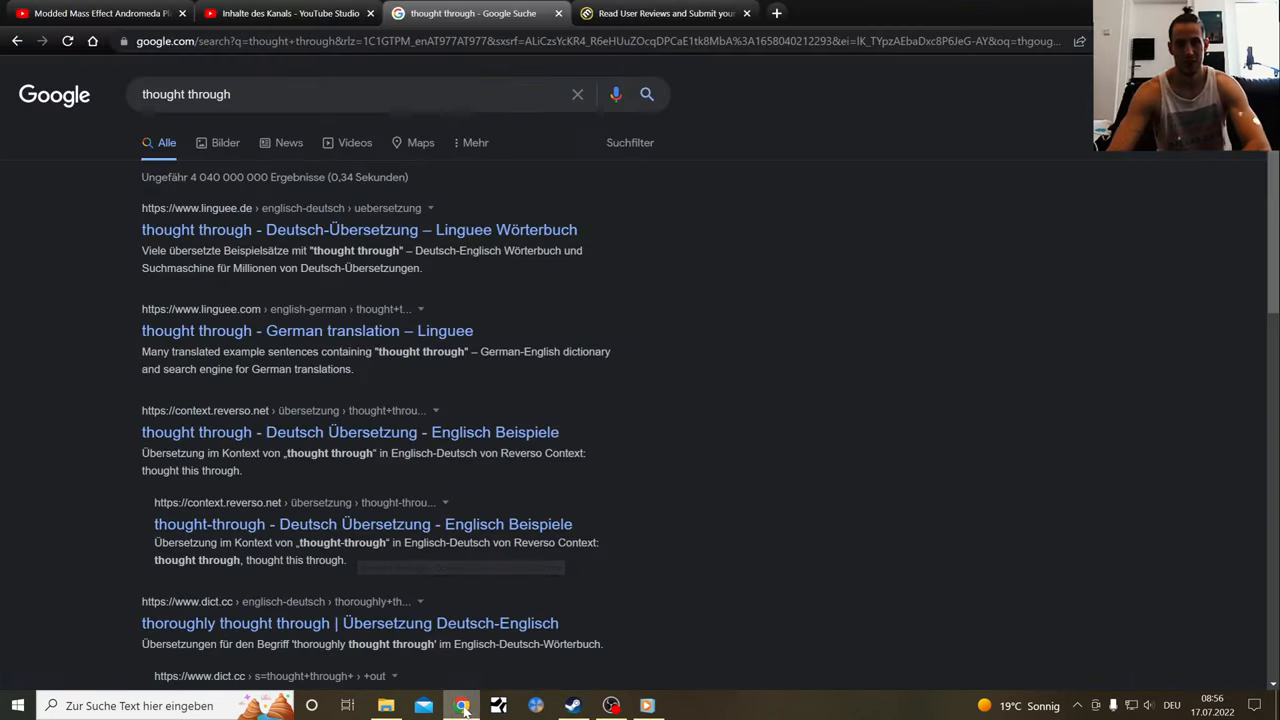
click(665, 13)
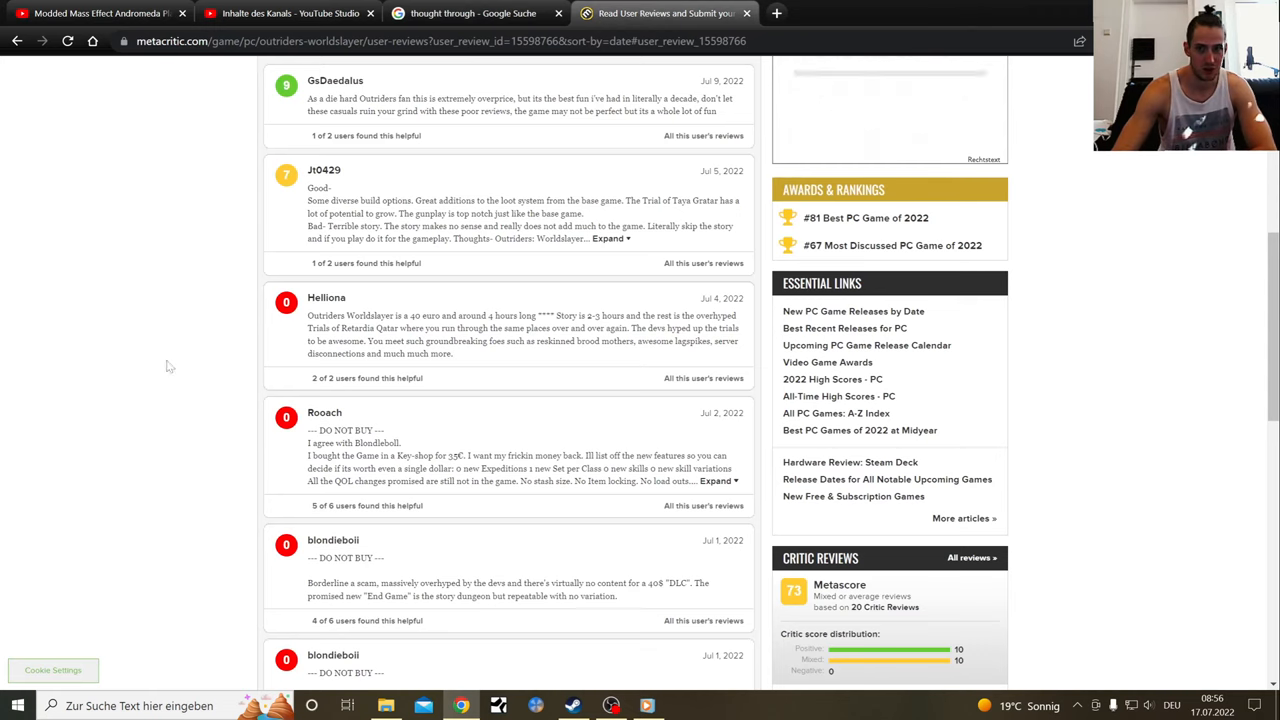
scroll(up, 3)
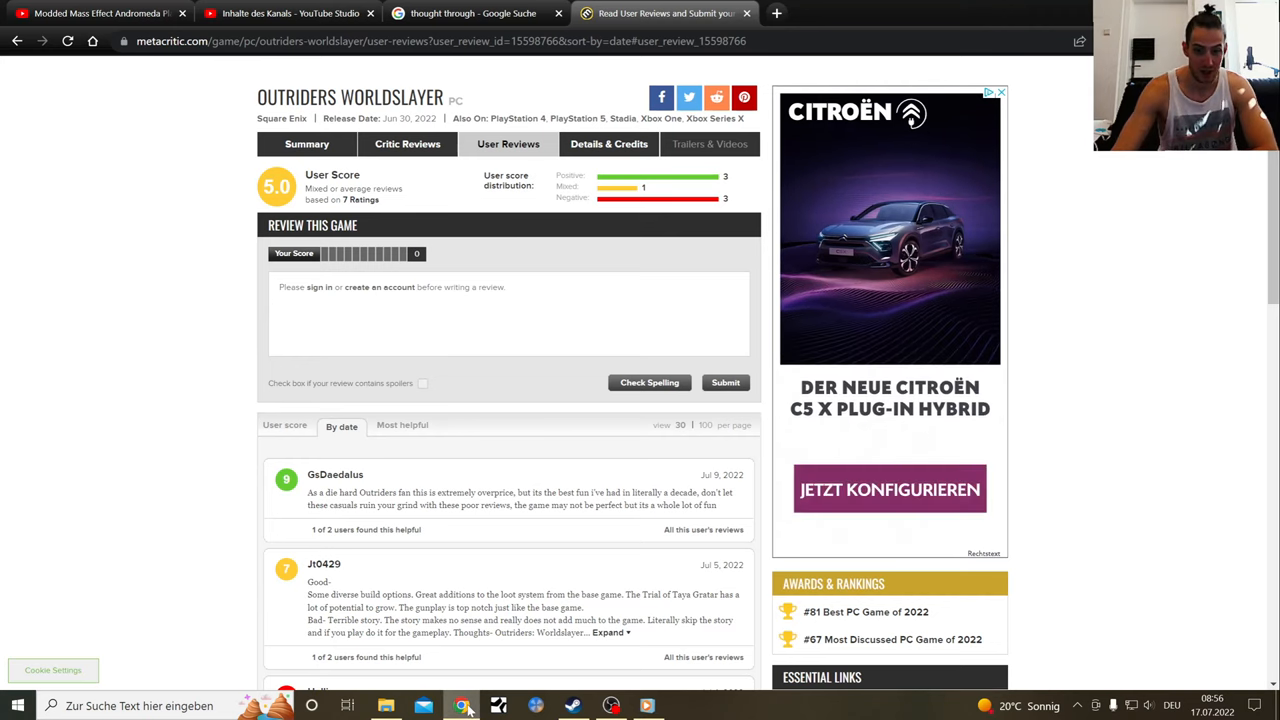
click(572, 706)
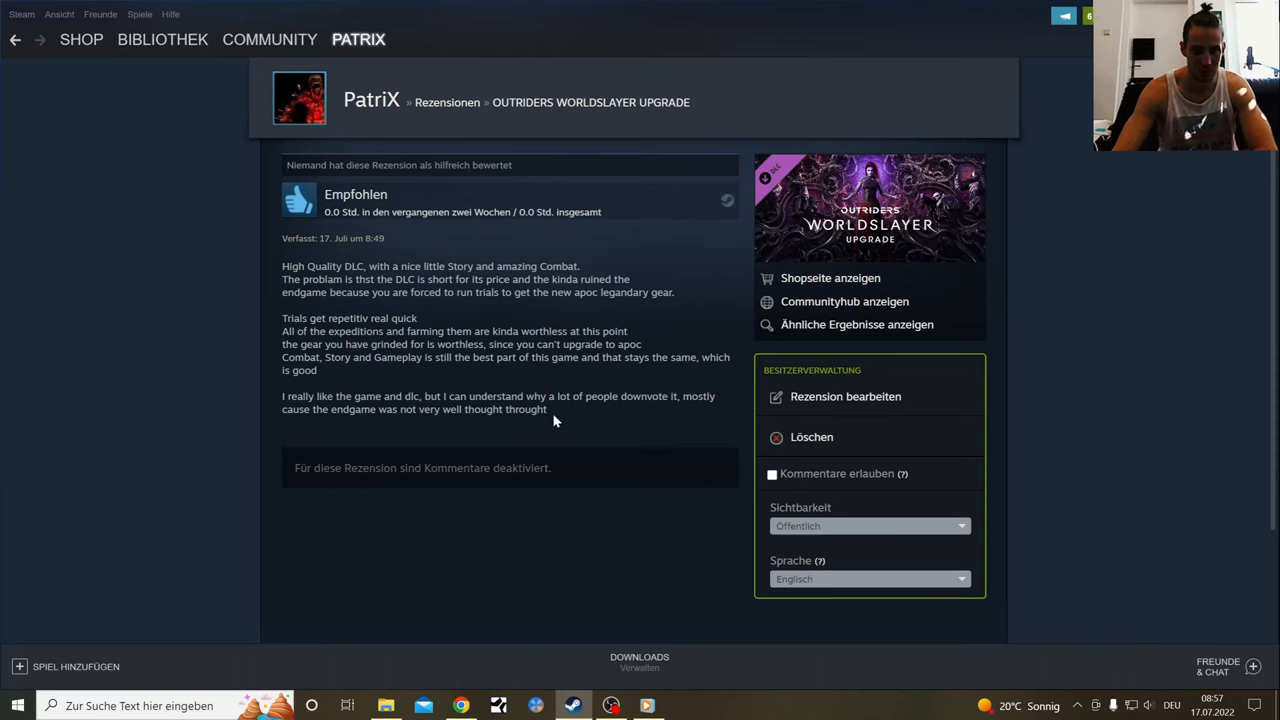
drag(282, 265, 548, 409)
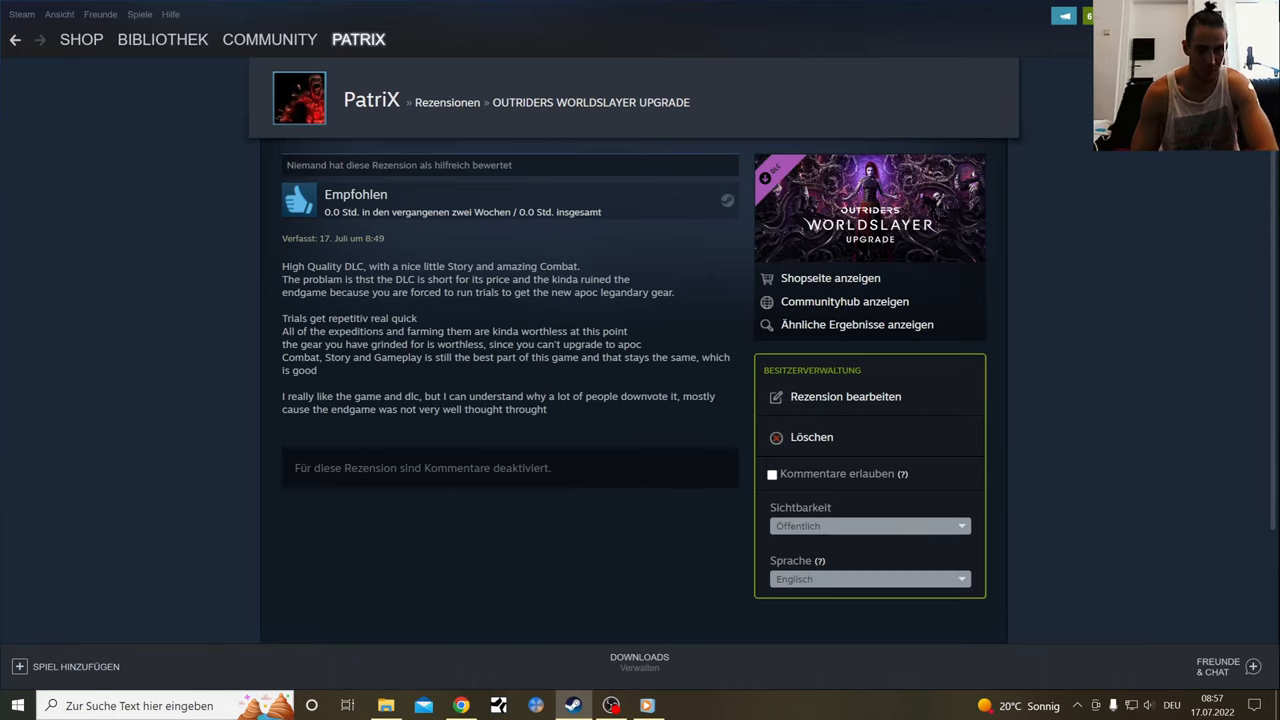
mouse_move(615, 375)
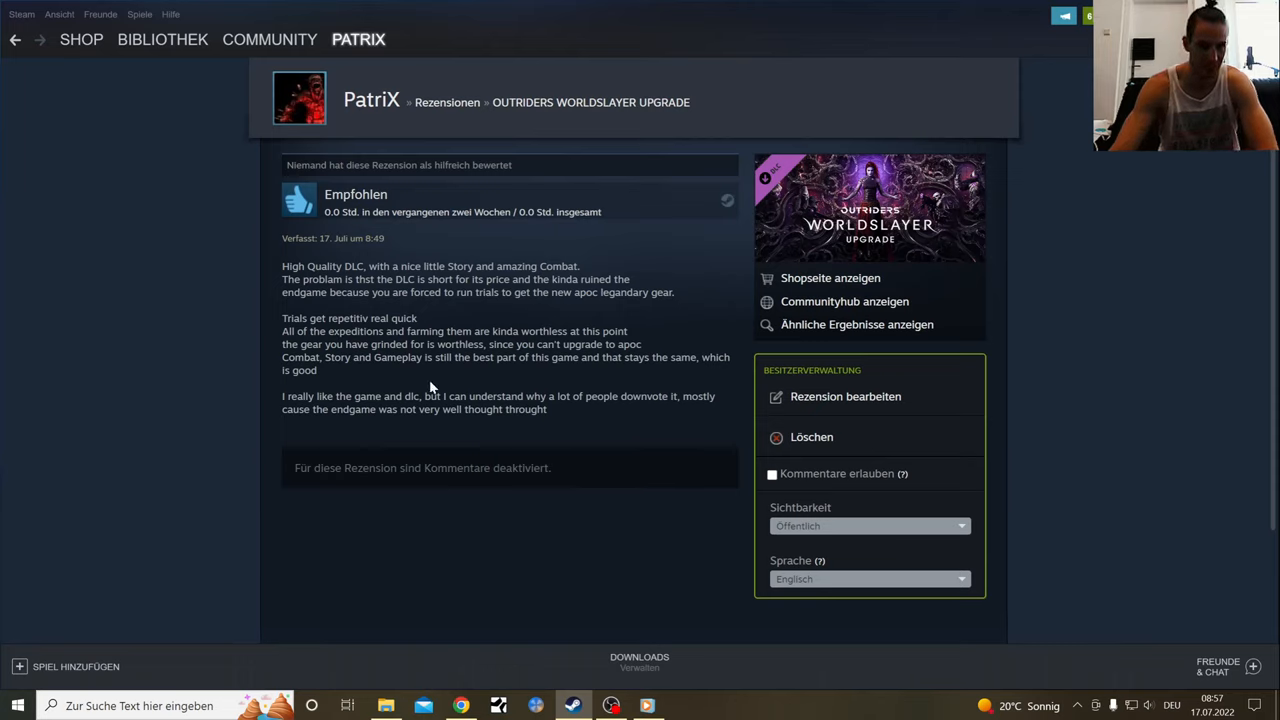
mouse_move(428, 375)
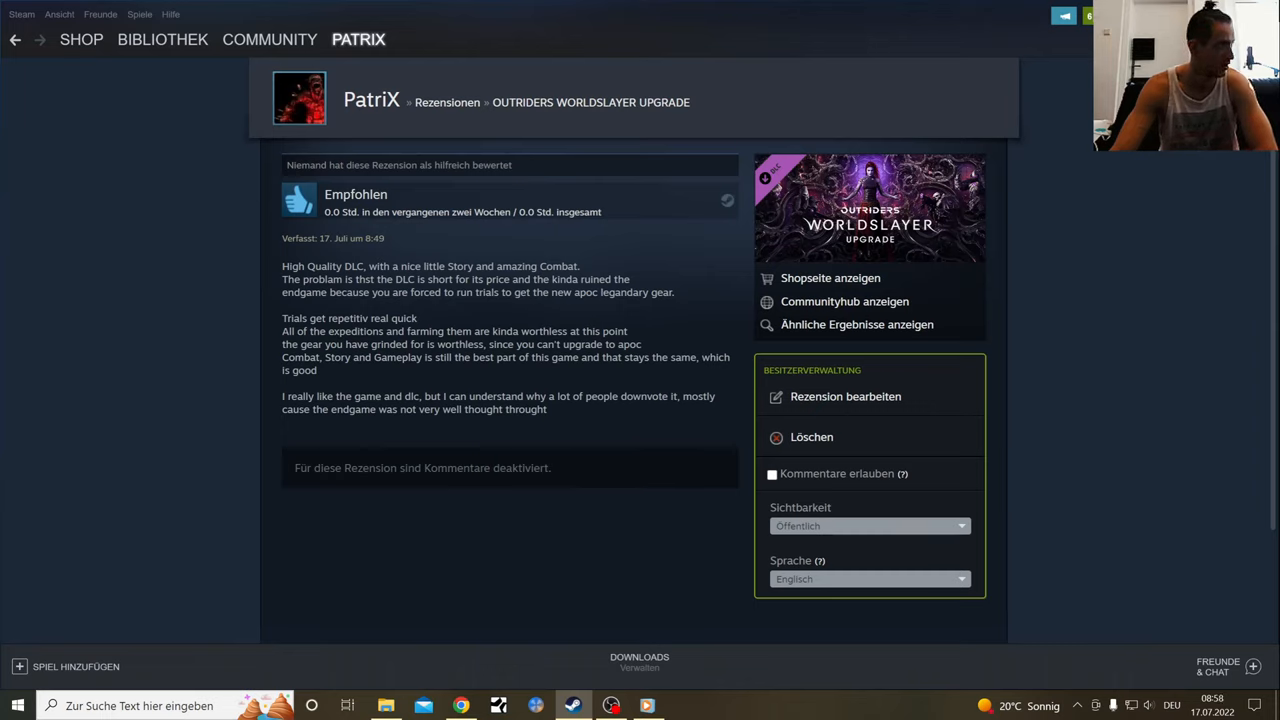
mouse_move(565, 371)
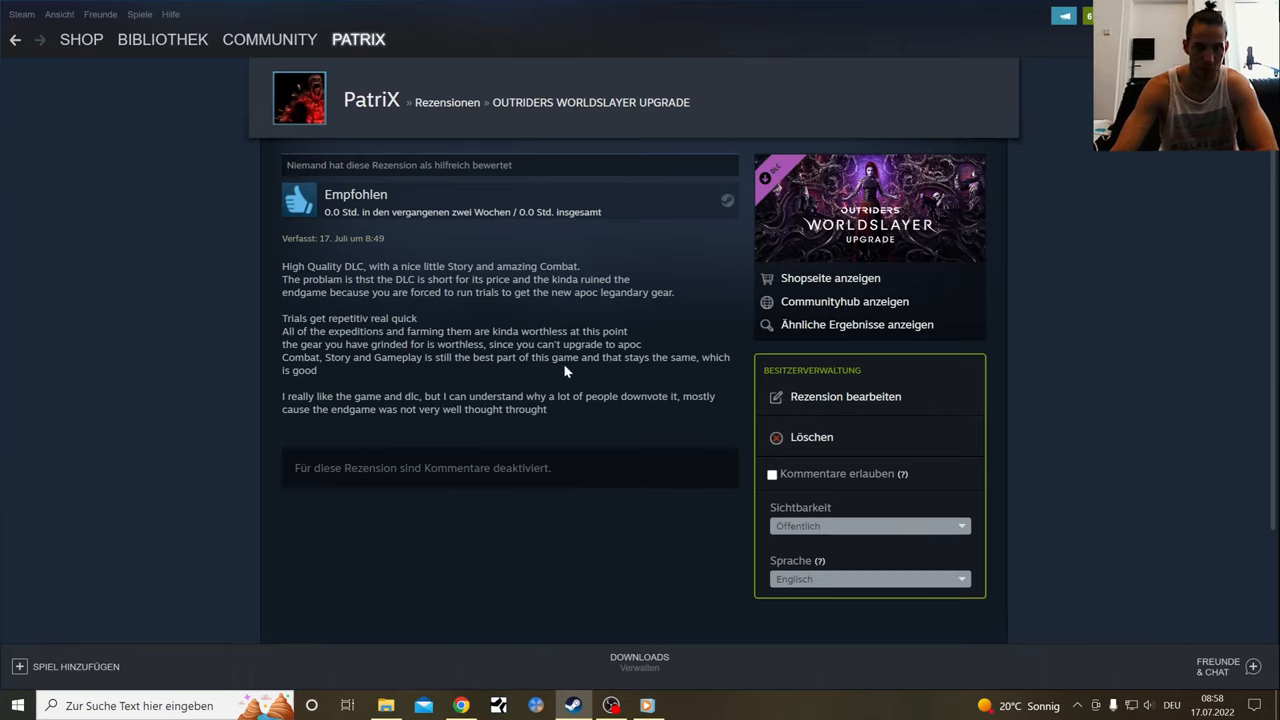
mouse_move(548, 384)
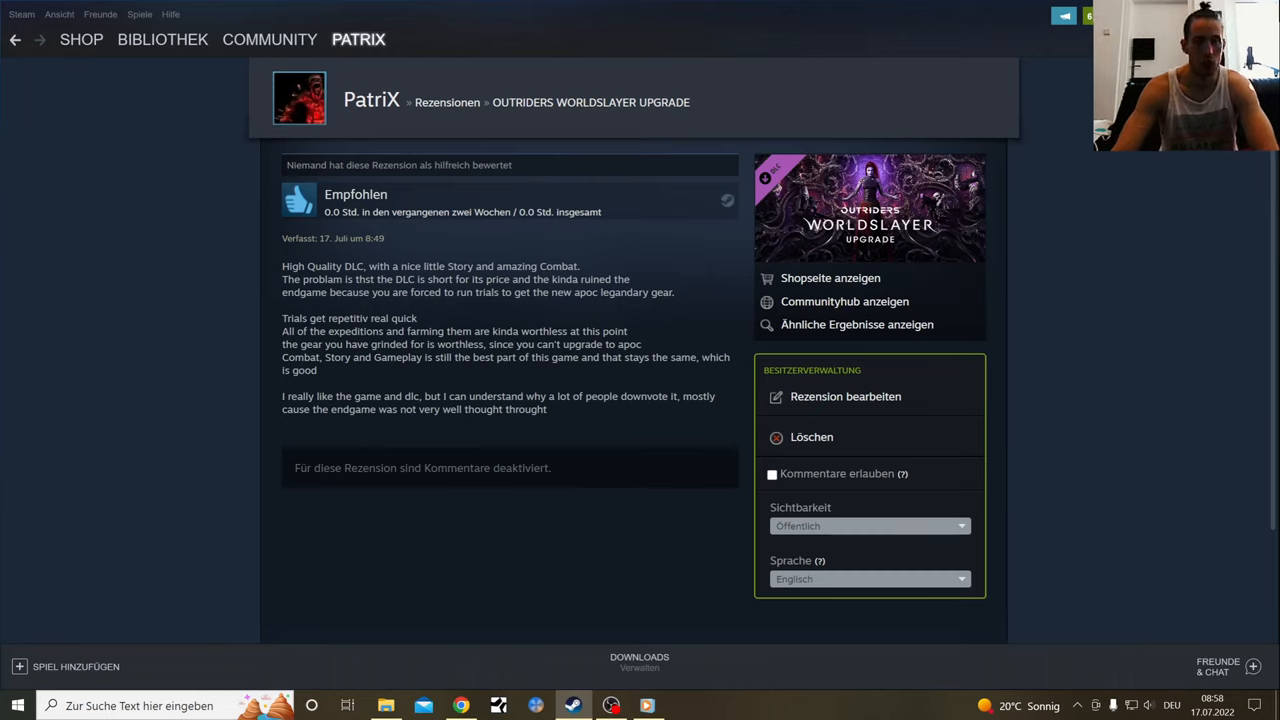
mouse_move(413, 374)
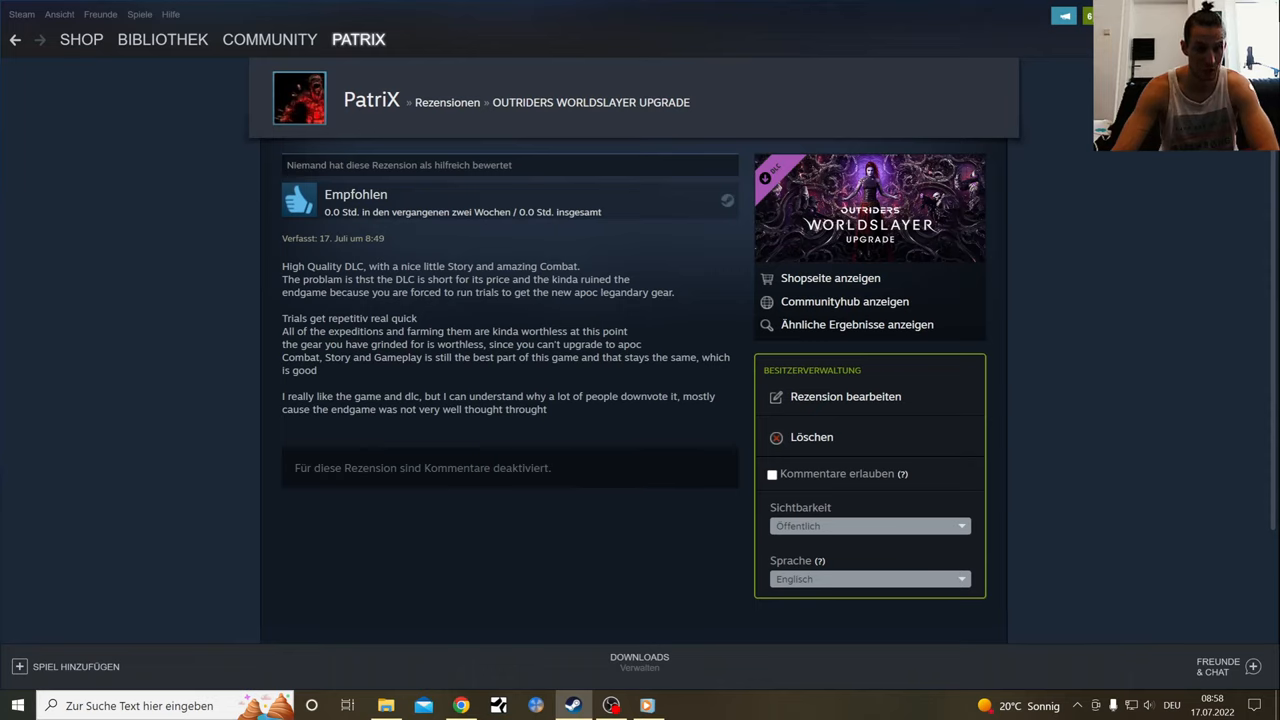
mouse_move(412, 371)
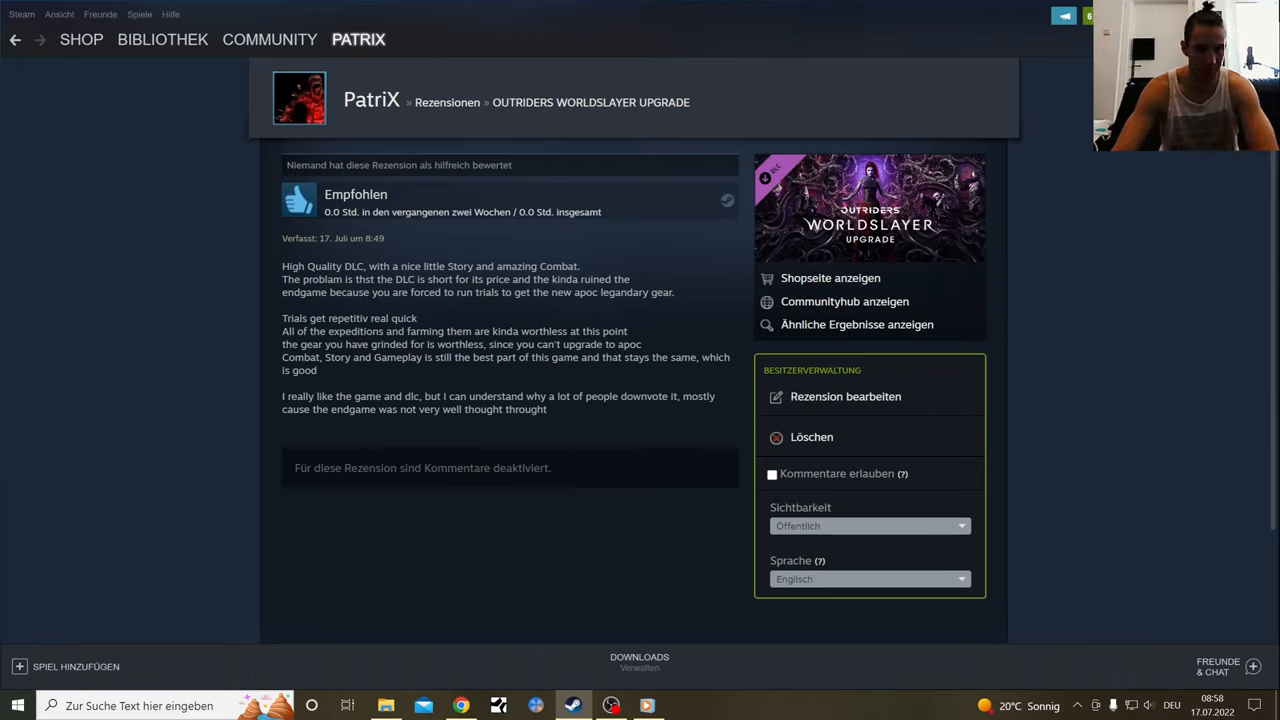
mouse_move(267, 289)
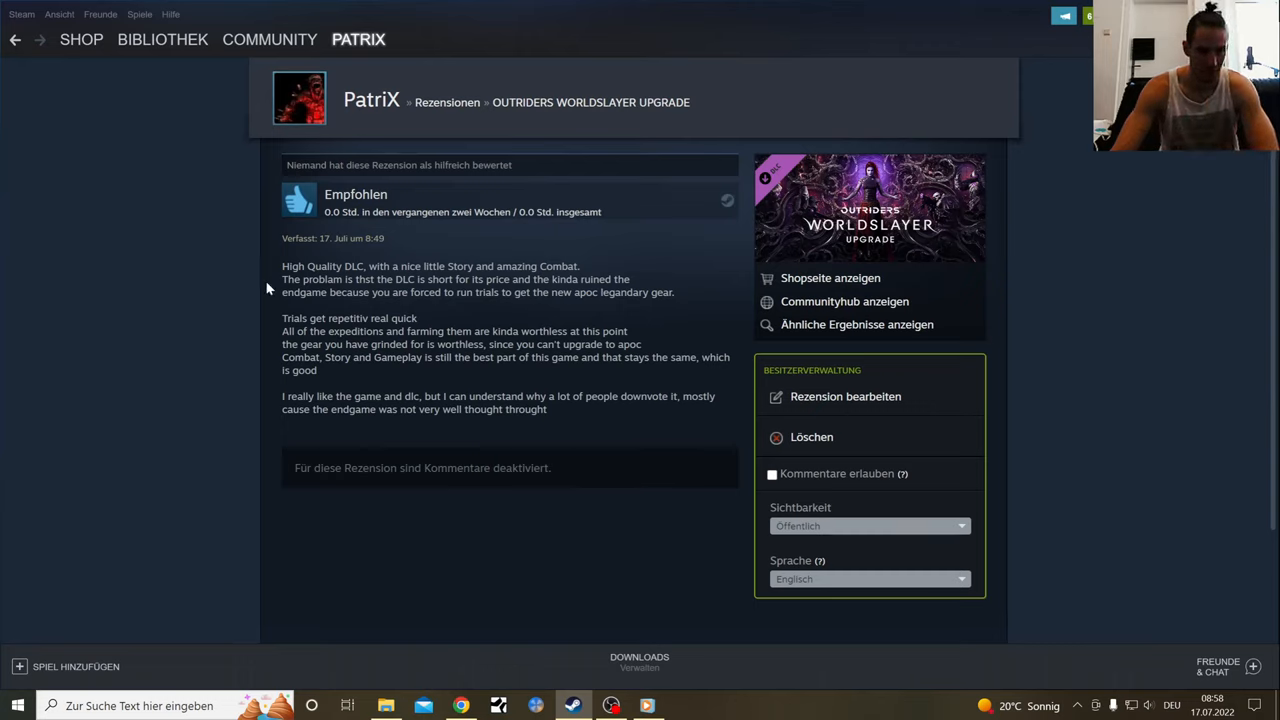
mouse_move(108, 96)
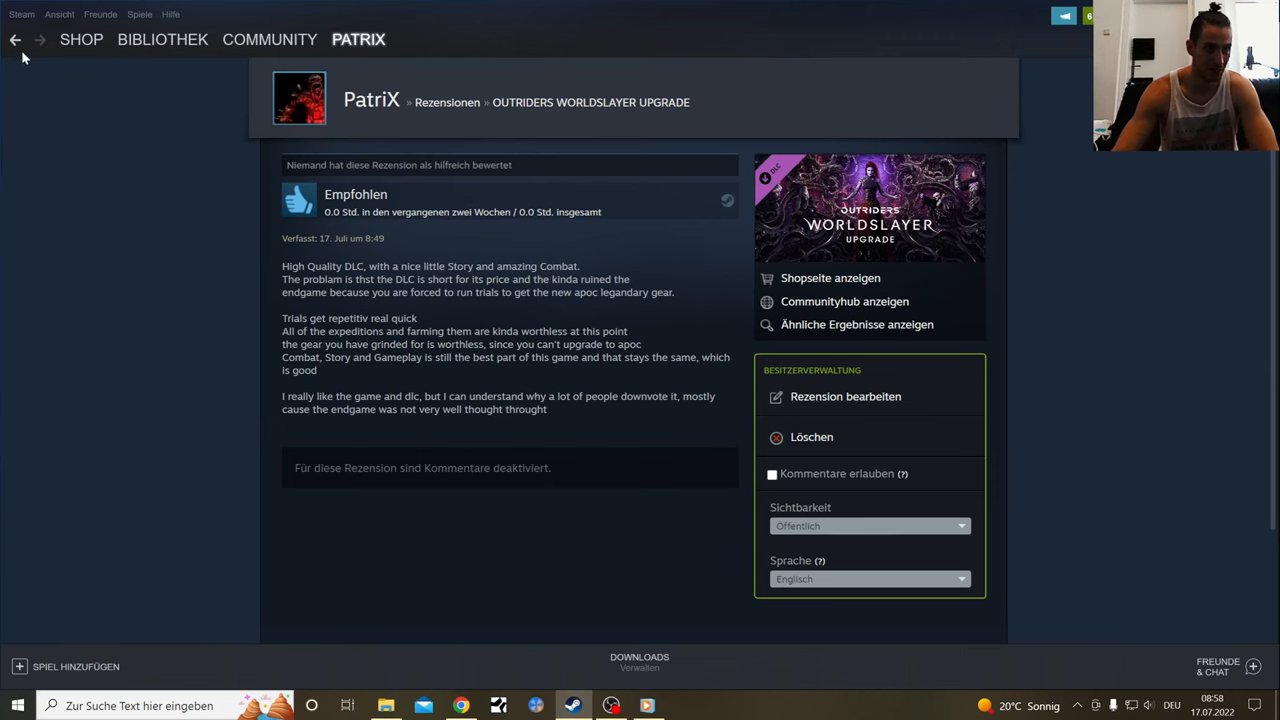
Return to the Worldslayer Upgrade store page in Steam and scroll down to the review confirmation
click(15, 39)
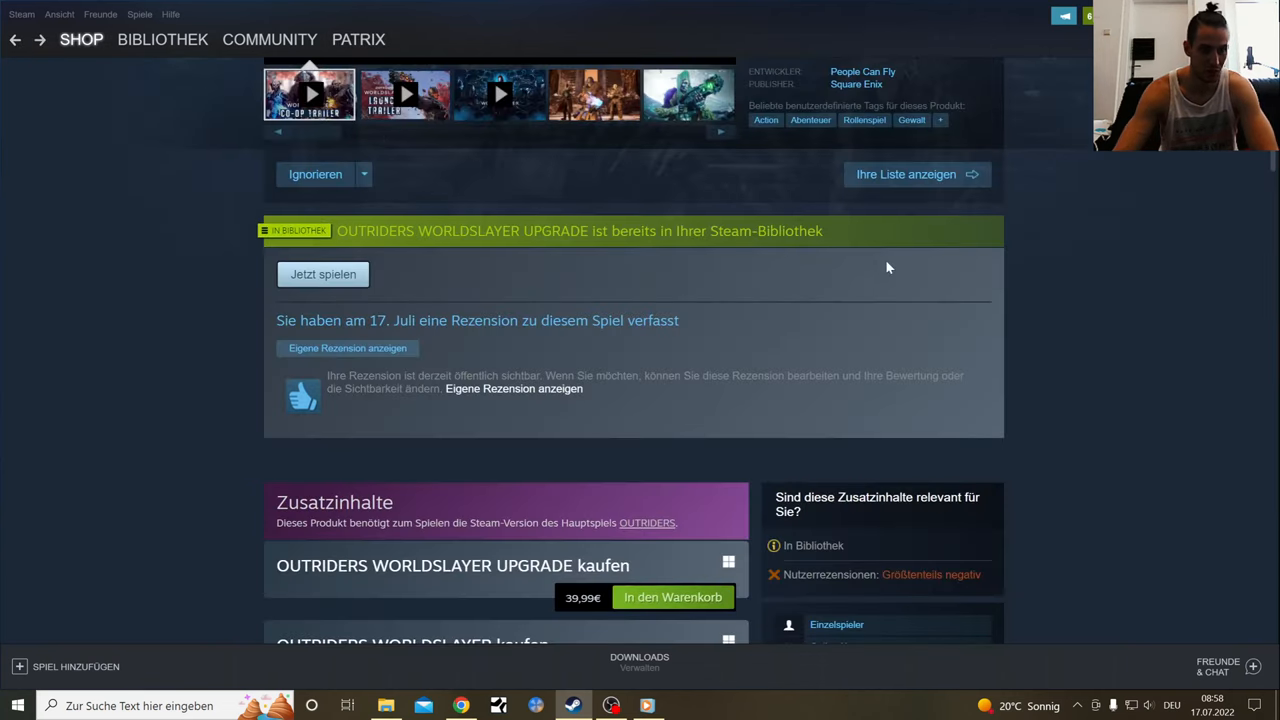
scroll(down, 3)
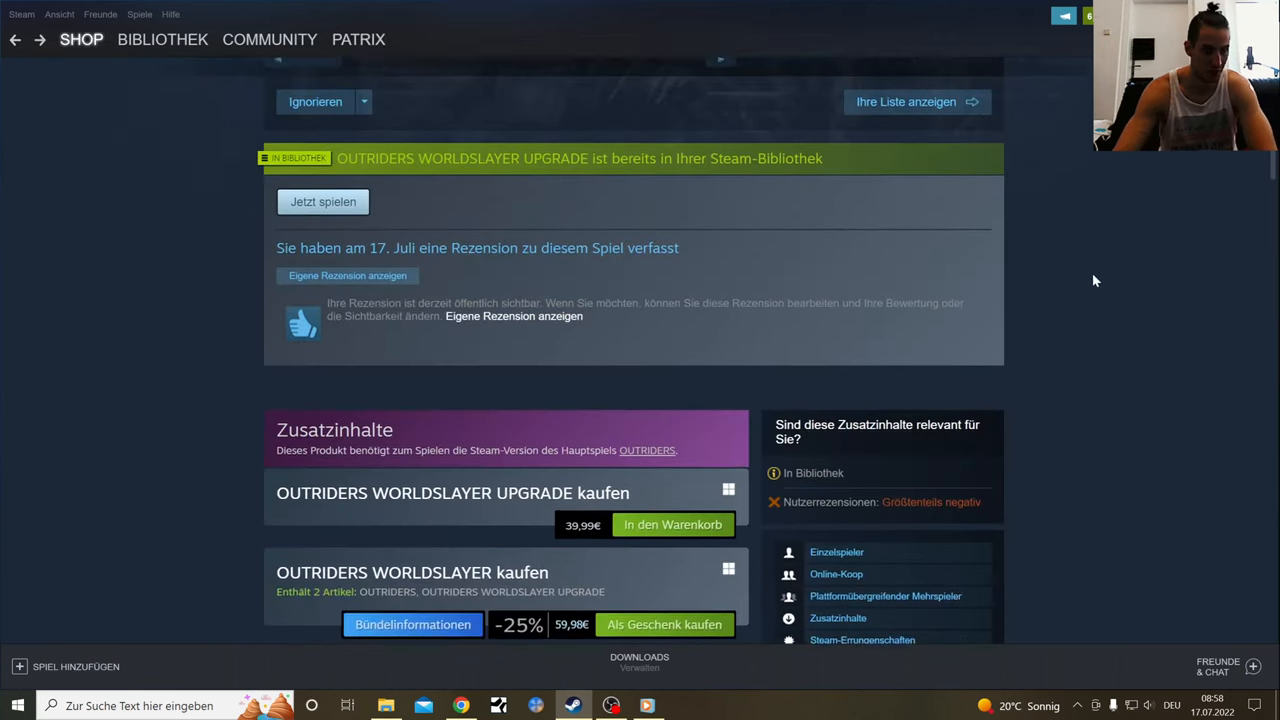
scroll(down, 3)
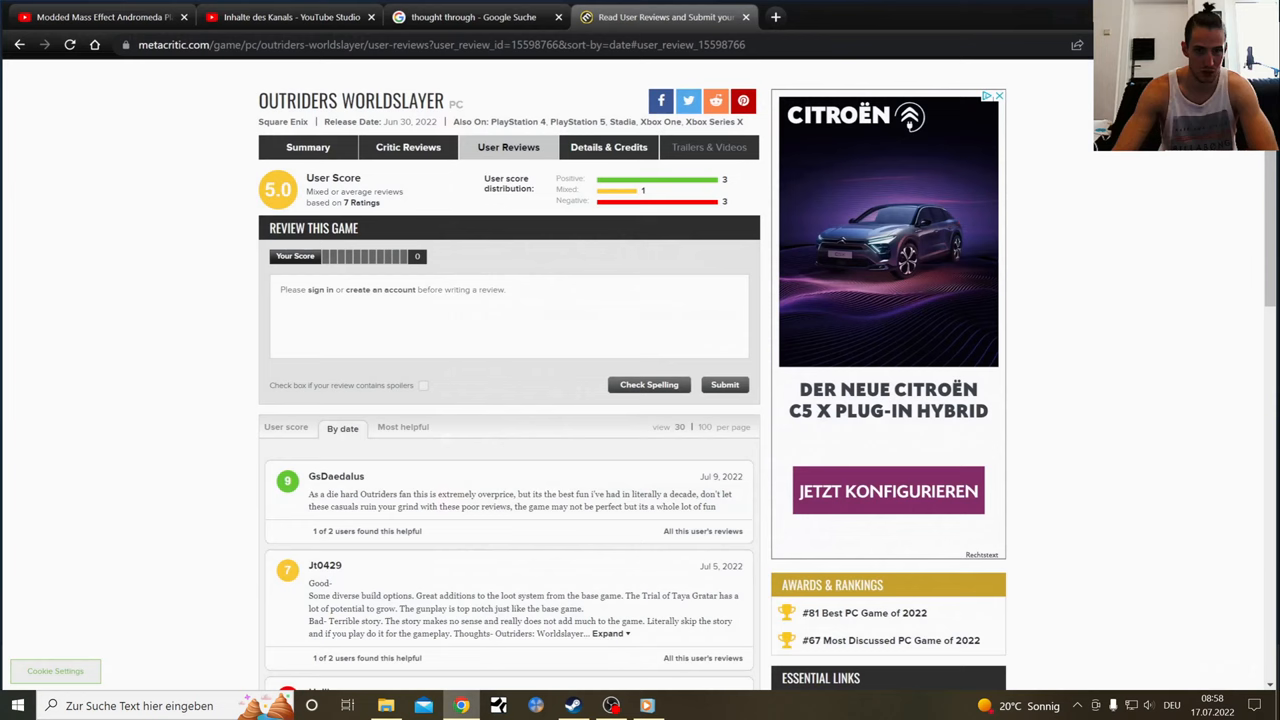
Scroll the Metacritic reviews down to the July 1 entries and the Metascore section
scroll(down, 3)
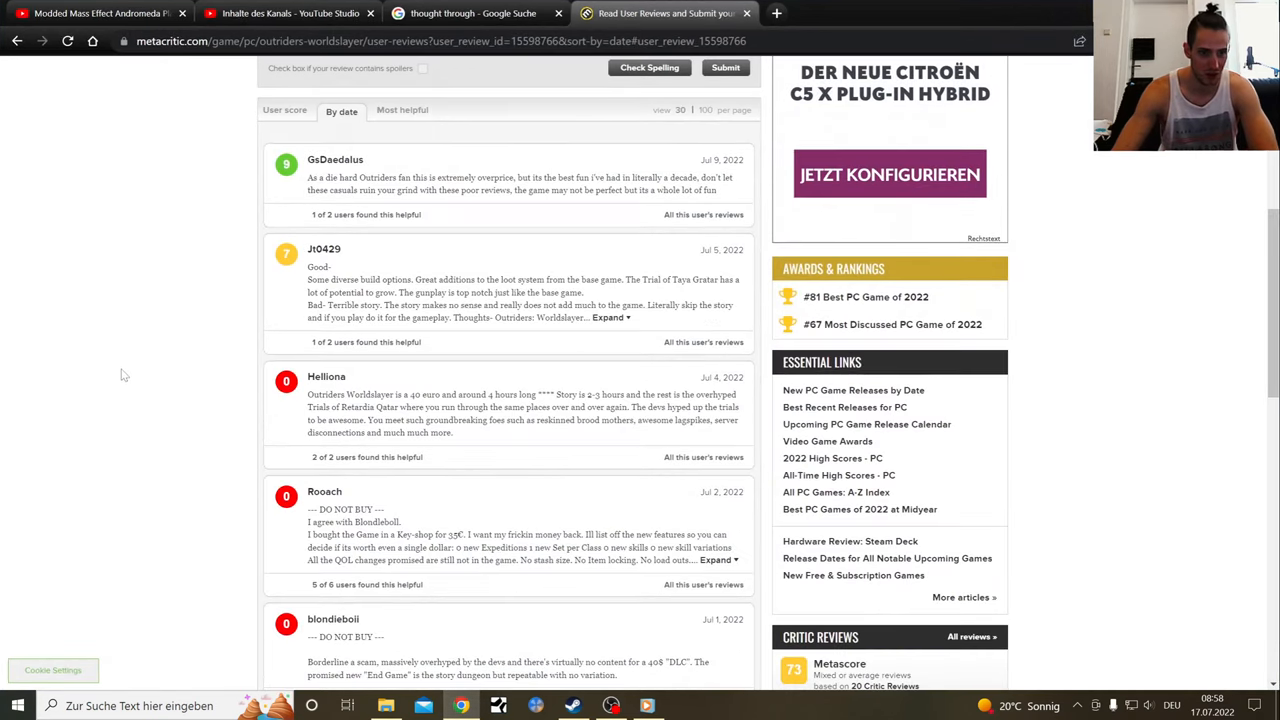
scroll(down, 3)
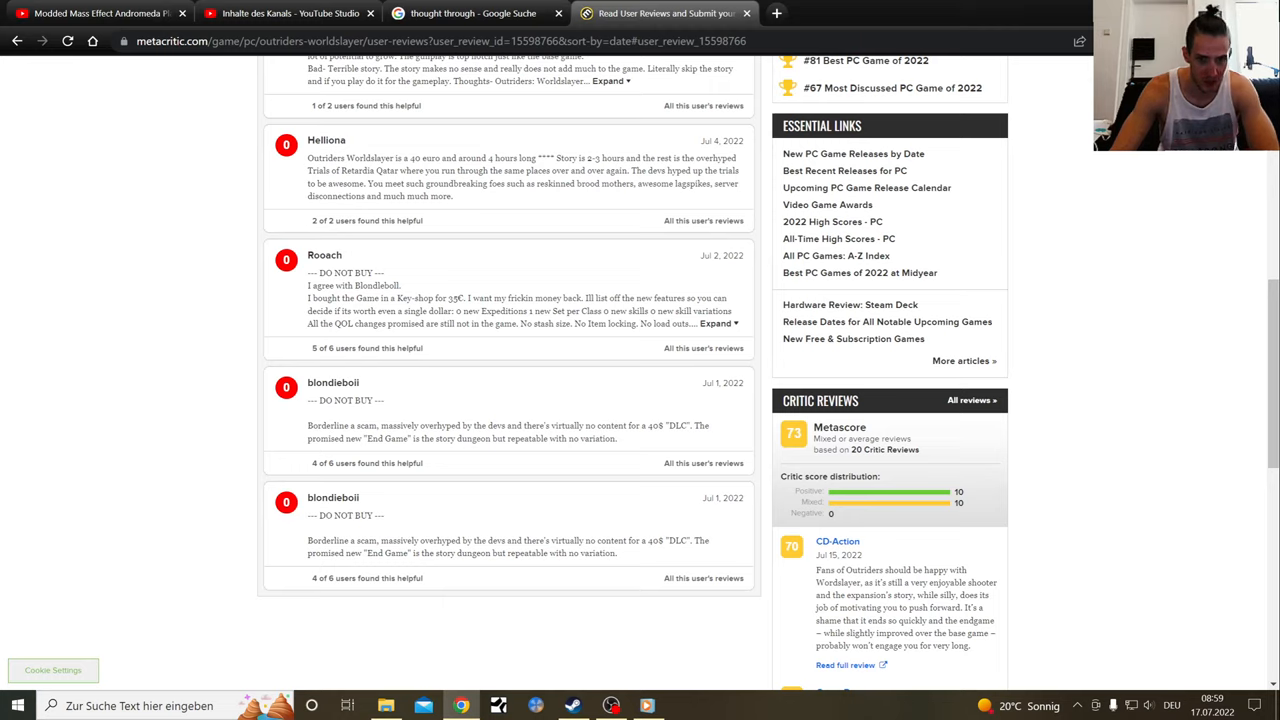
mouse_move(565, 438)
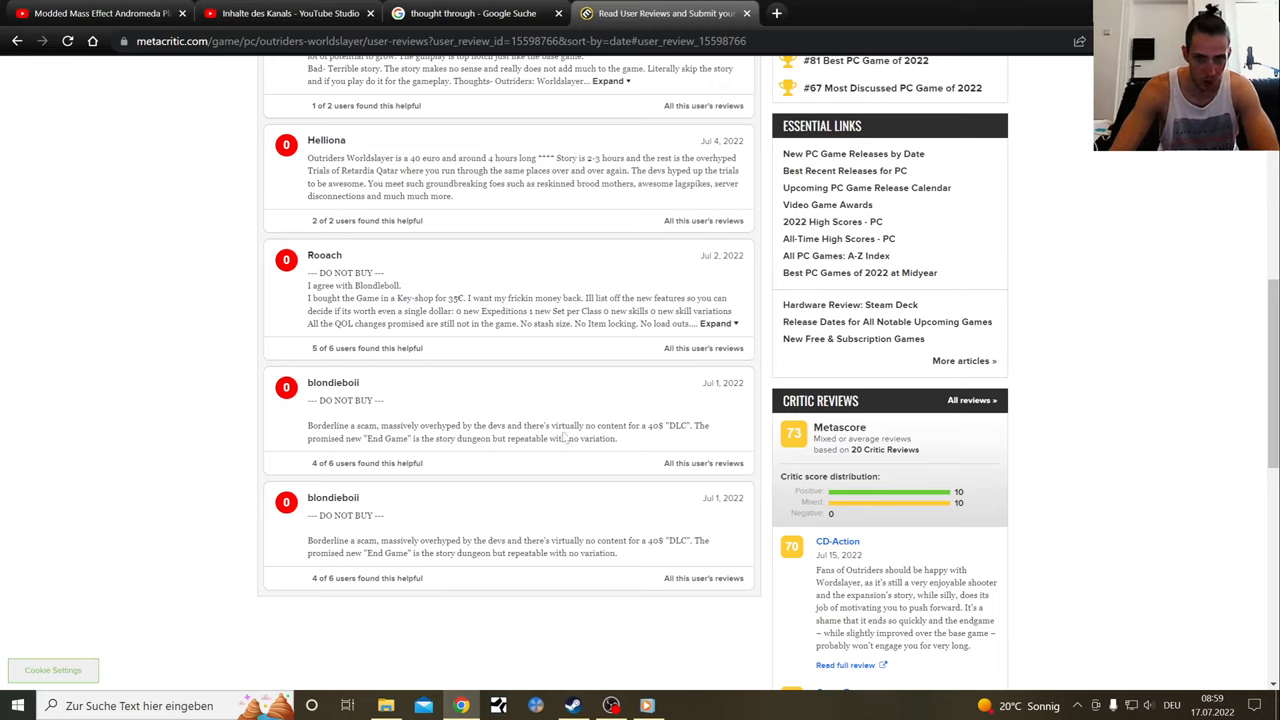
mouse_move(686, 443)
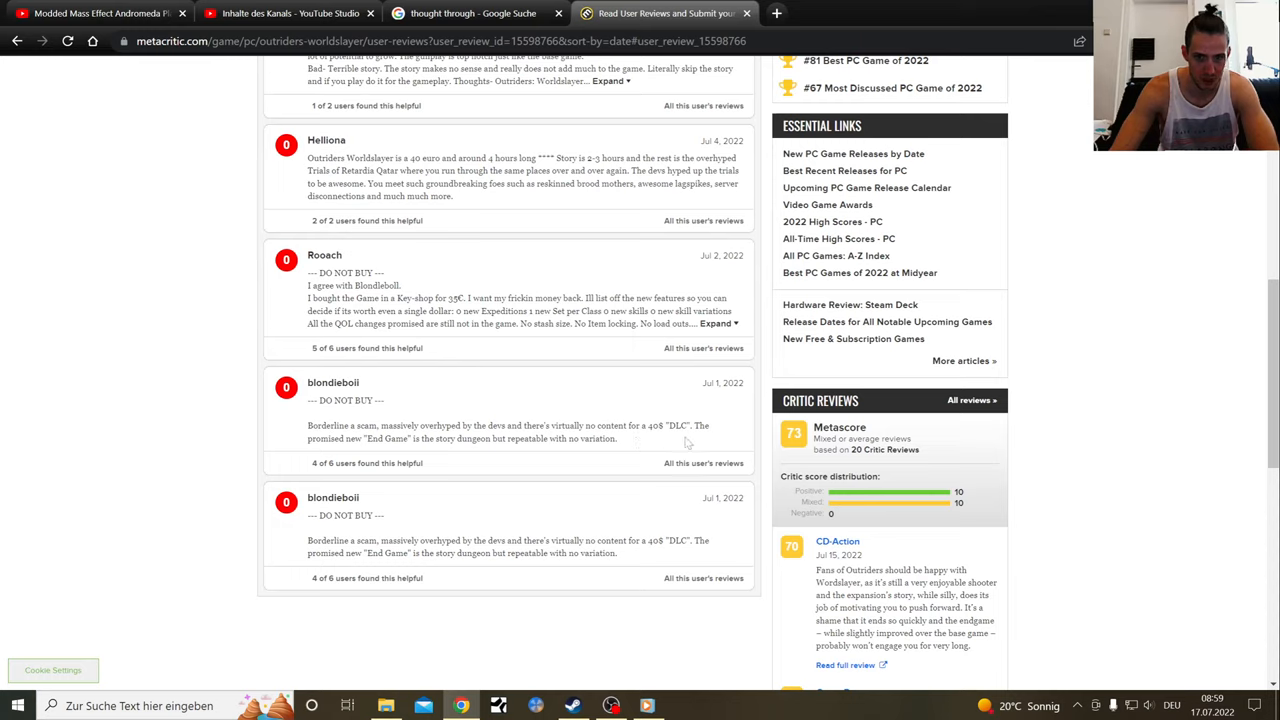
mouse_move(529, 463)
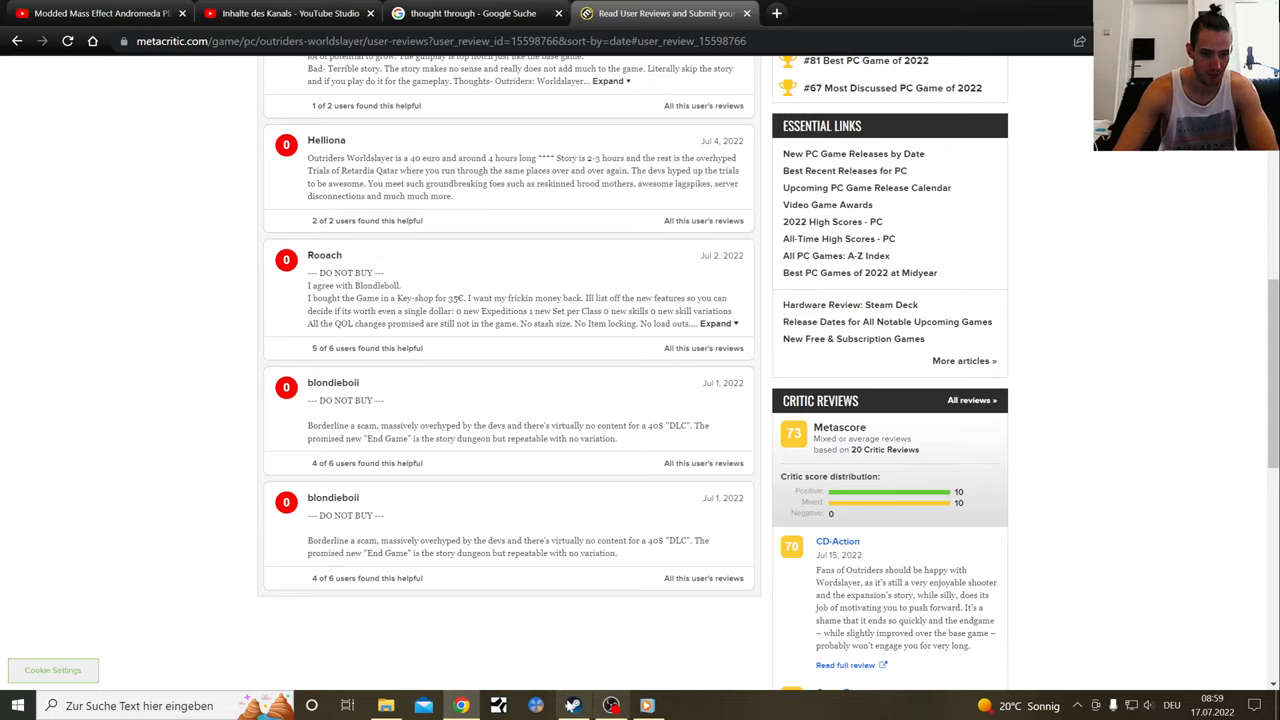
click(573, 705)
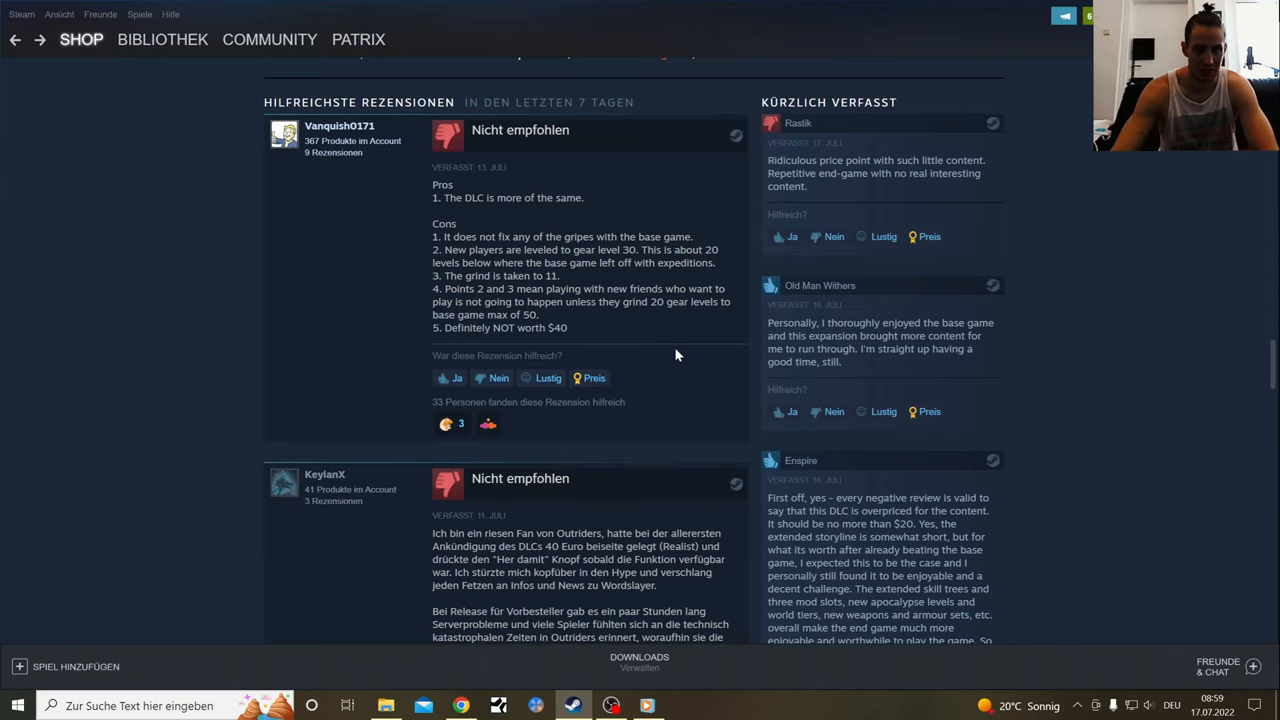
mouse_move(639, 339)
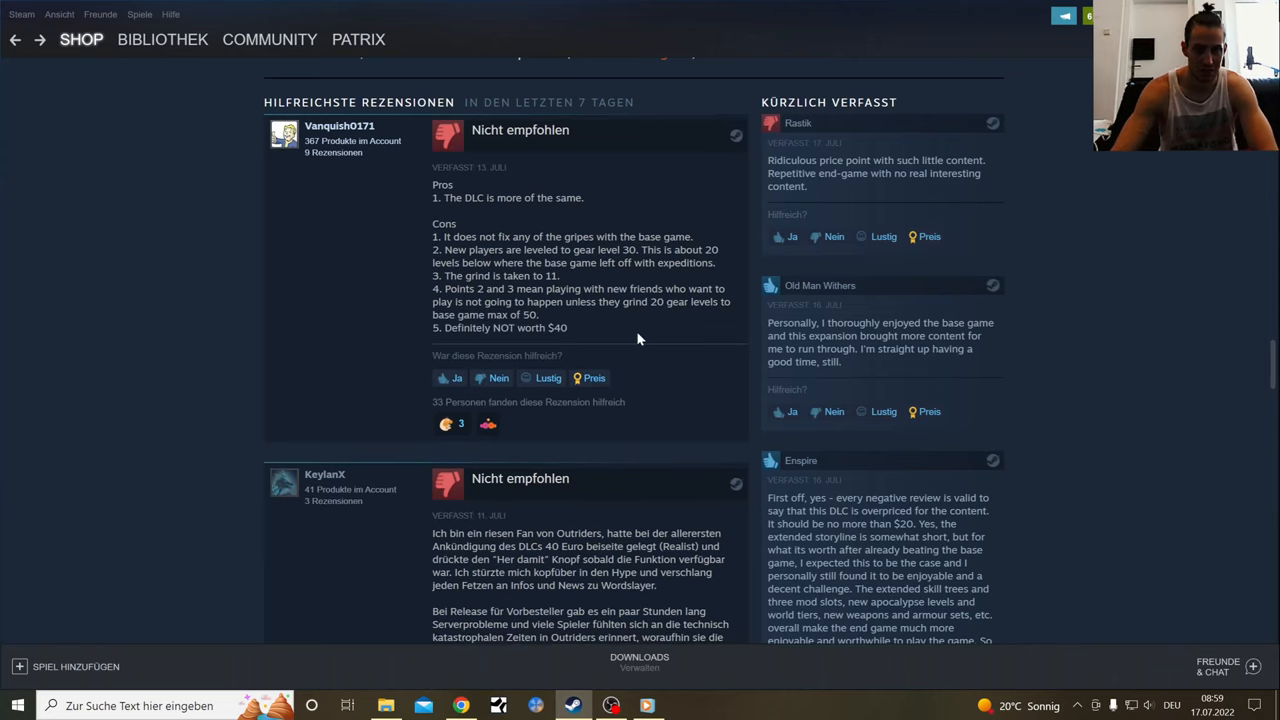
mouse_move(660, 337)
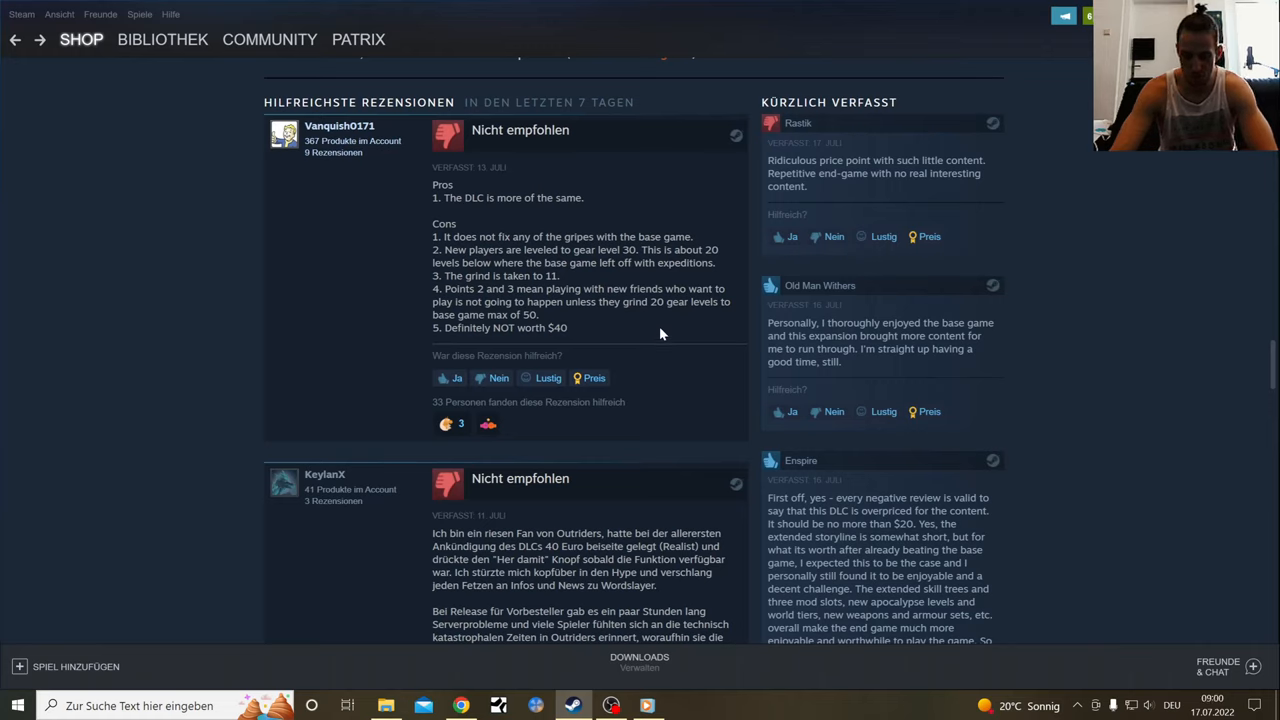
mouse_move(668, 327)
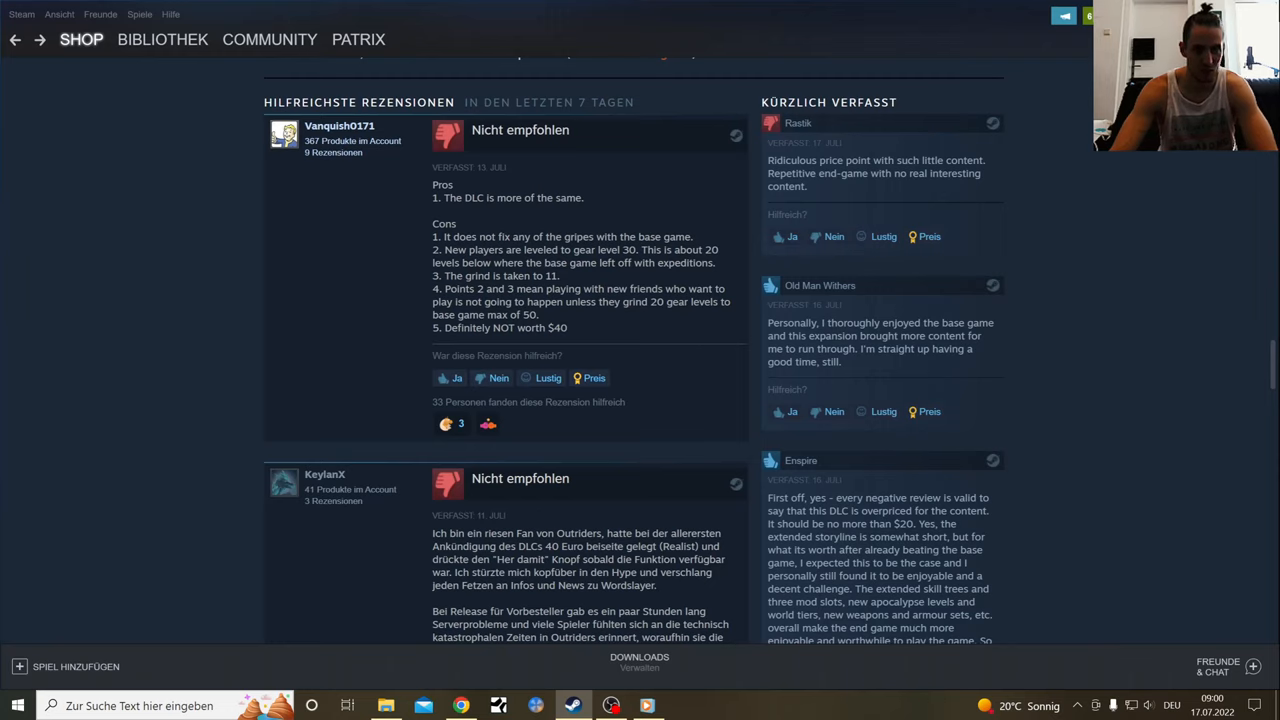
mouse_move(420, 232)
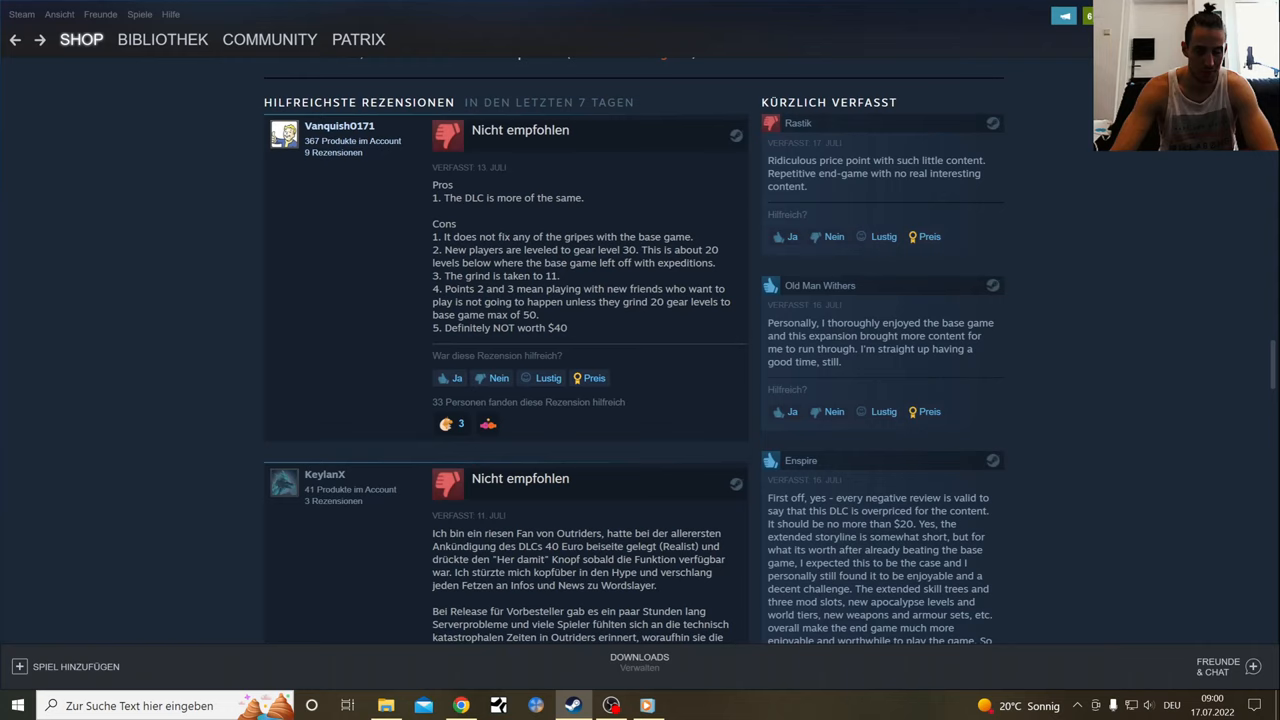
mouse_move(288, 282)
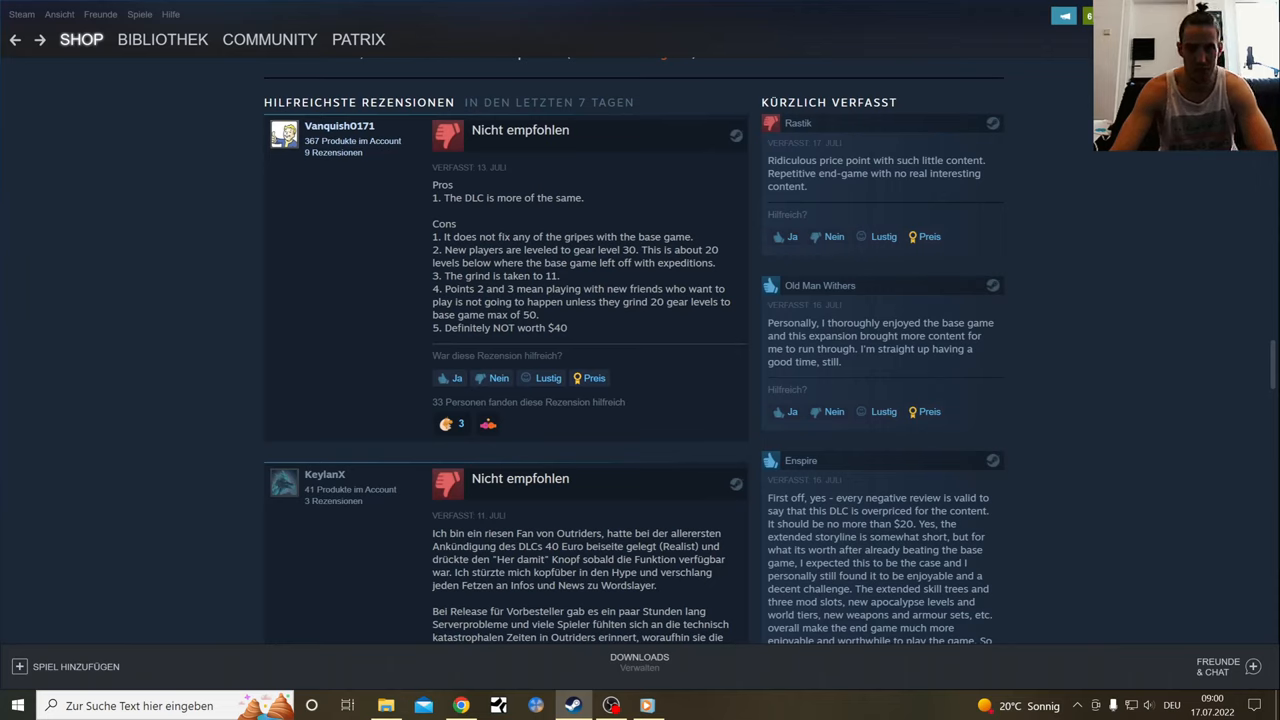
mouse_move(732, 273)
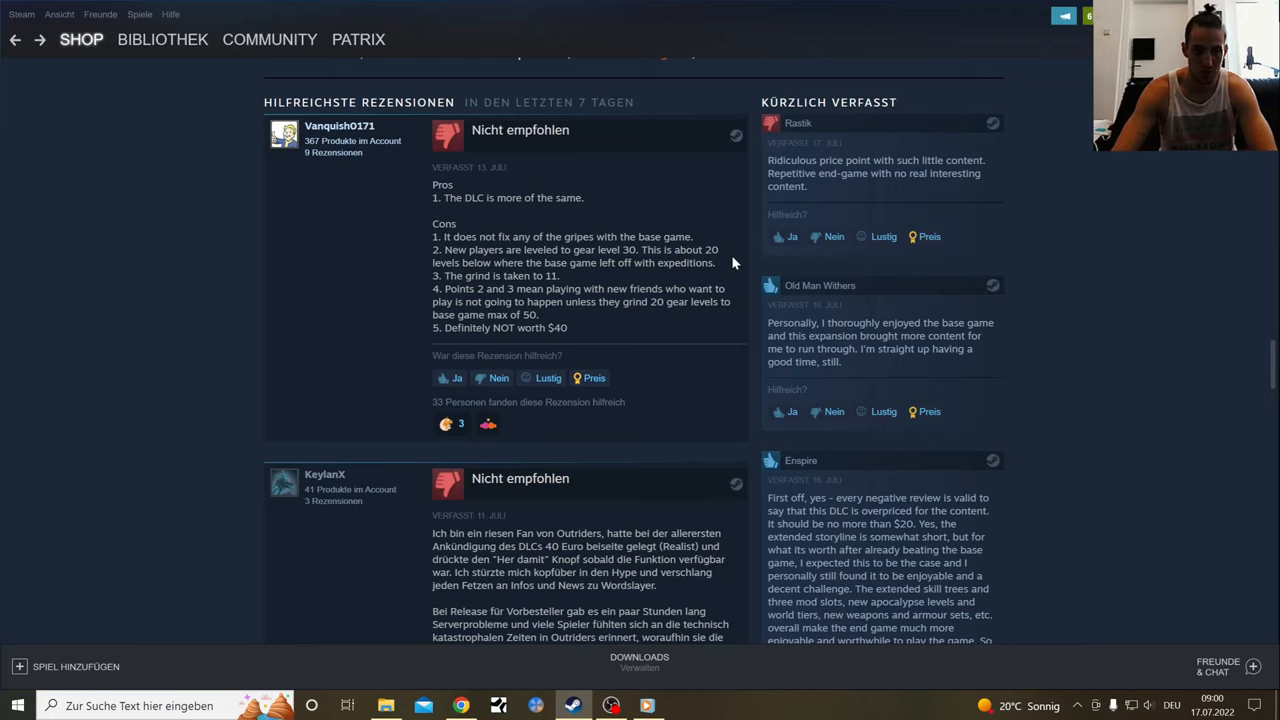
mouse_move(715, 277)
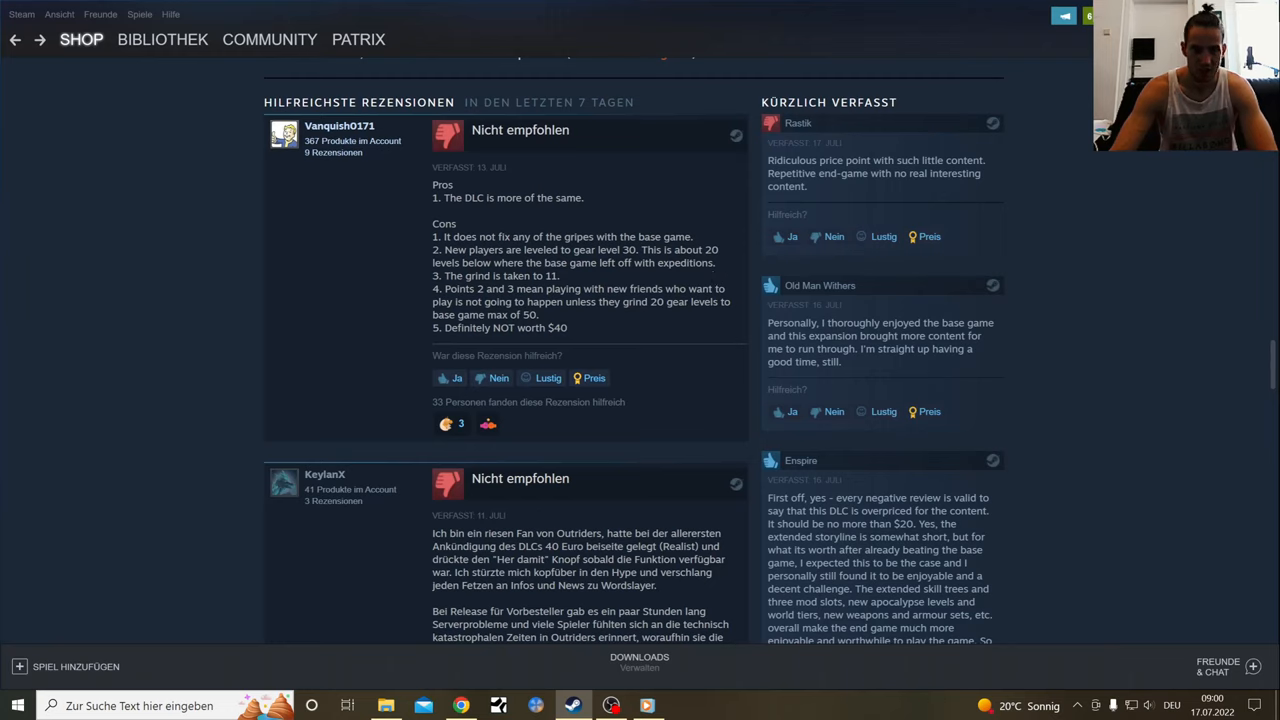
mouse_move(563, 279)
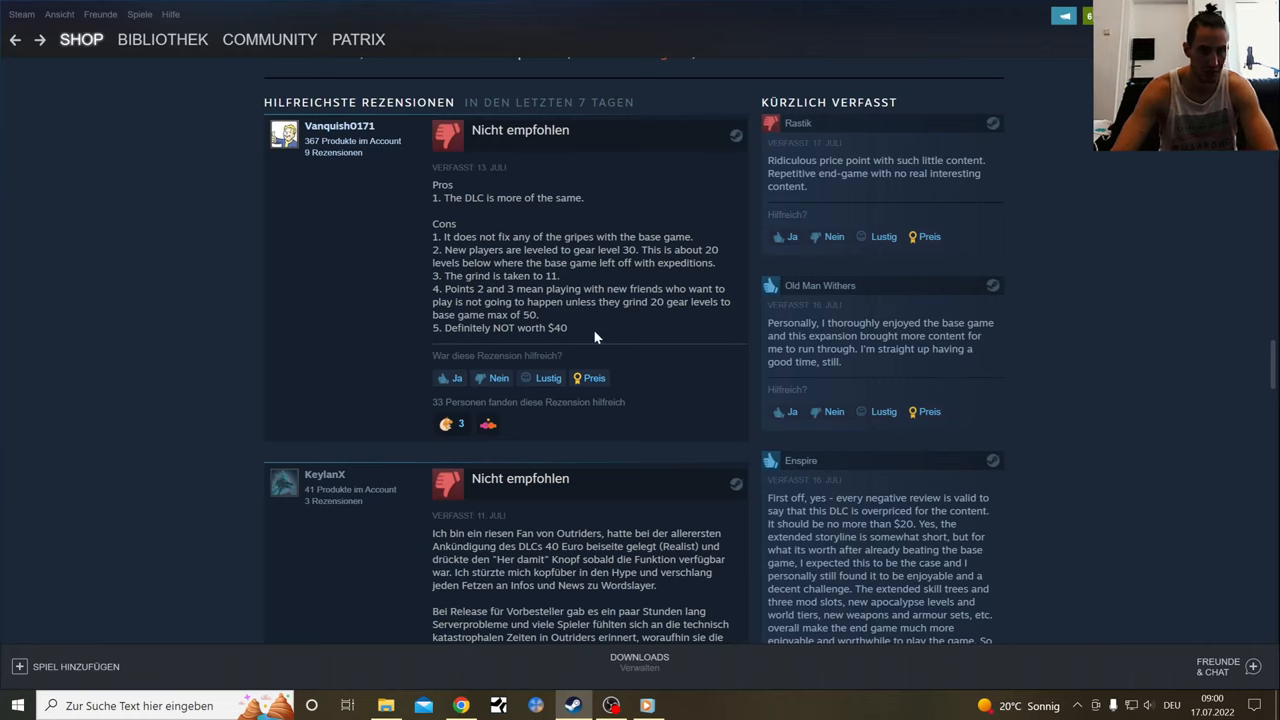
mouse_move(562, 282)
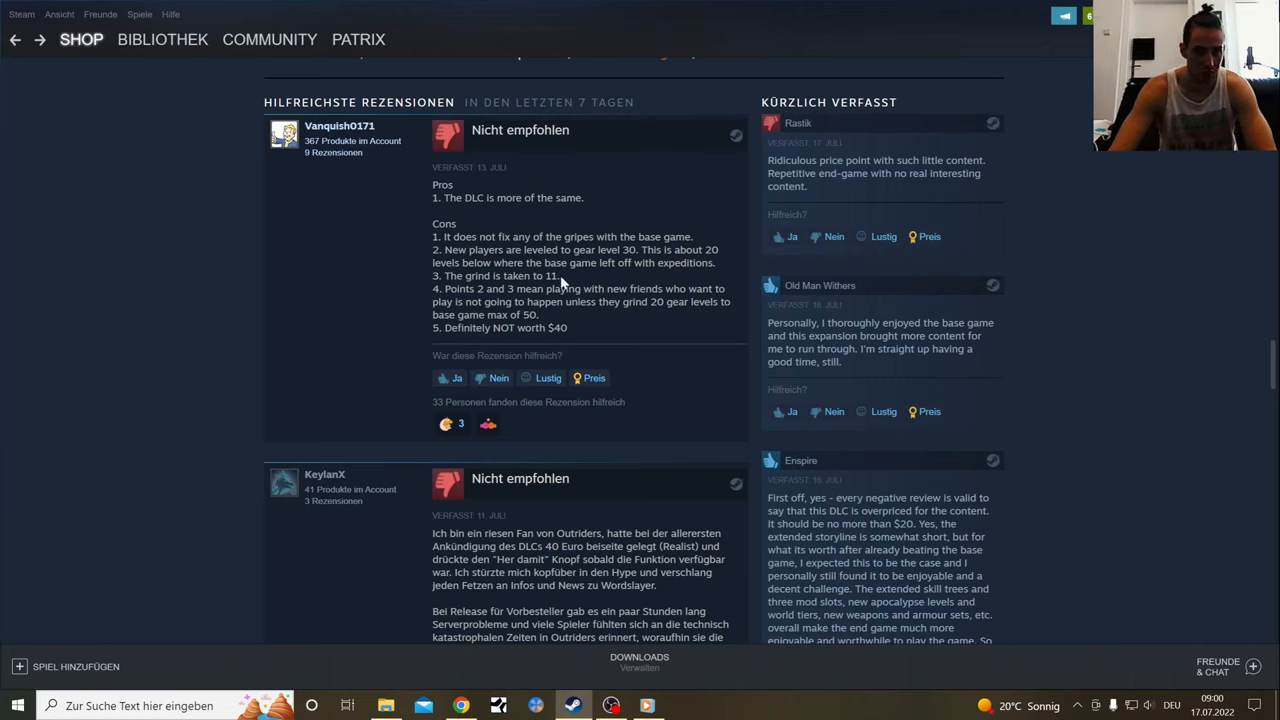
mouse_move(586, 329)
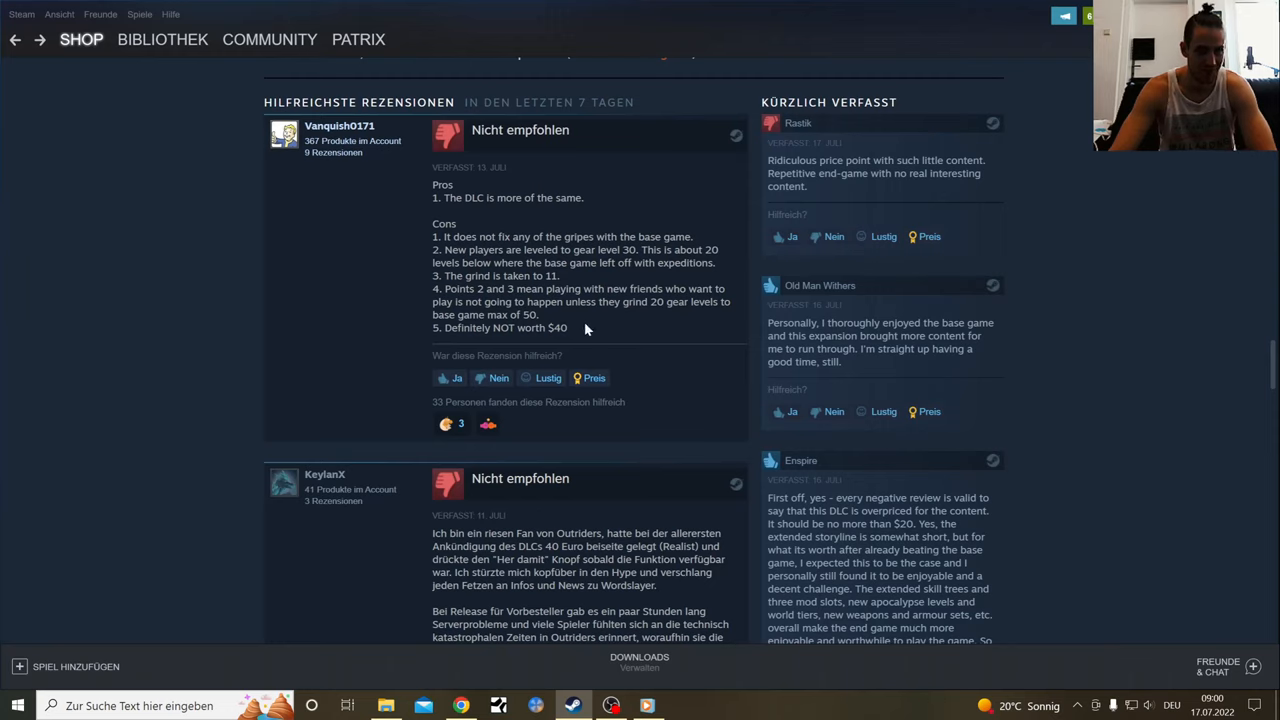
mouse_move(592, 334)
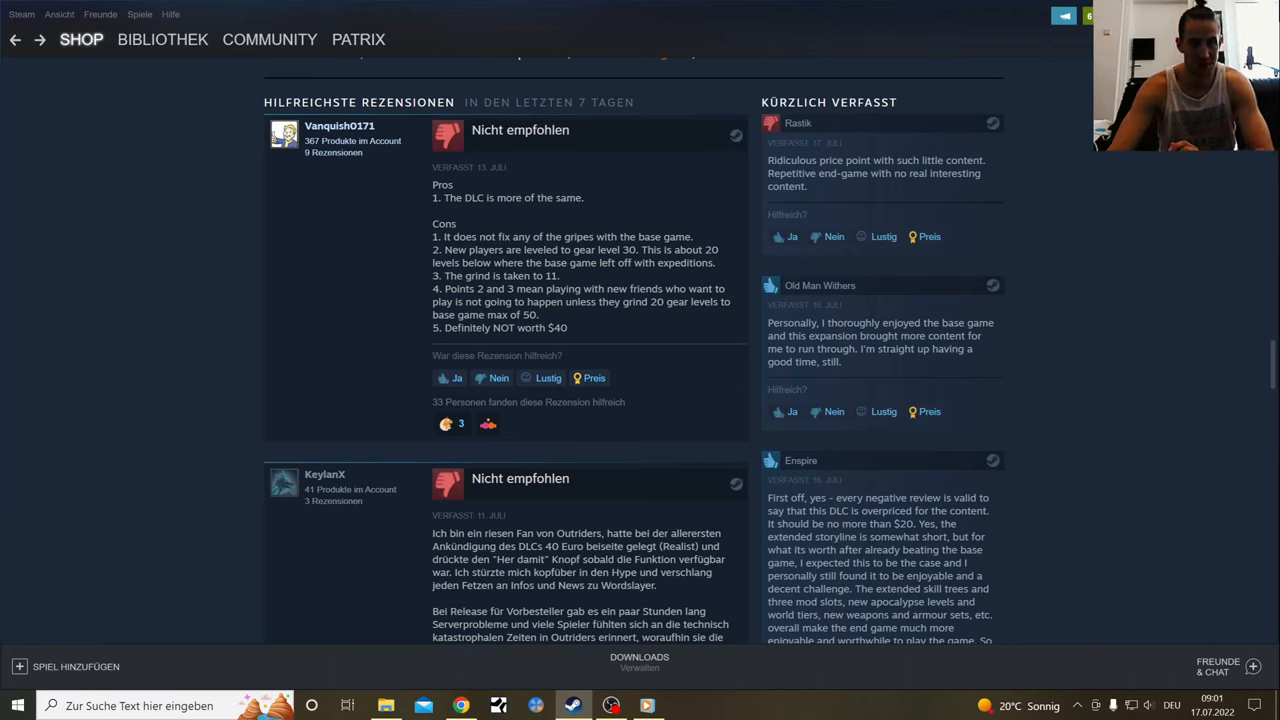
mouse_move(618, 335)
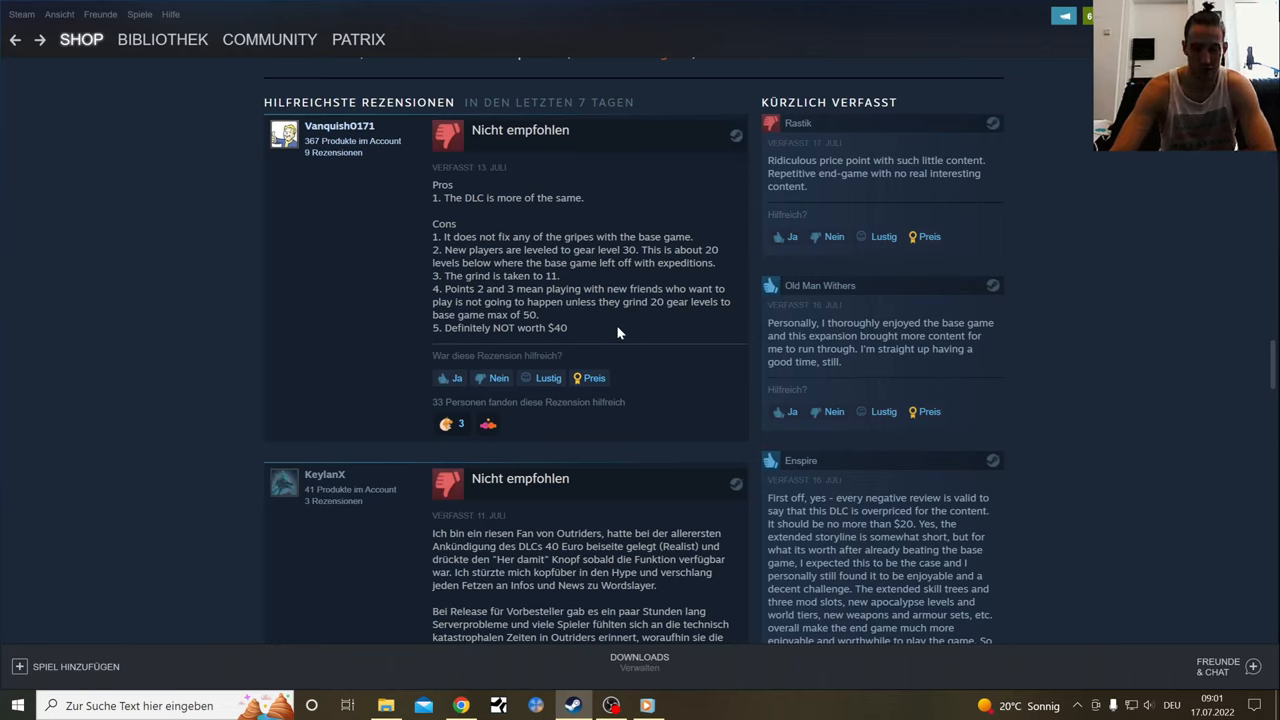
mouse_move(582, 338)
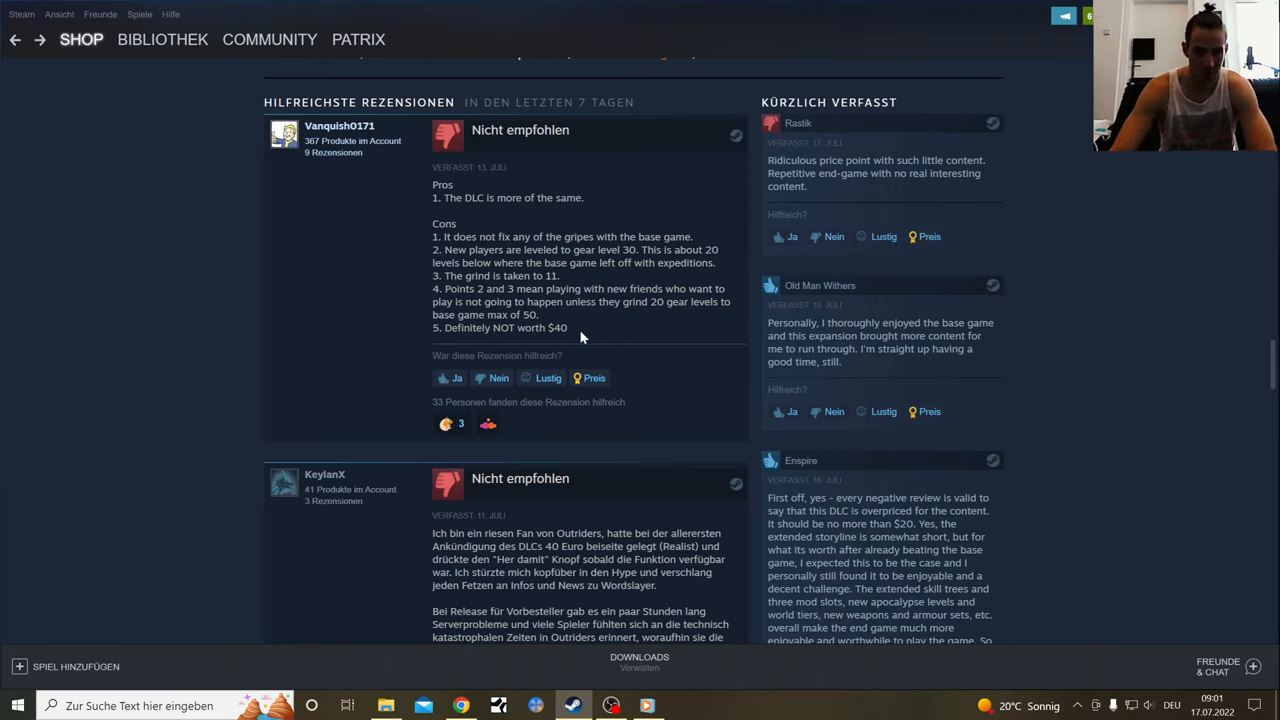
mouse_move(598, 342)
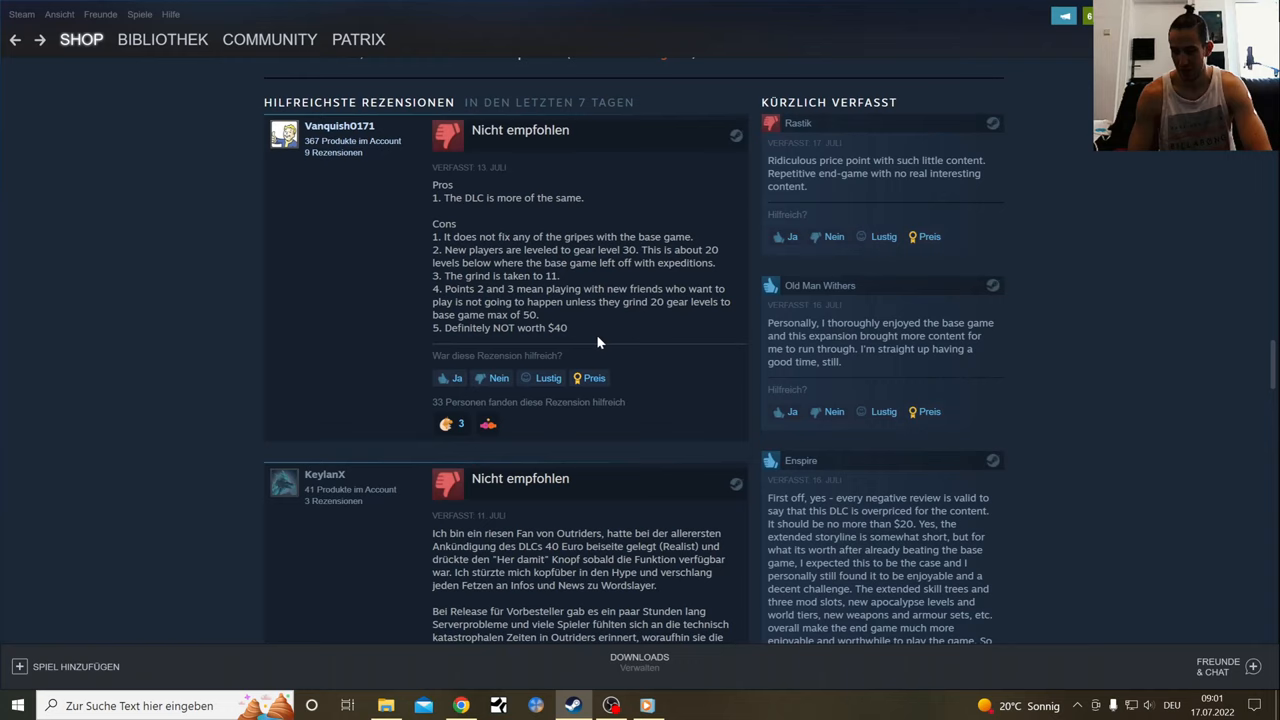
mouse_move(611, 338)
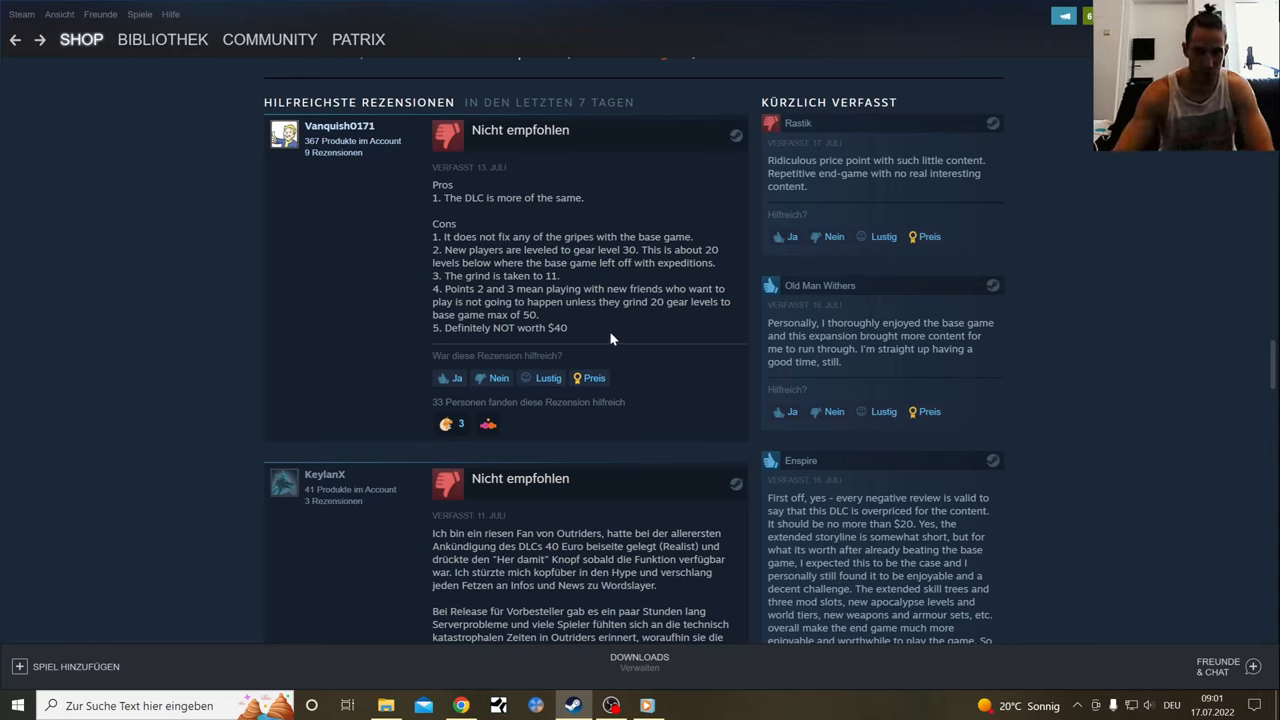
mouse_move(707, 362)
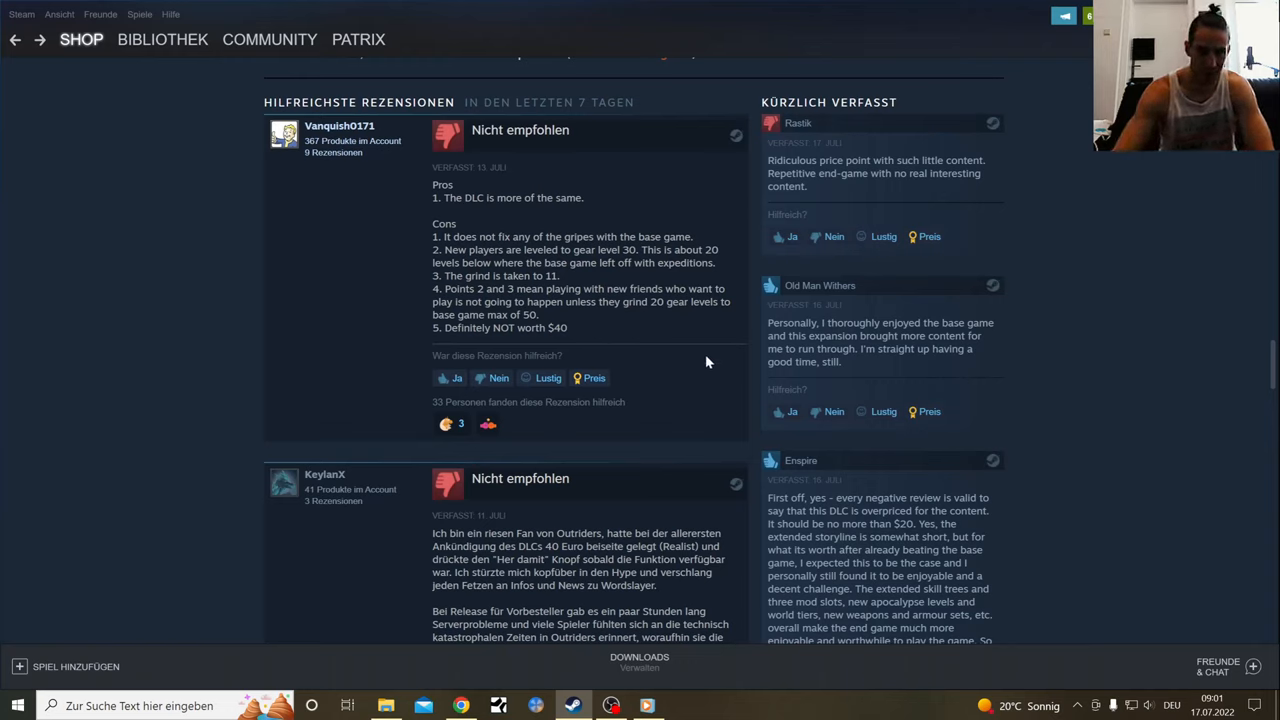
scroll(up, 3)
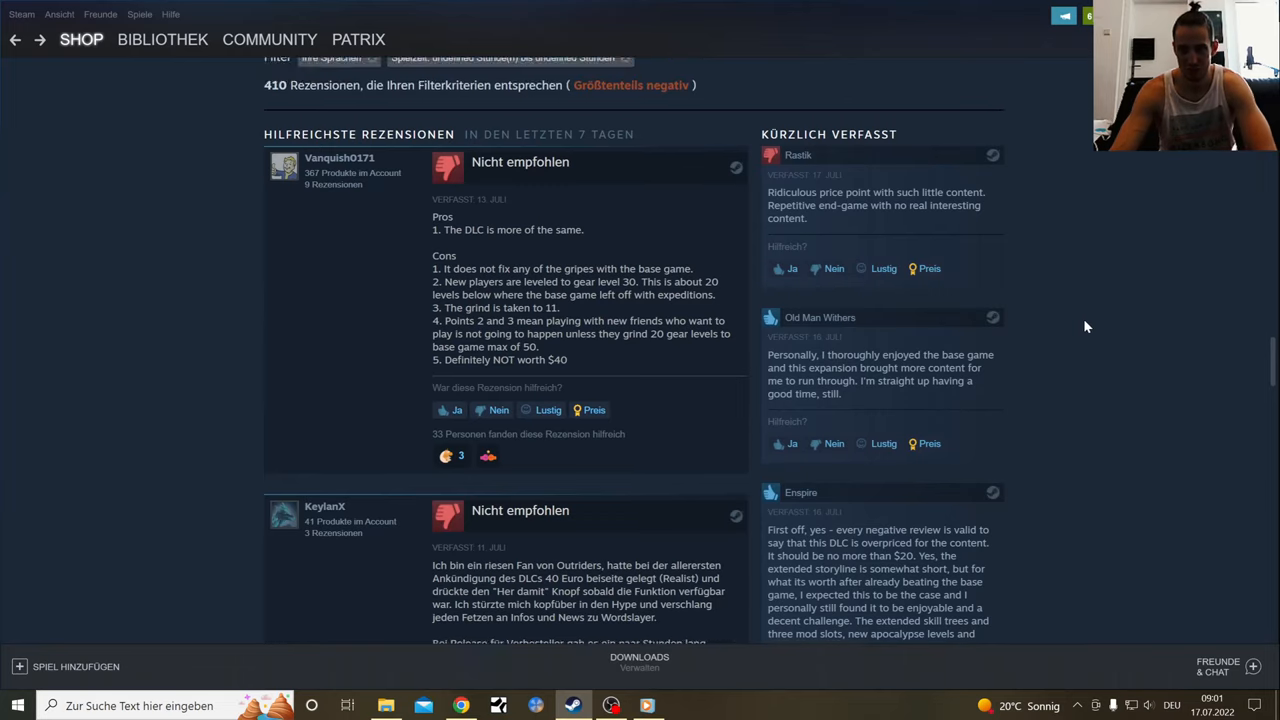
scroll(up, 3)
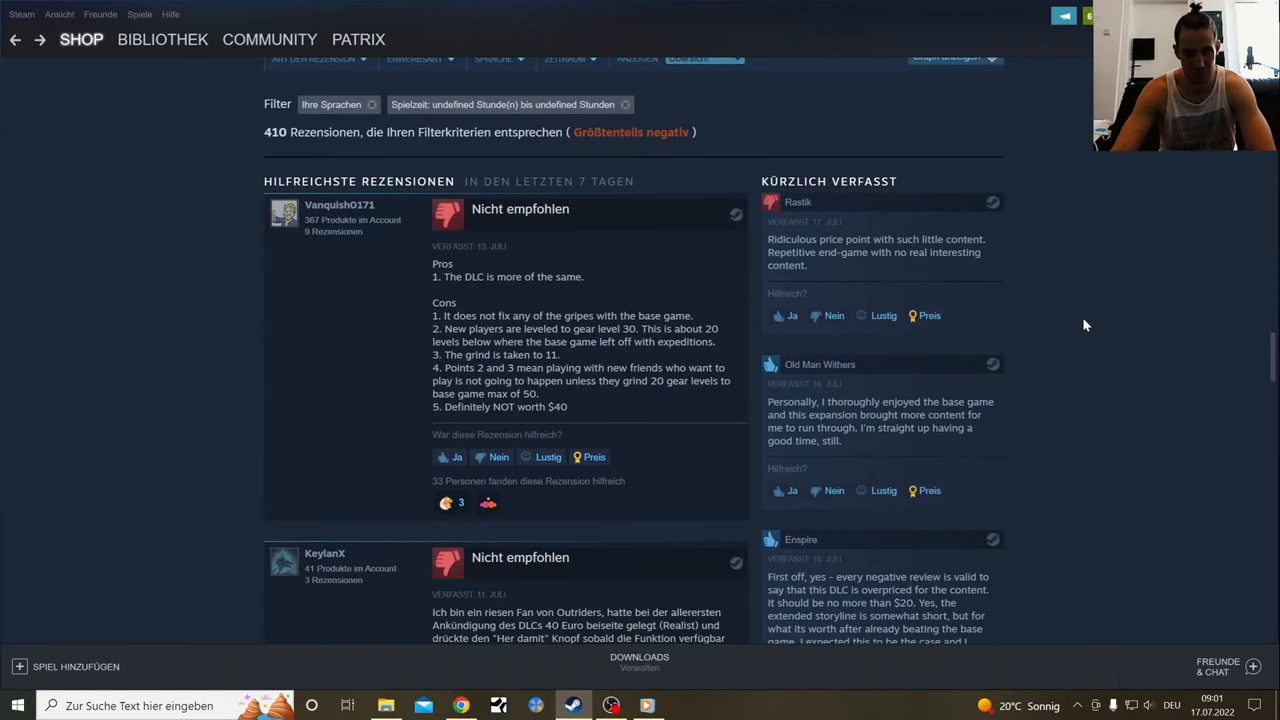
scroll(up, 3)
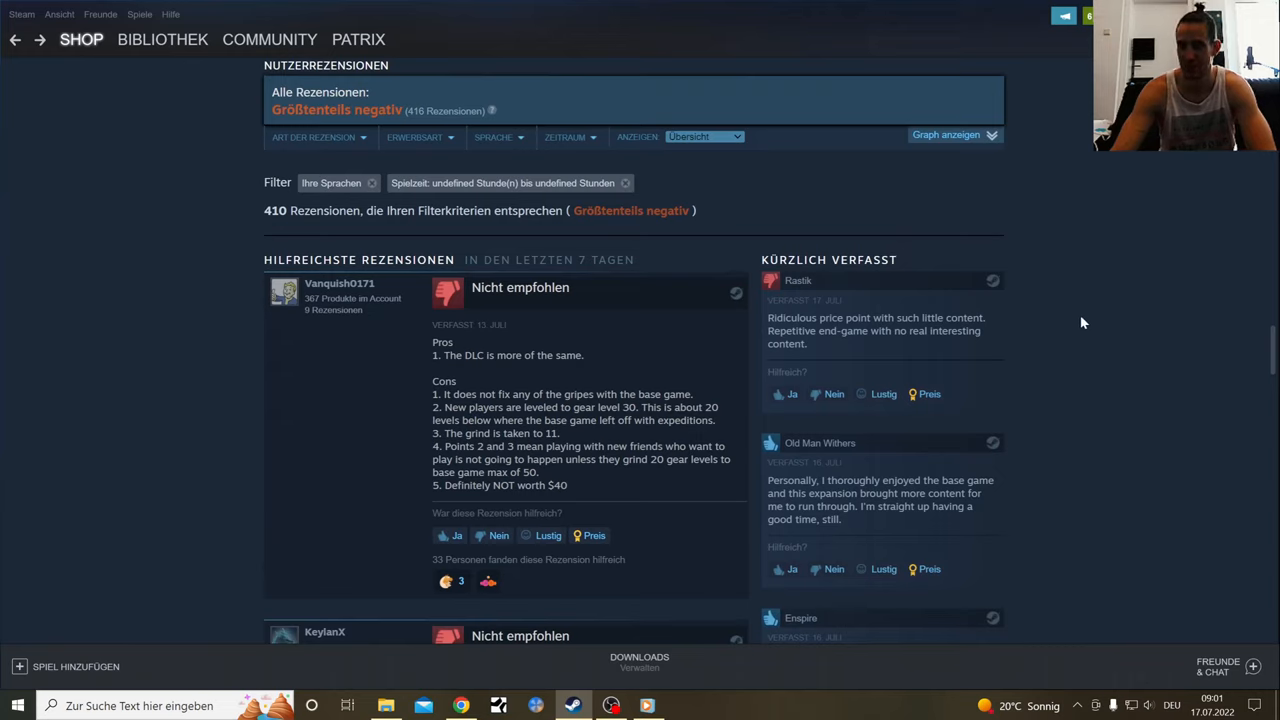
mouse_move(819, 360)
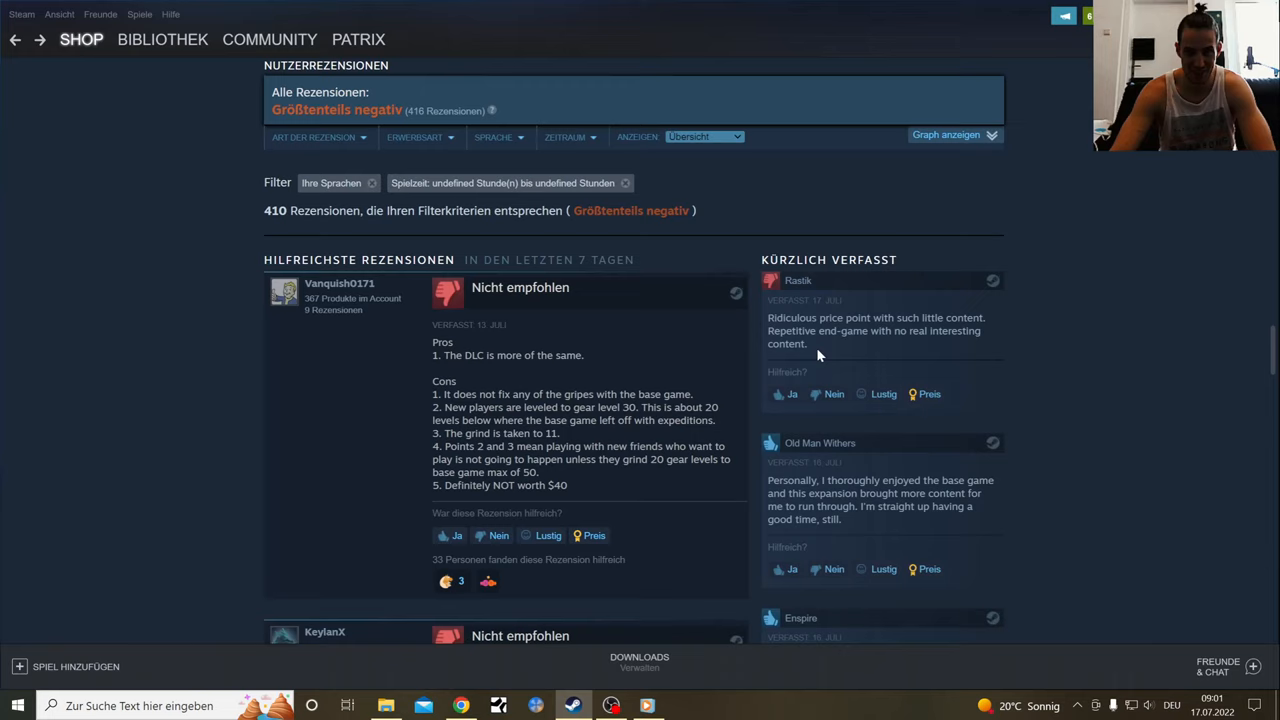
mouse_move(827, 355)
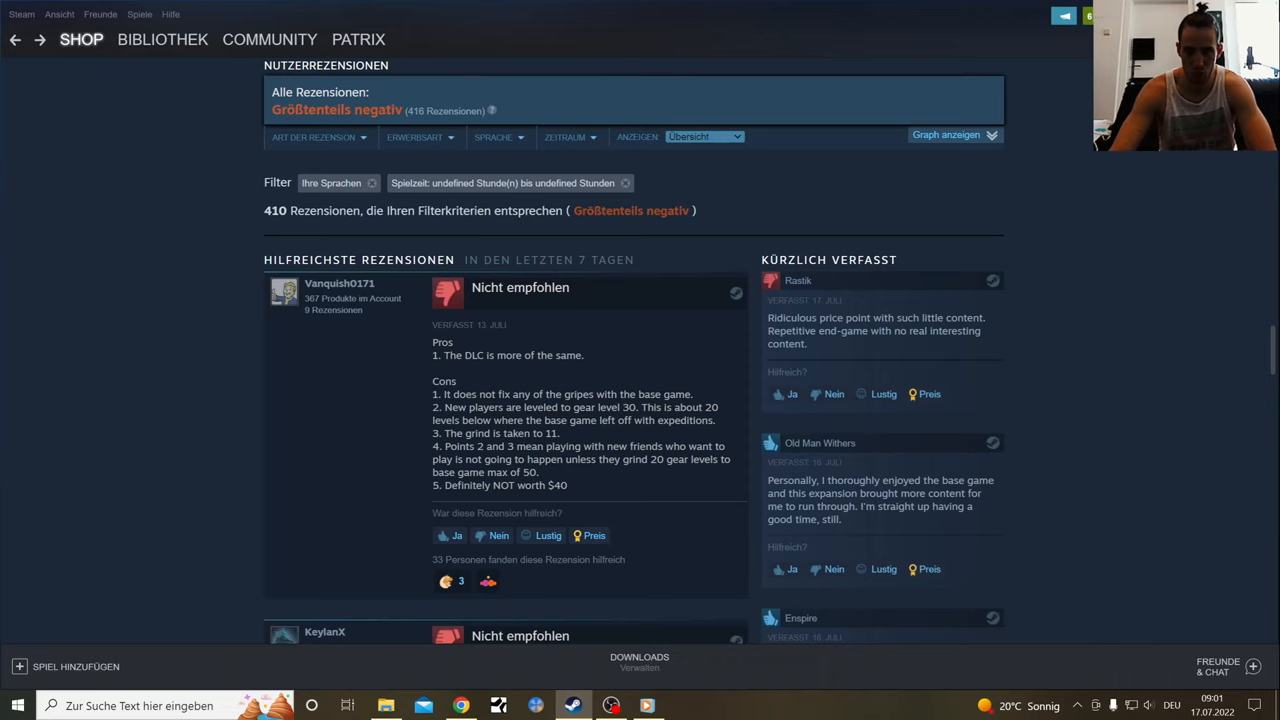
scroll(down, 3)
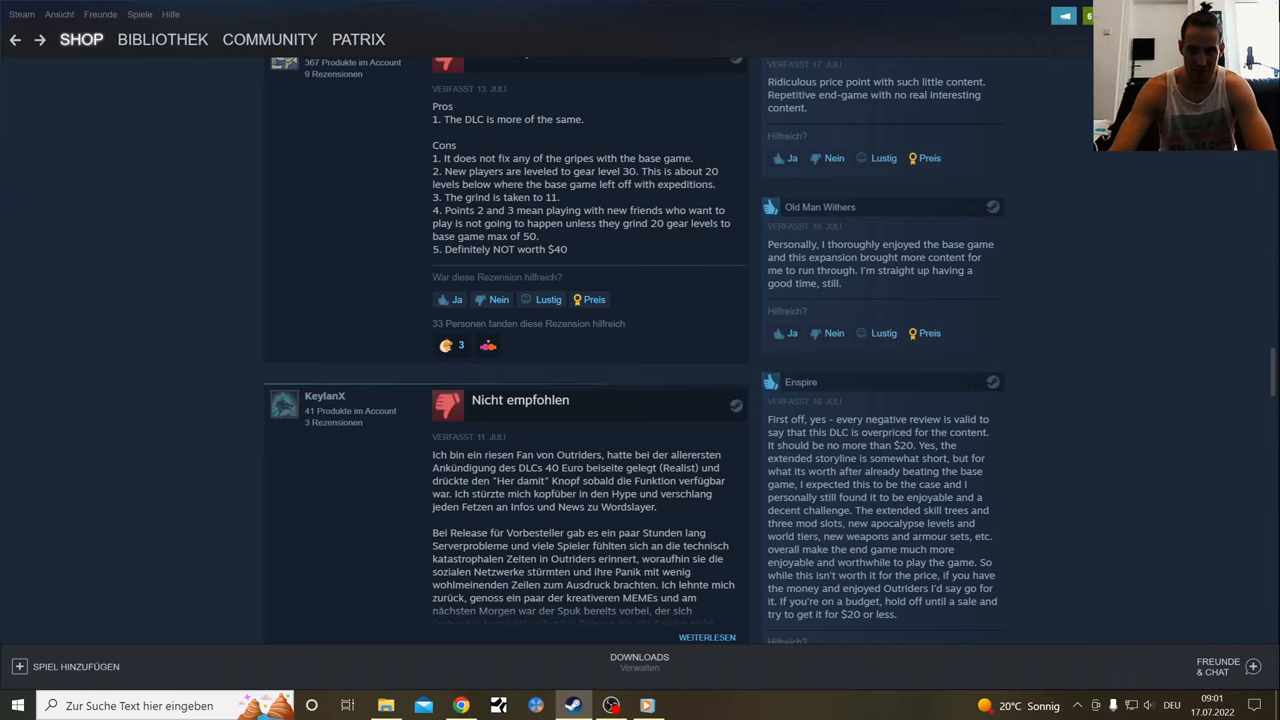
mouse_move(1074, 275)
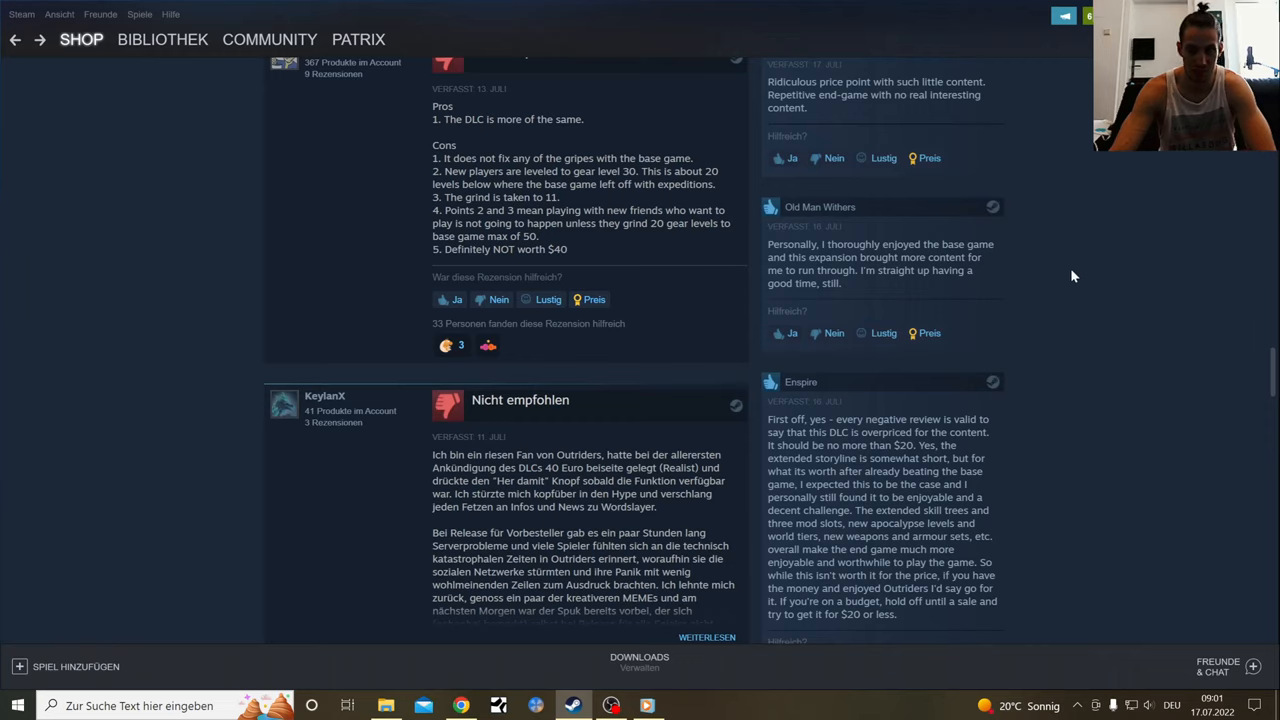
mouse_move(1036, 356)
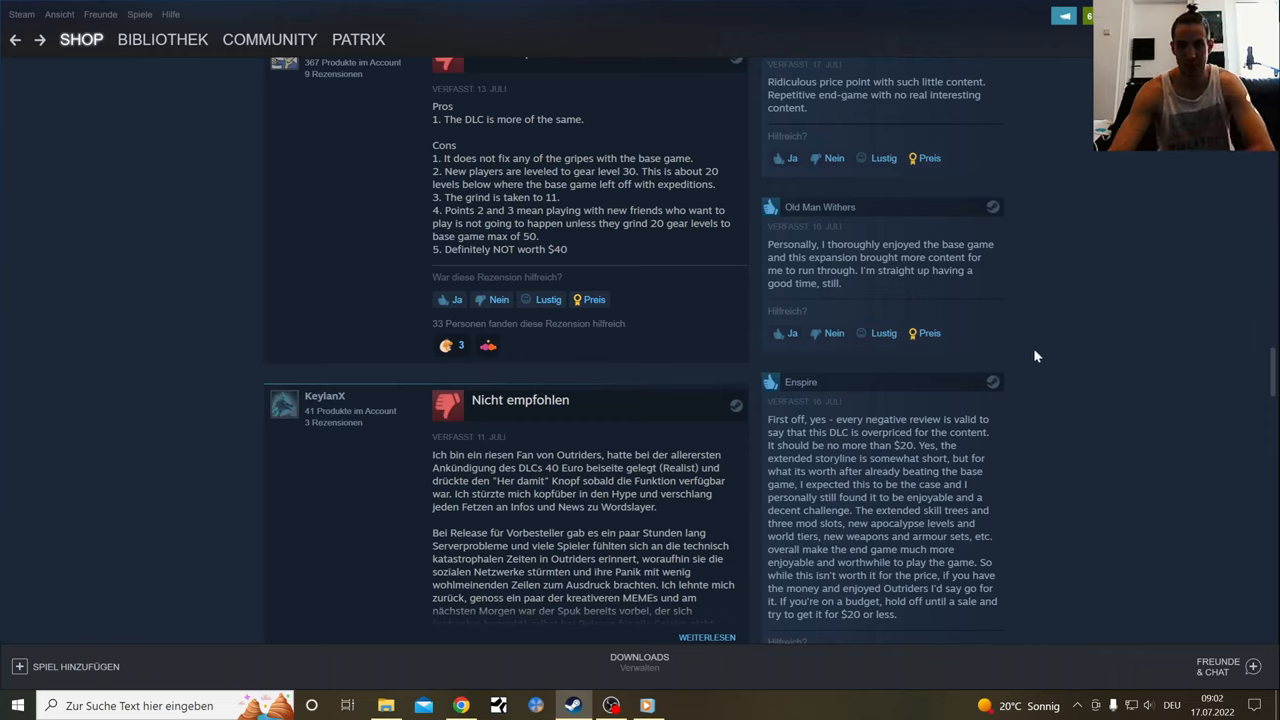
scroll(down, 3)
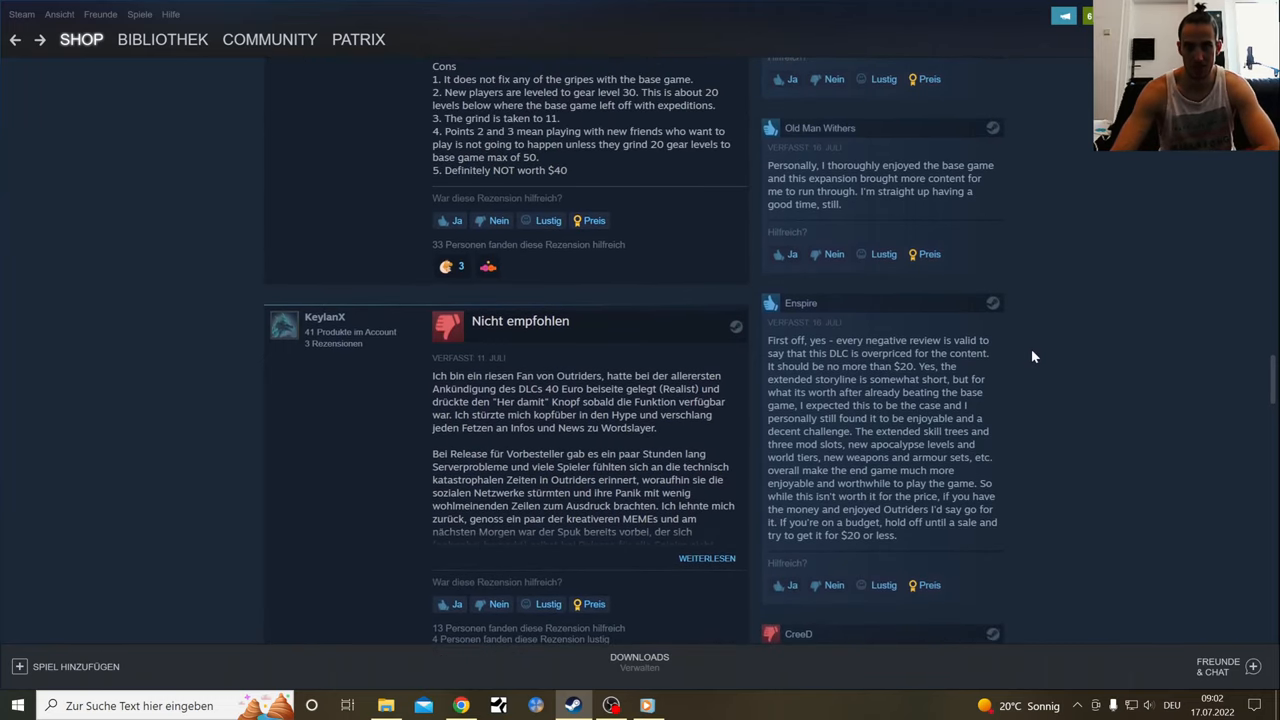
mouse_move(1189, 350)
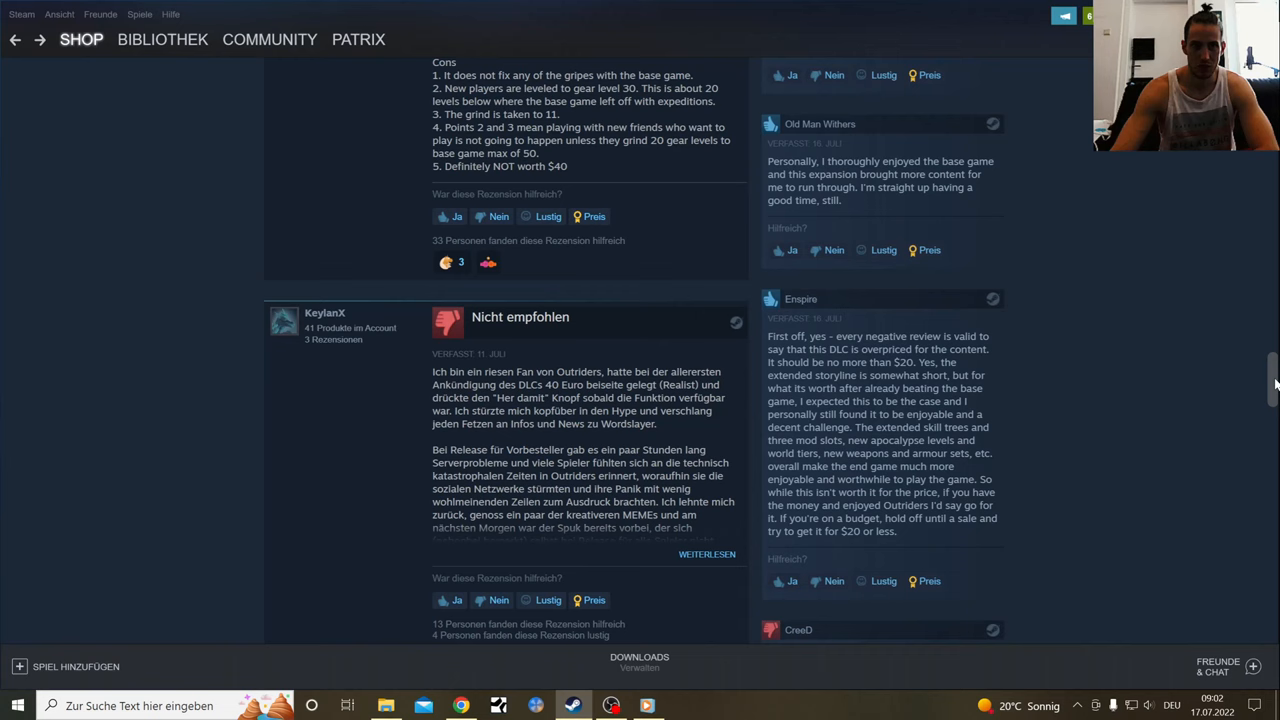
scroll(down, 3)
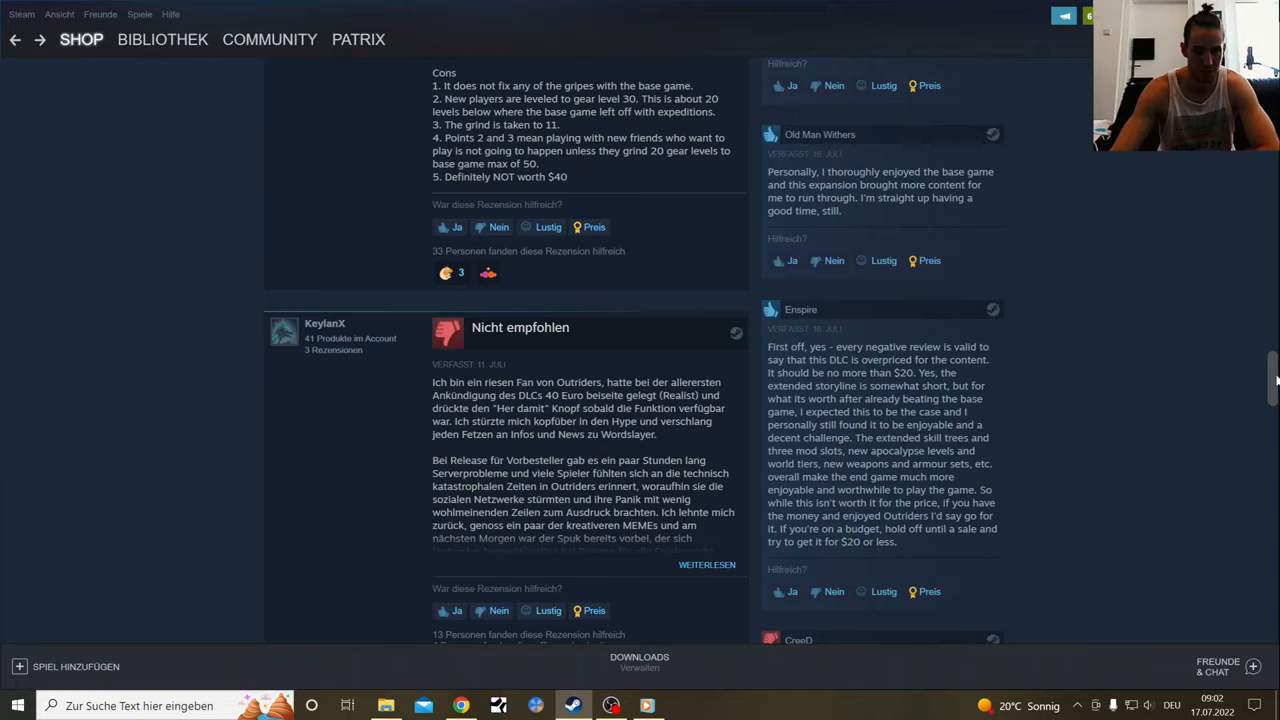
scroll(down, 3)
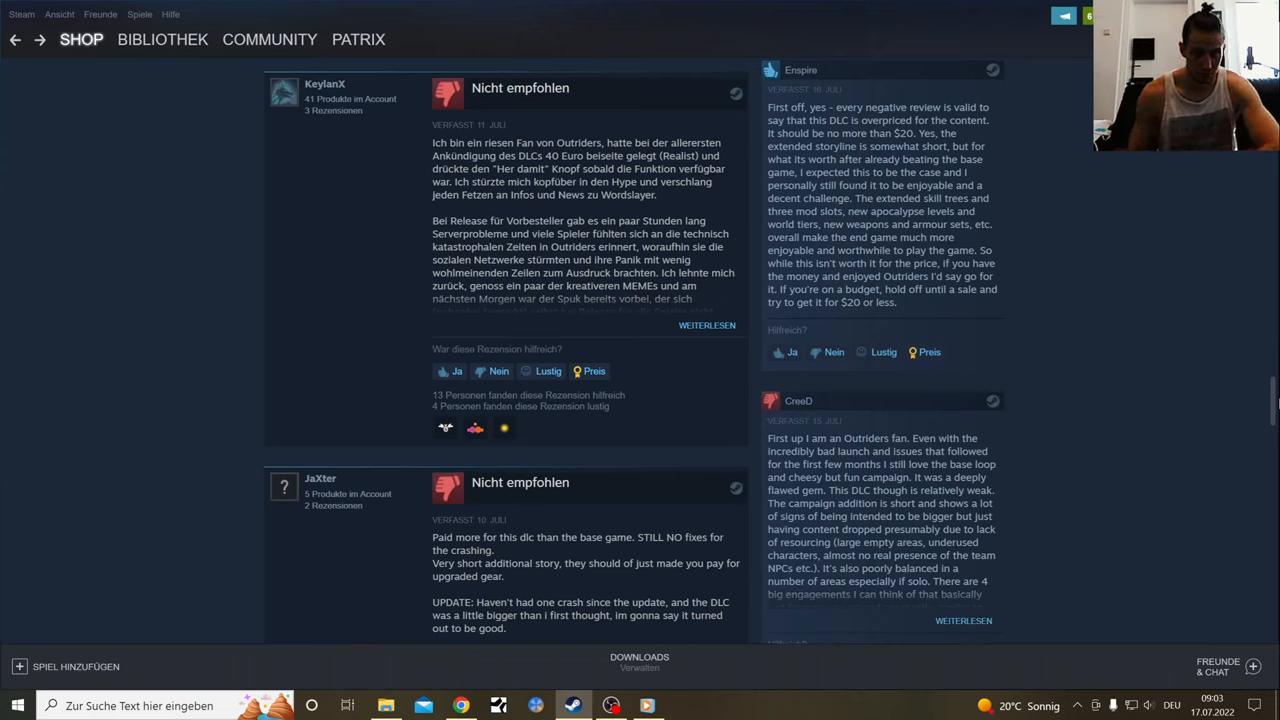
mouse_move(1170, 229)
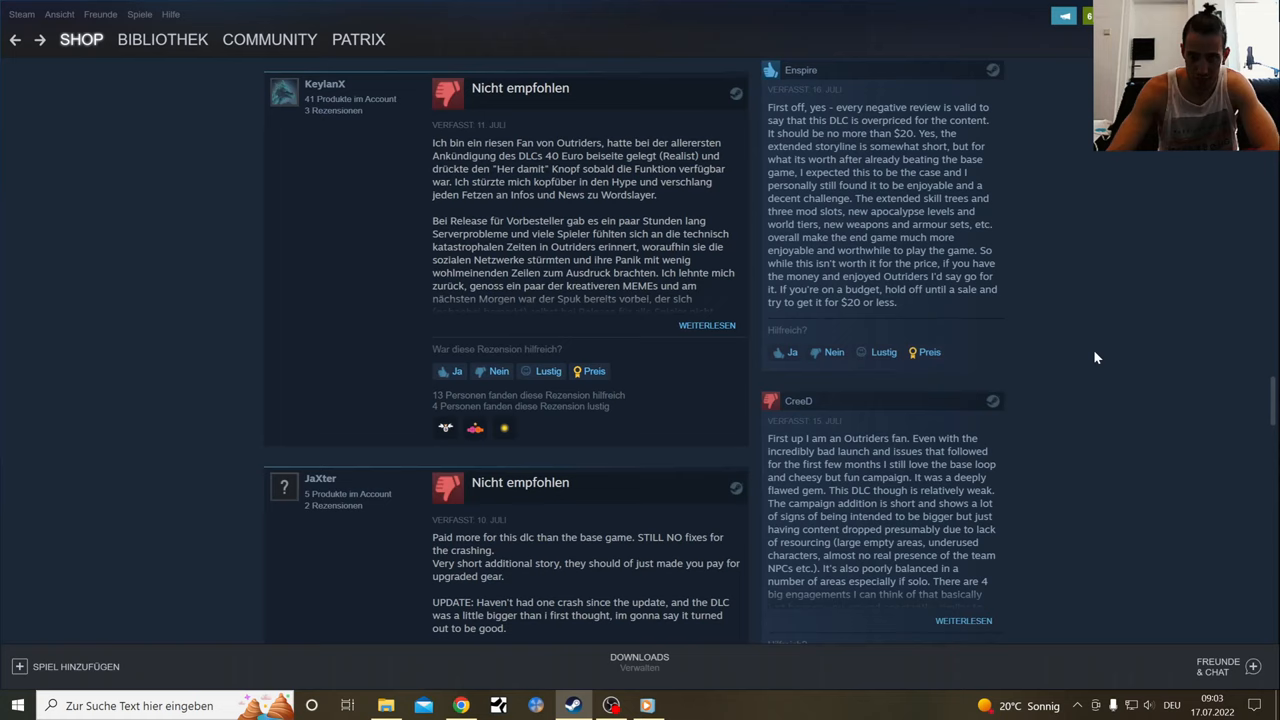
mouse_move(1089, 301)
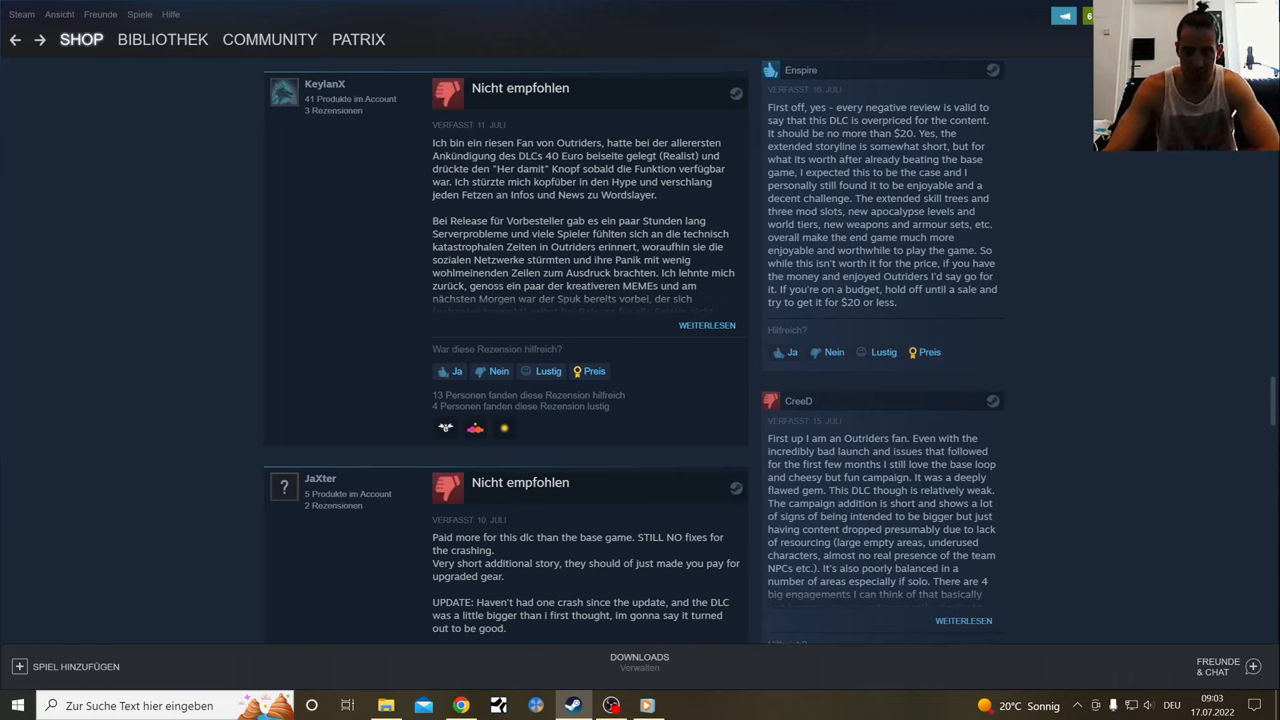
mouse_move(838, 133)
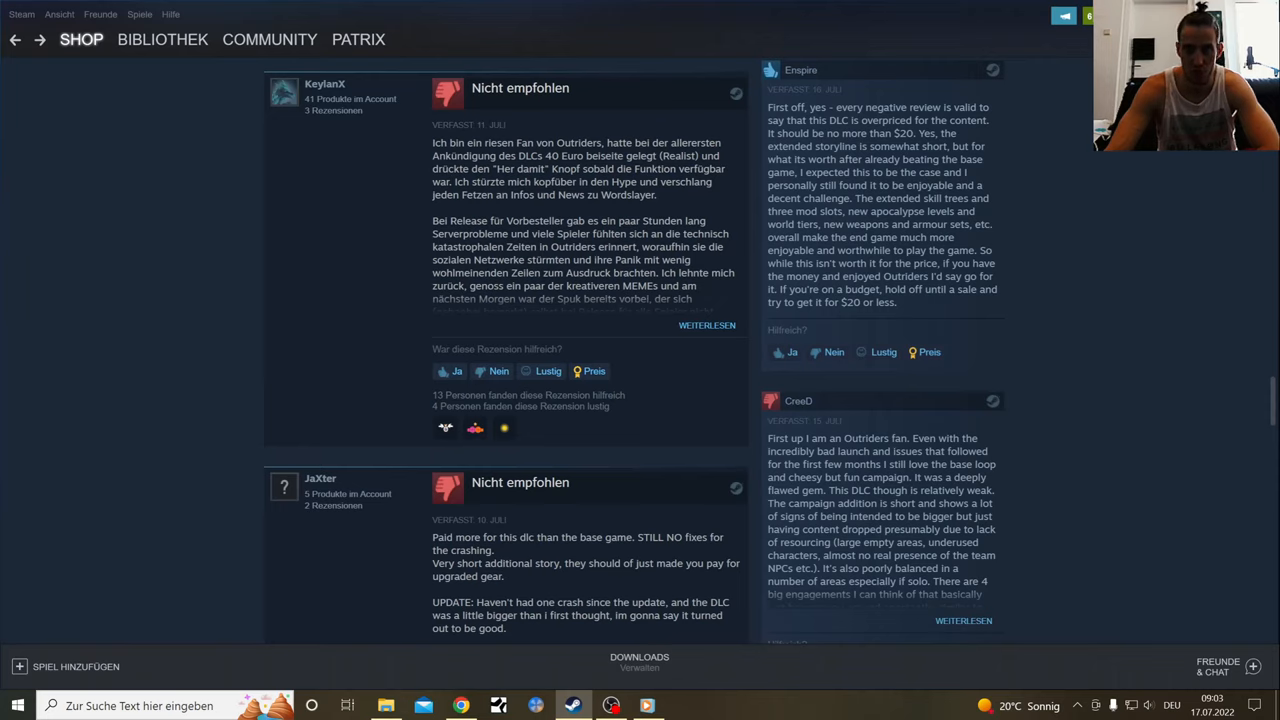
mouse_move(1065, 268)
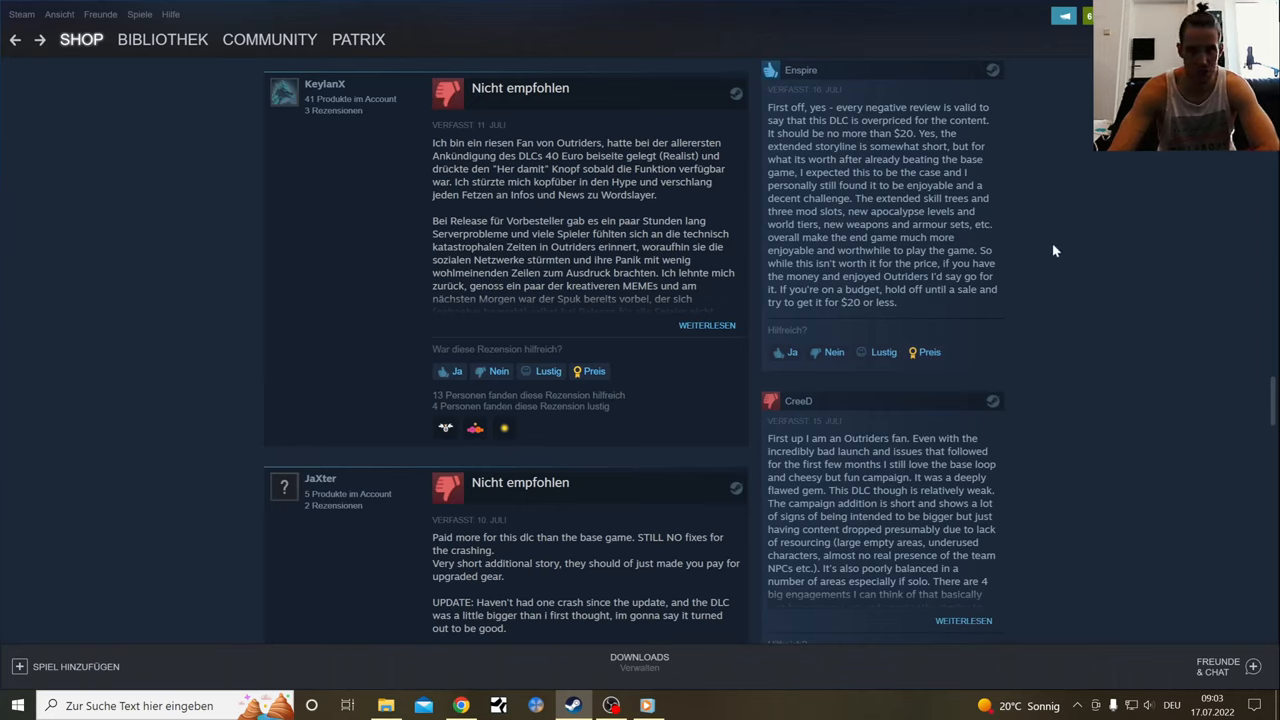
mouse_move(1043, 244)
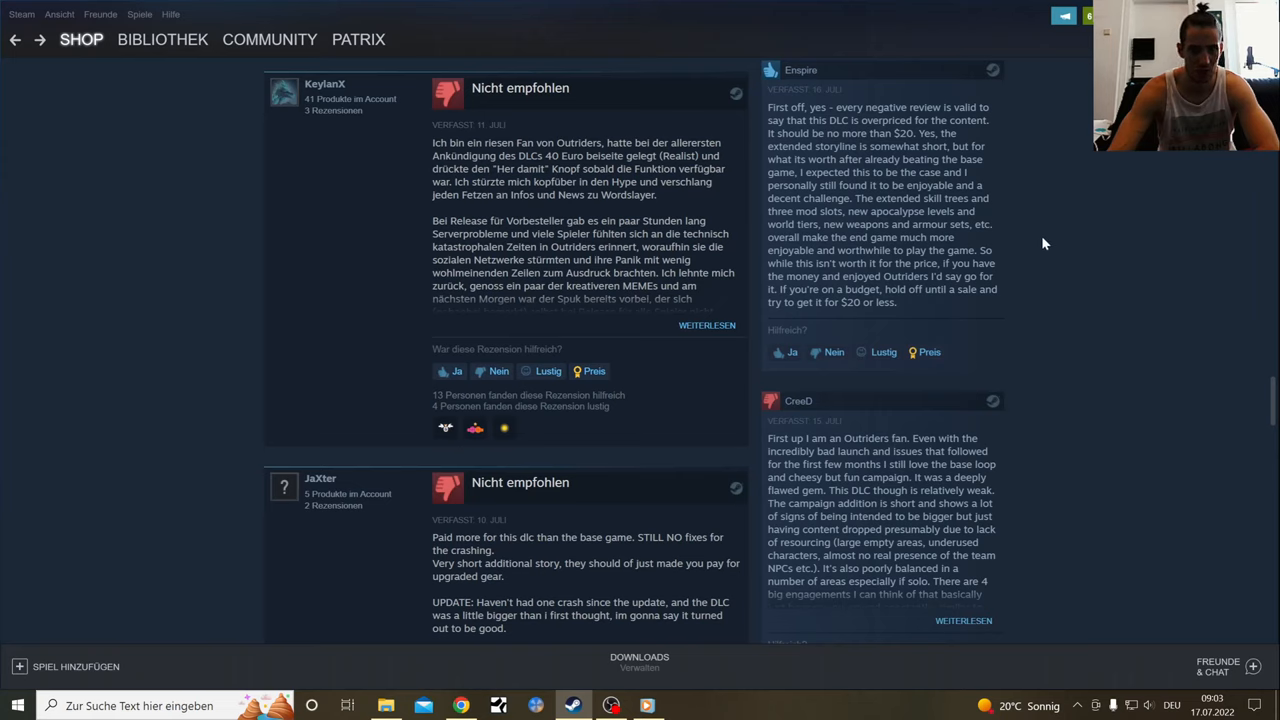
mouse_move(1053, 249)
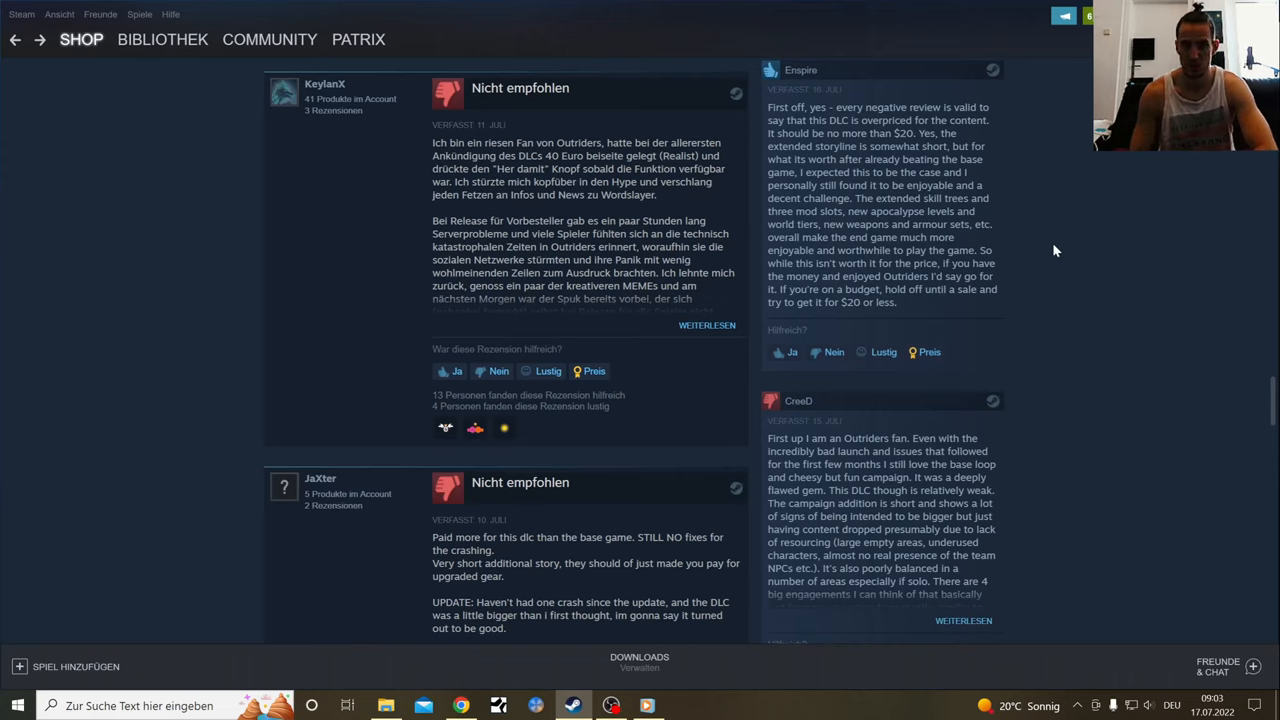
mouse_move(1043, 243)
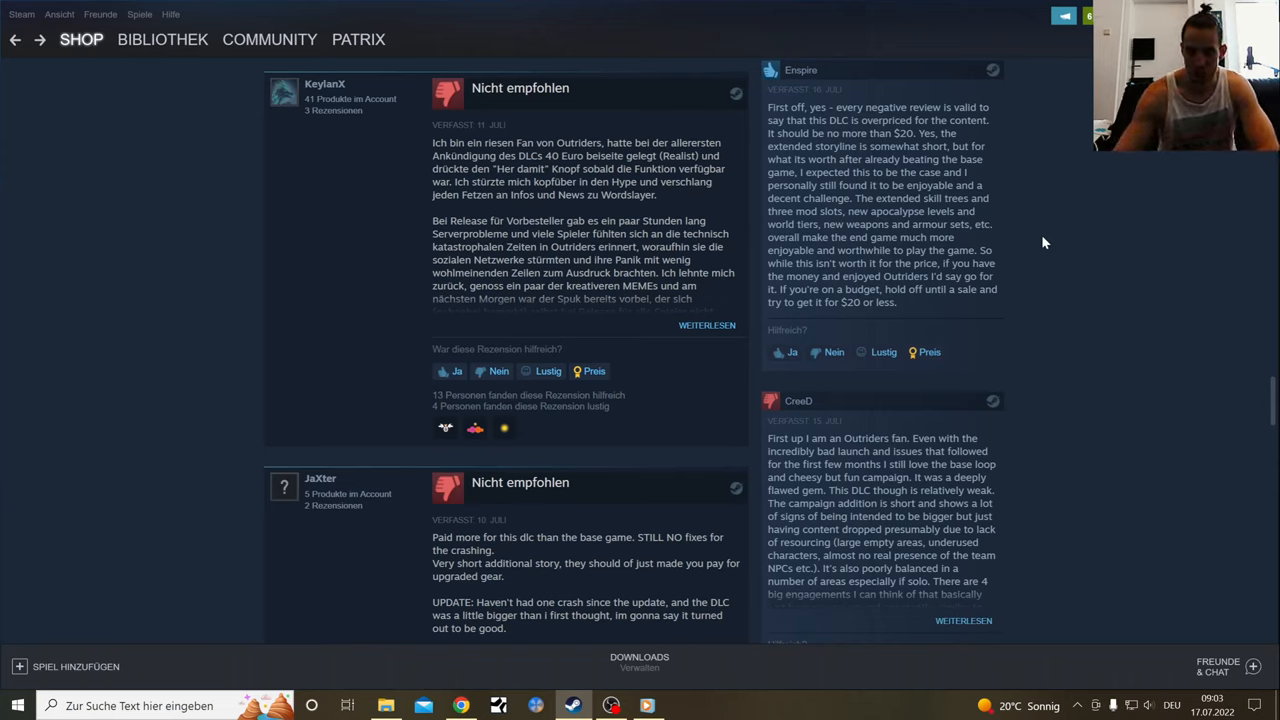
mouse_move(1176, 279)
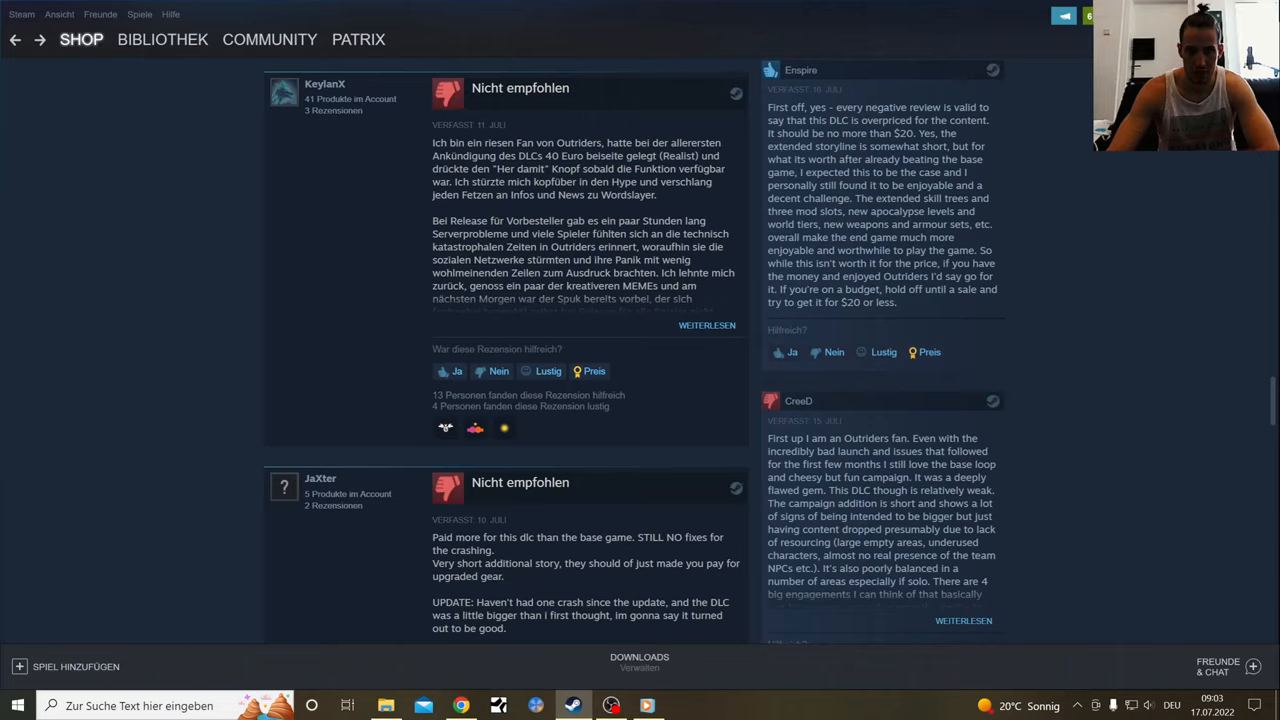
scroll(down, 3)
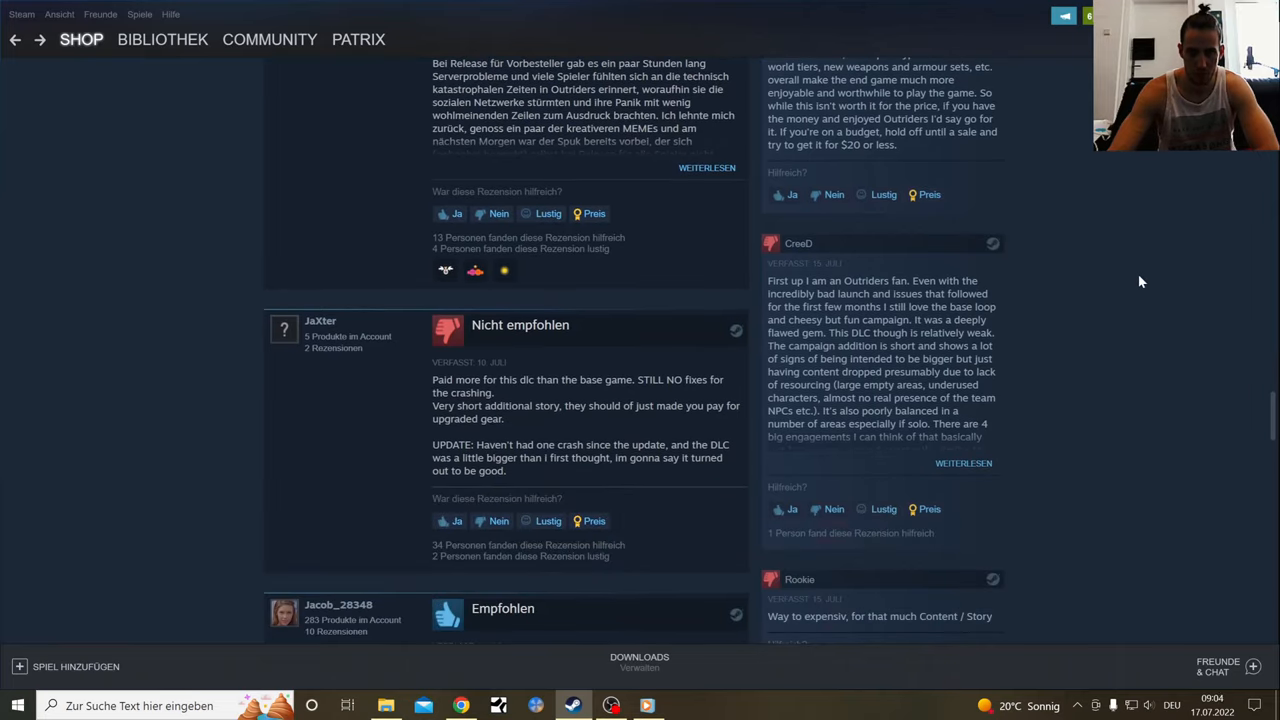
mouse_move(1157, 327)
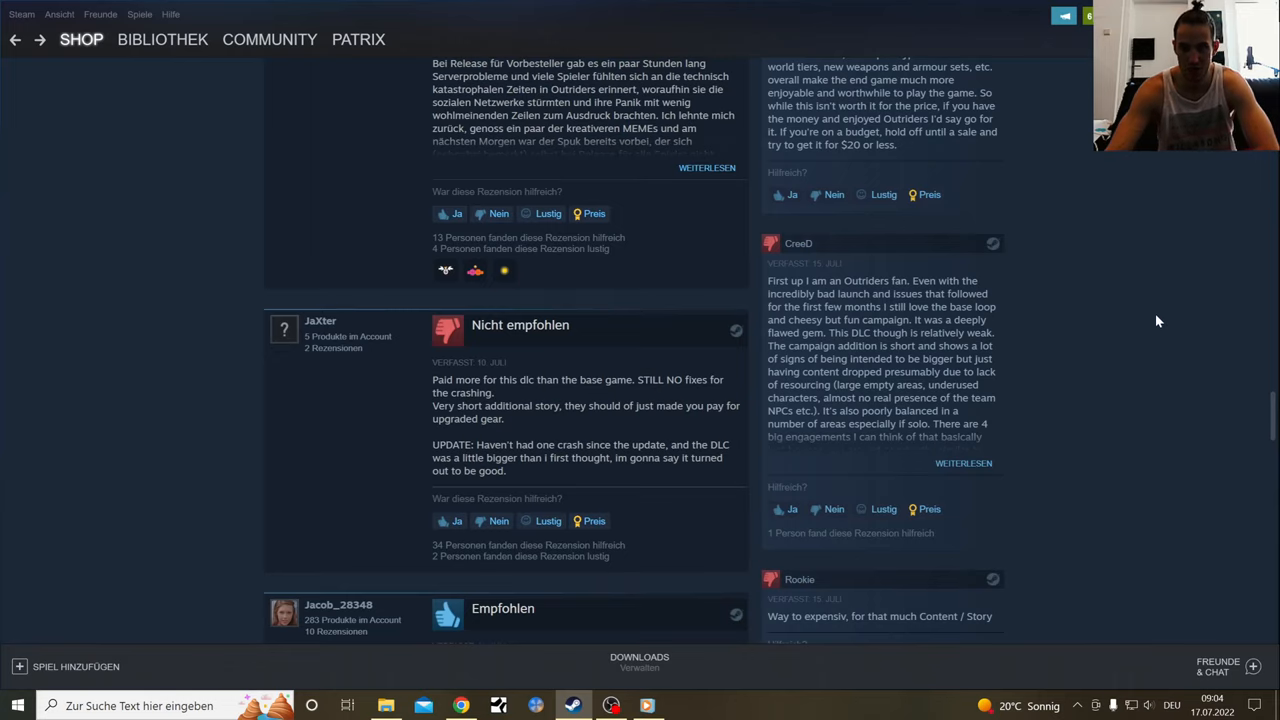
Expand the long negative review in the right column with 'Weiterlesen'
scroll(down, 3)
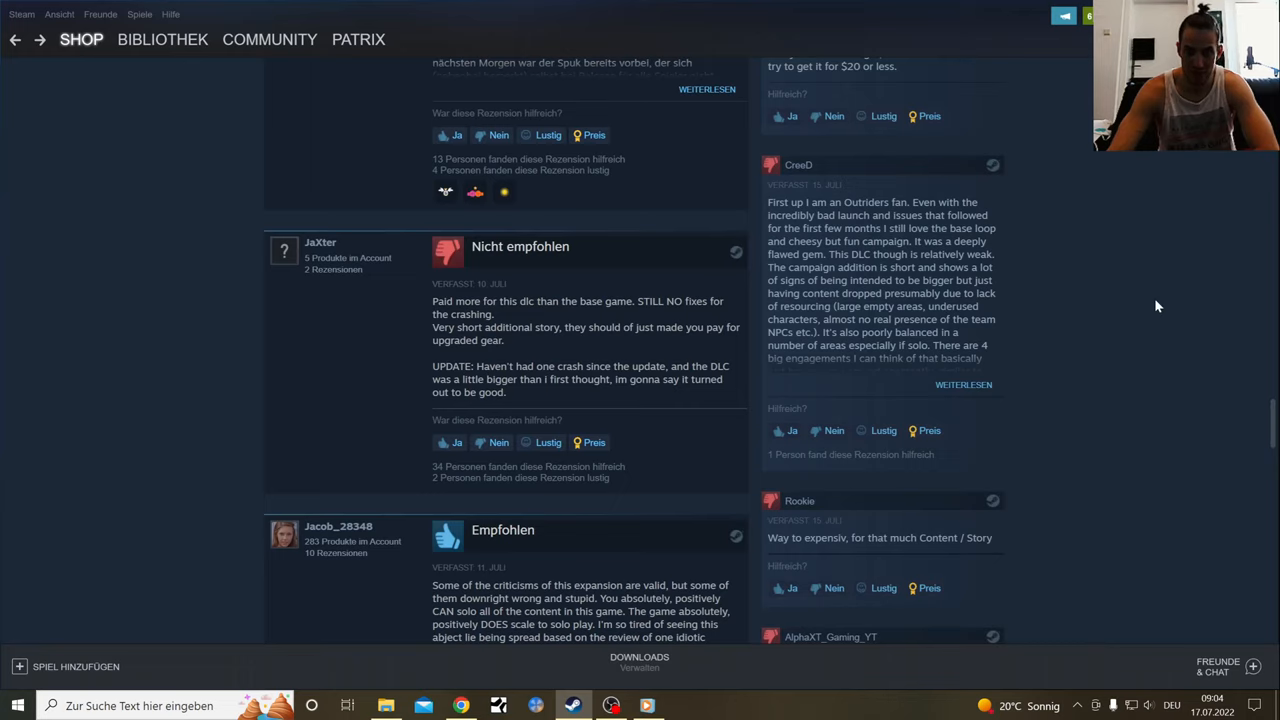
click(962, 384)
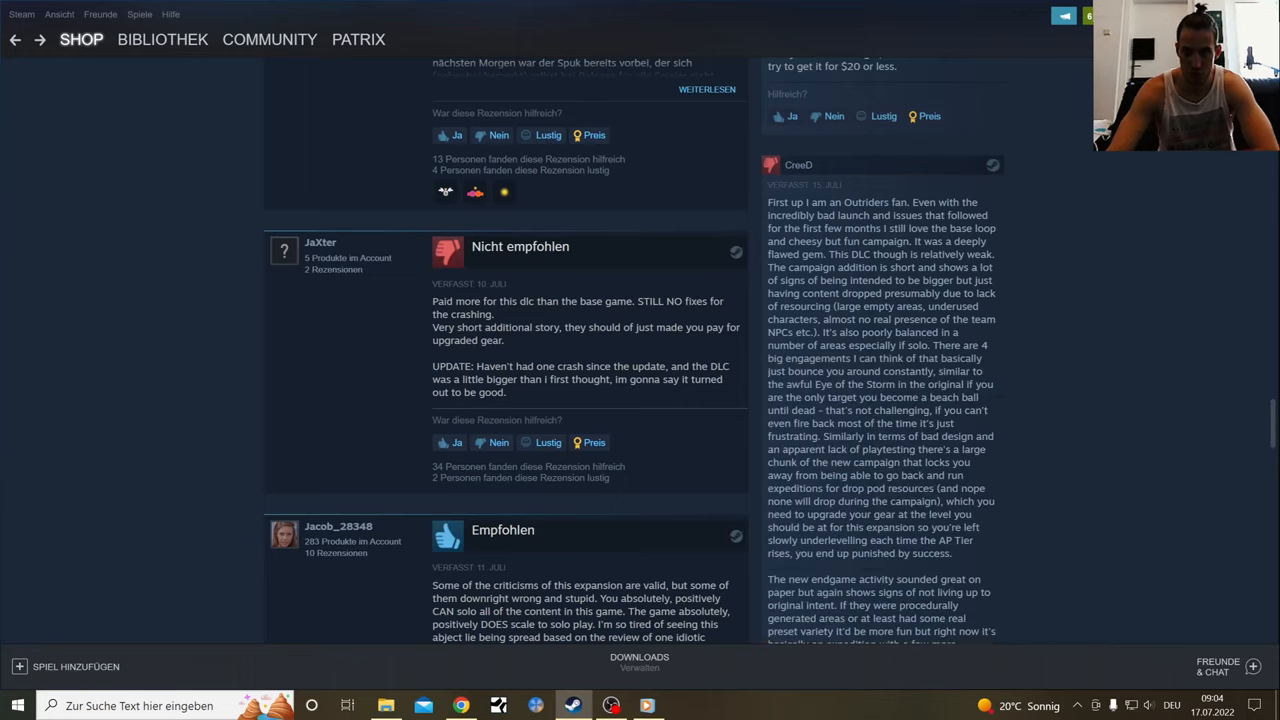
scroll(down, 3)
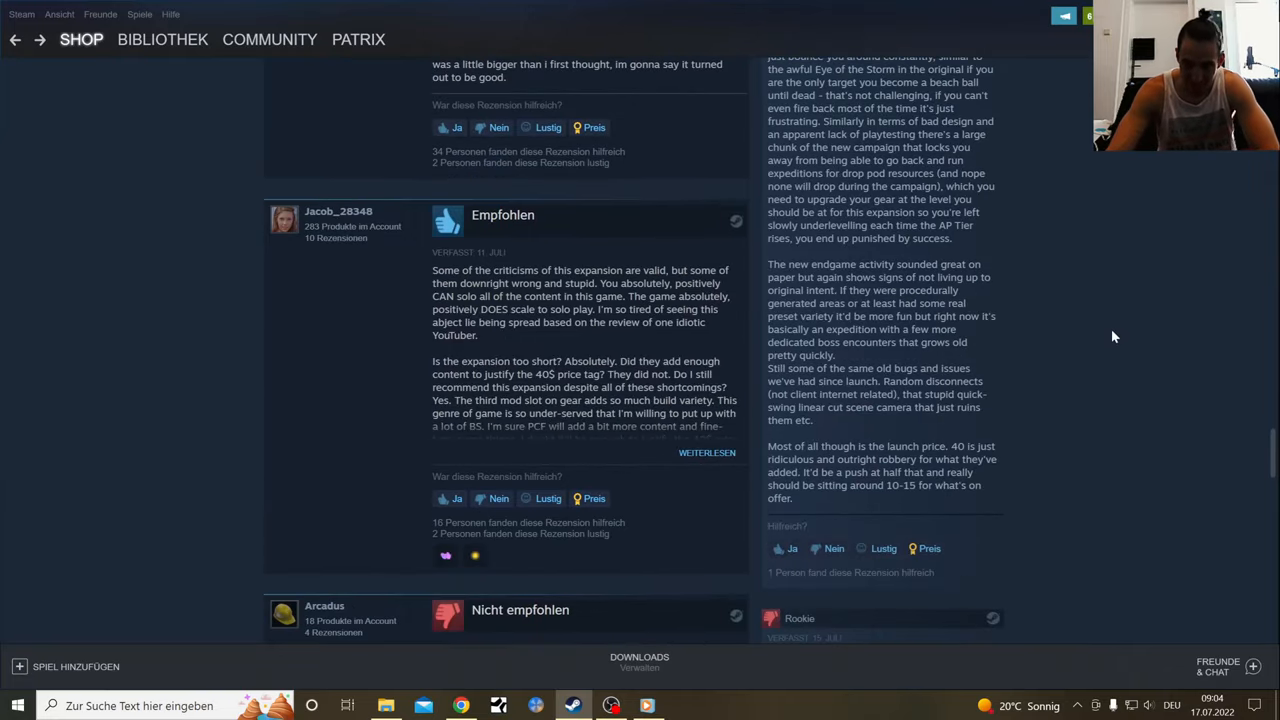
mouse_move(1095, 343)
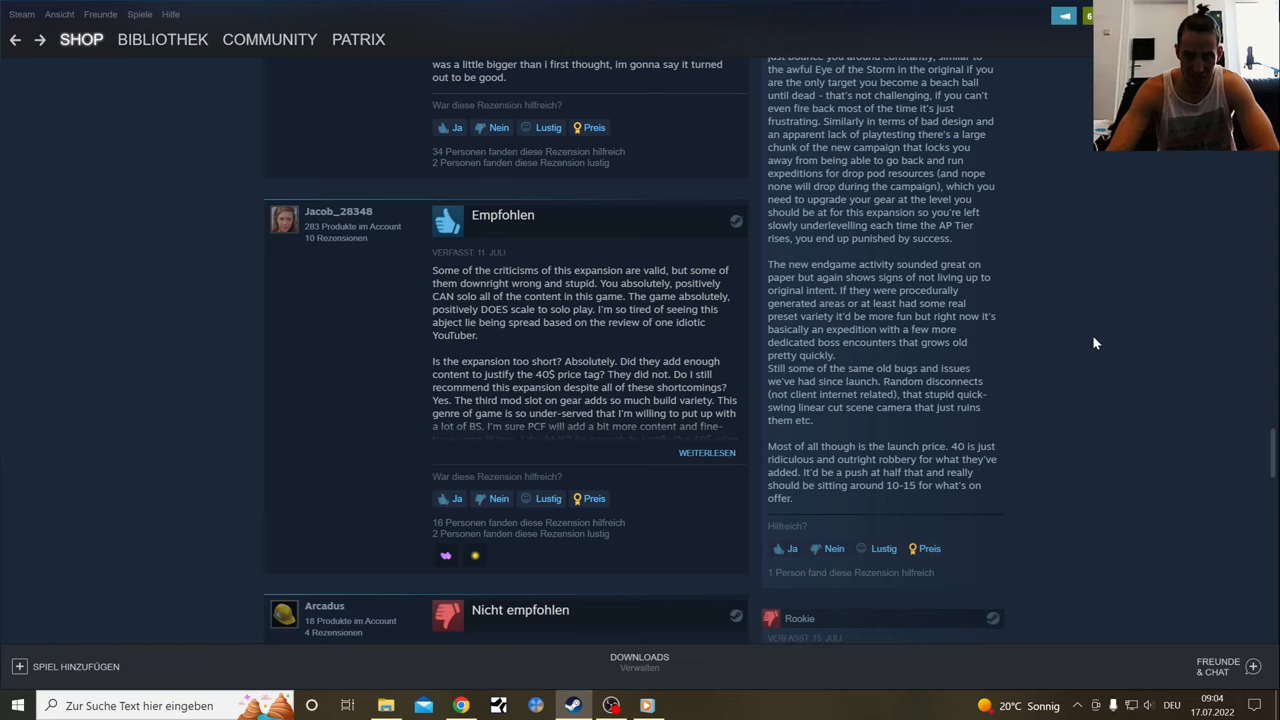
scroll(up, 3)
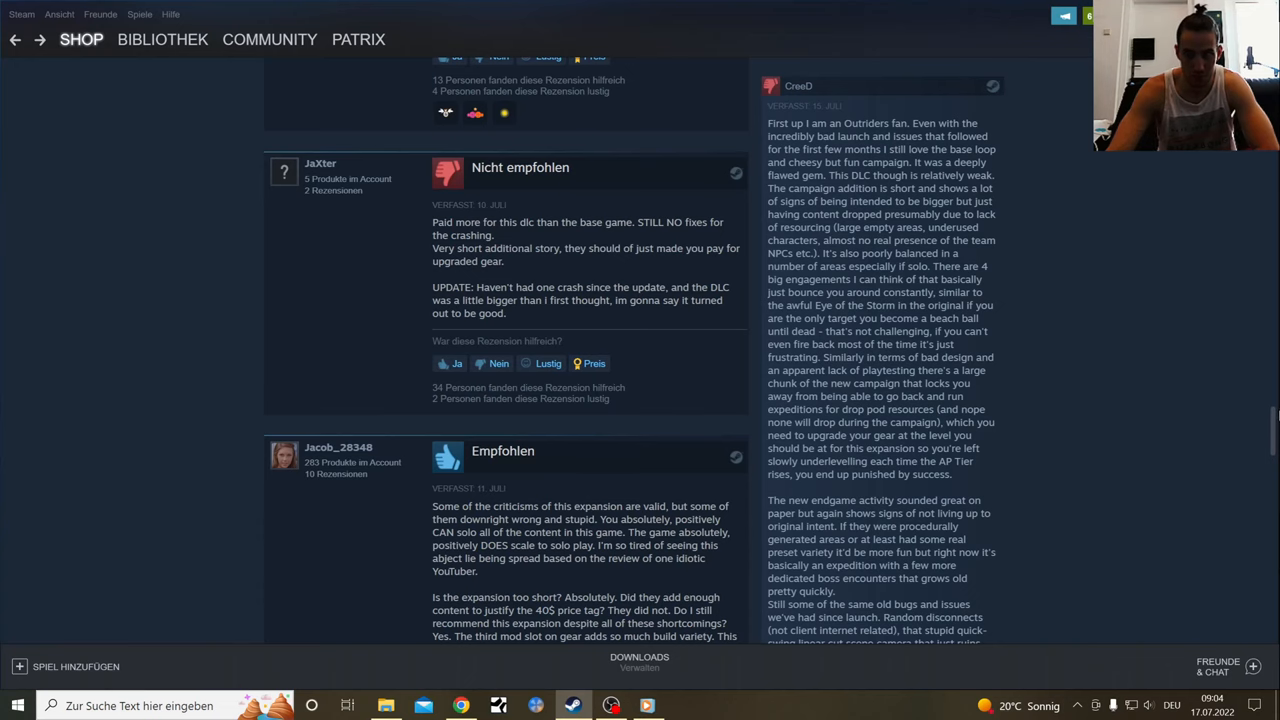
scroll(down, 3)
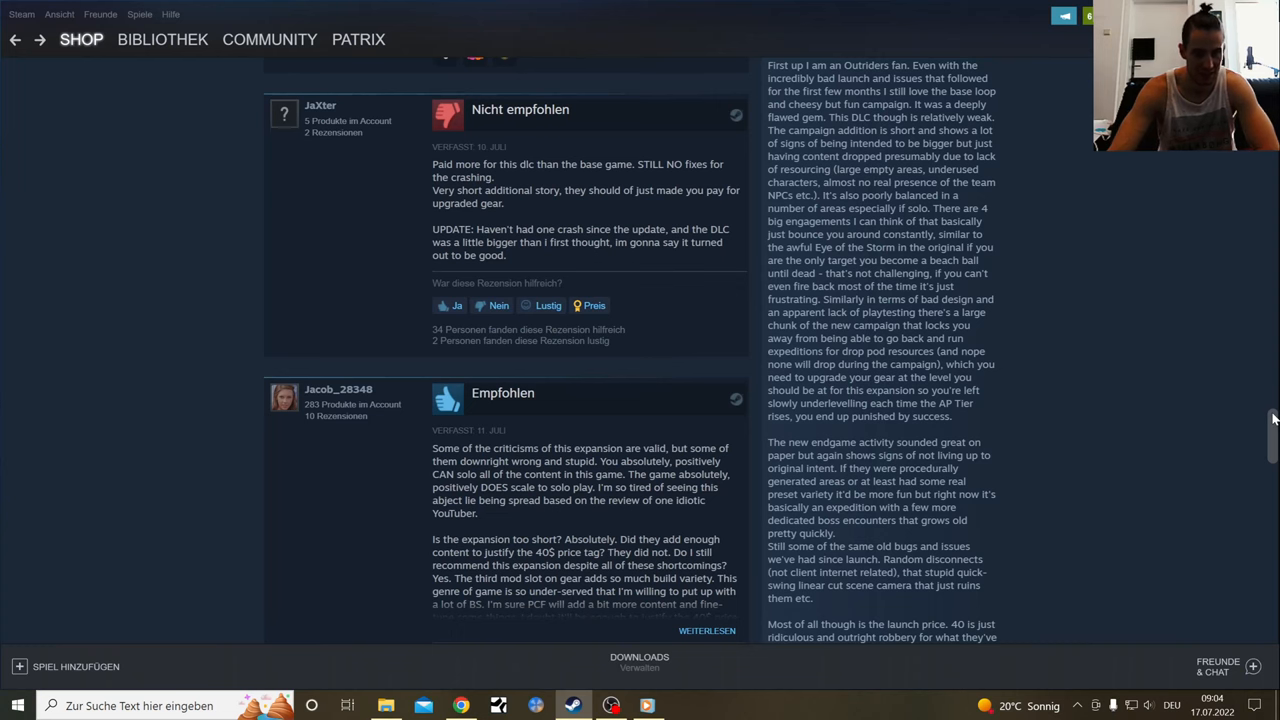
scroll(down, 3)
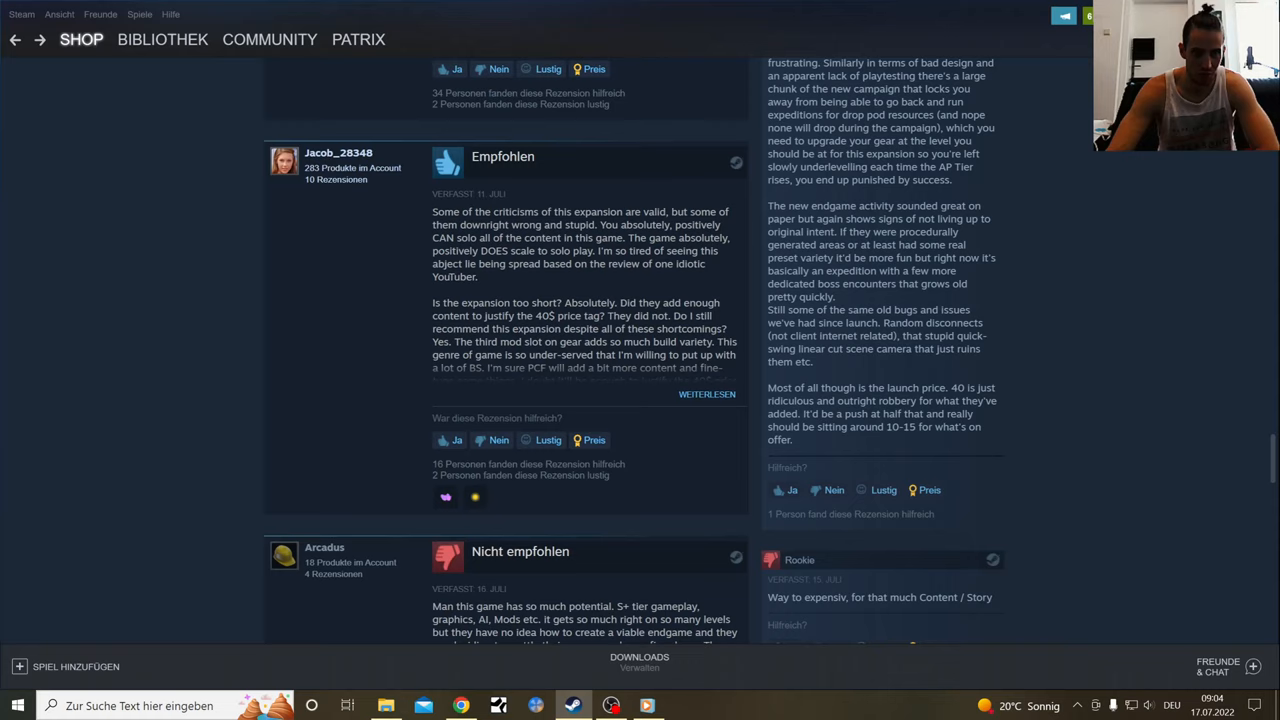
mouse_move(675, 224)
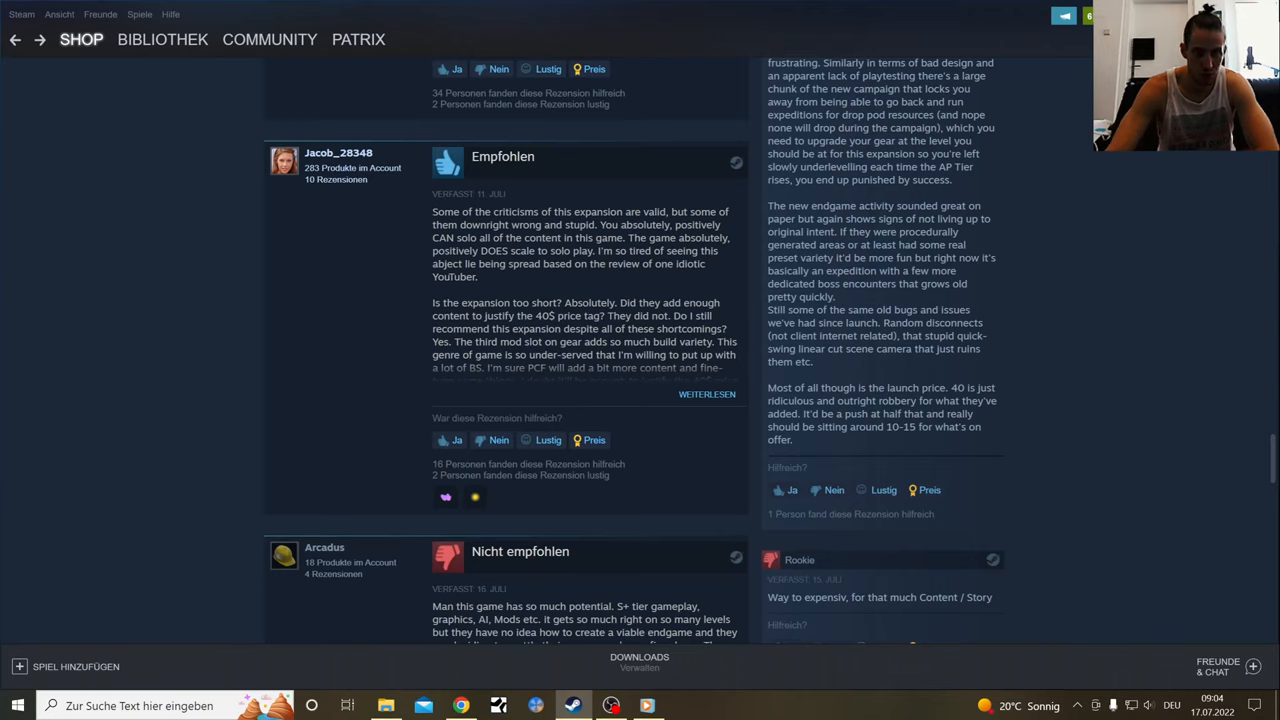
mouse_move(1025, 309)
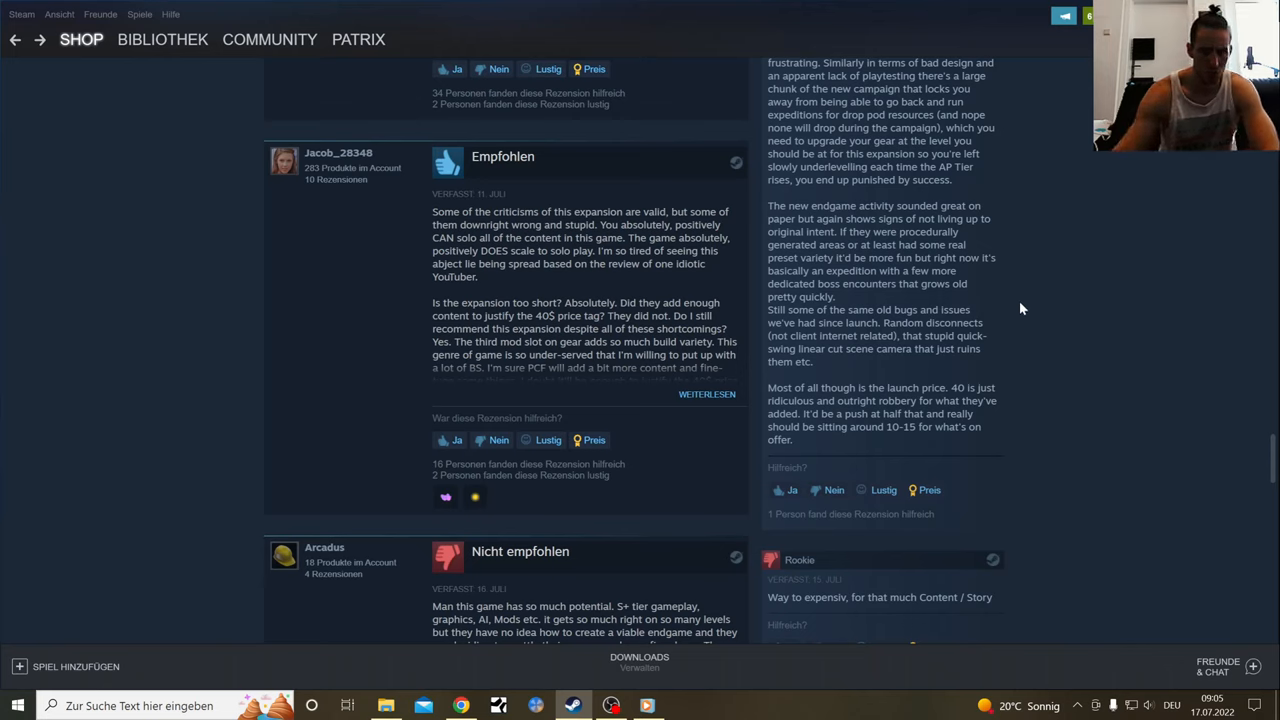
click(707, 394)
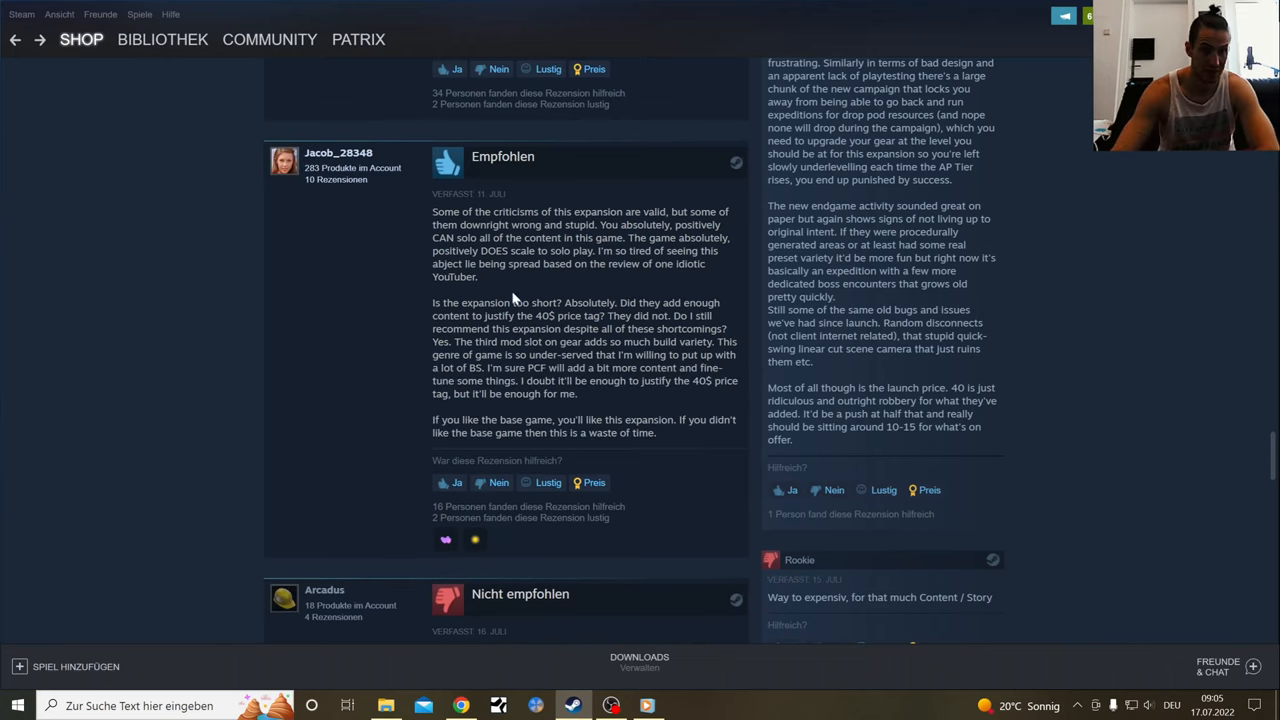
mouse_move(400, 425)
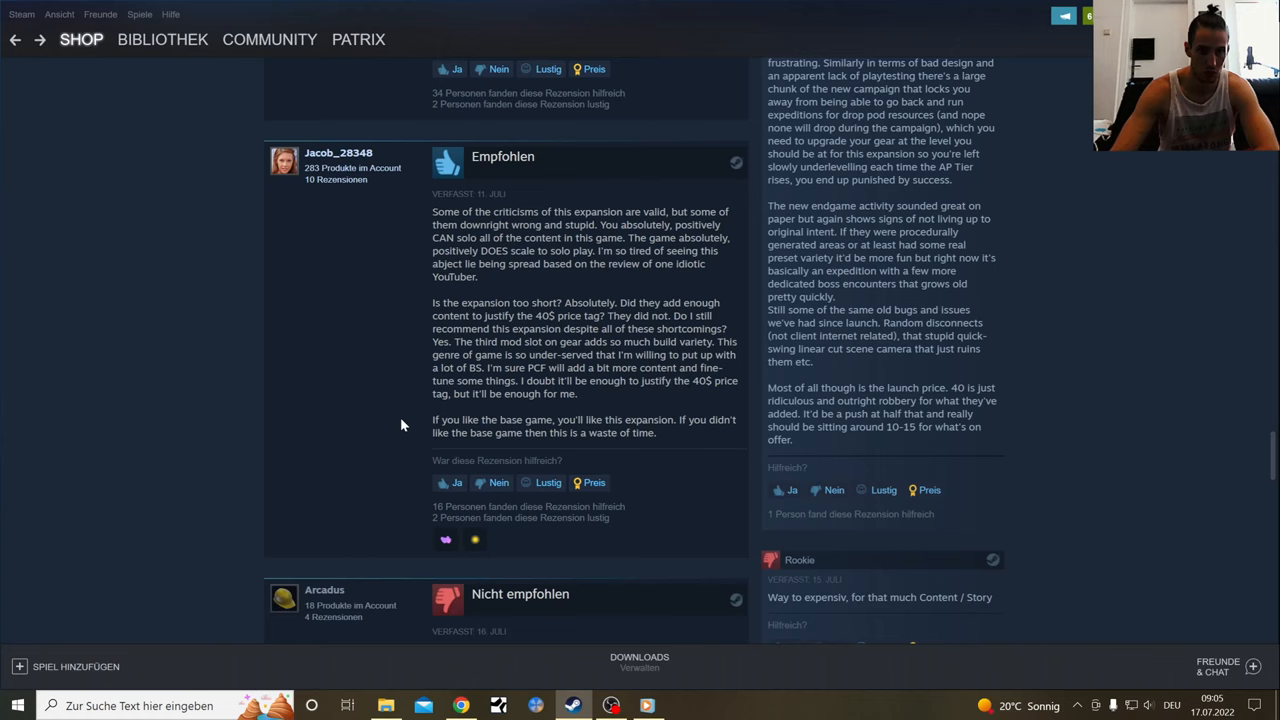
scroll(down, 3)
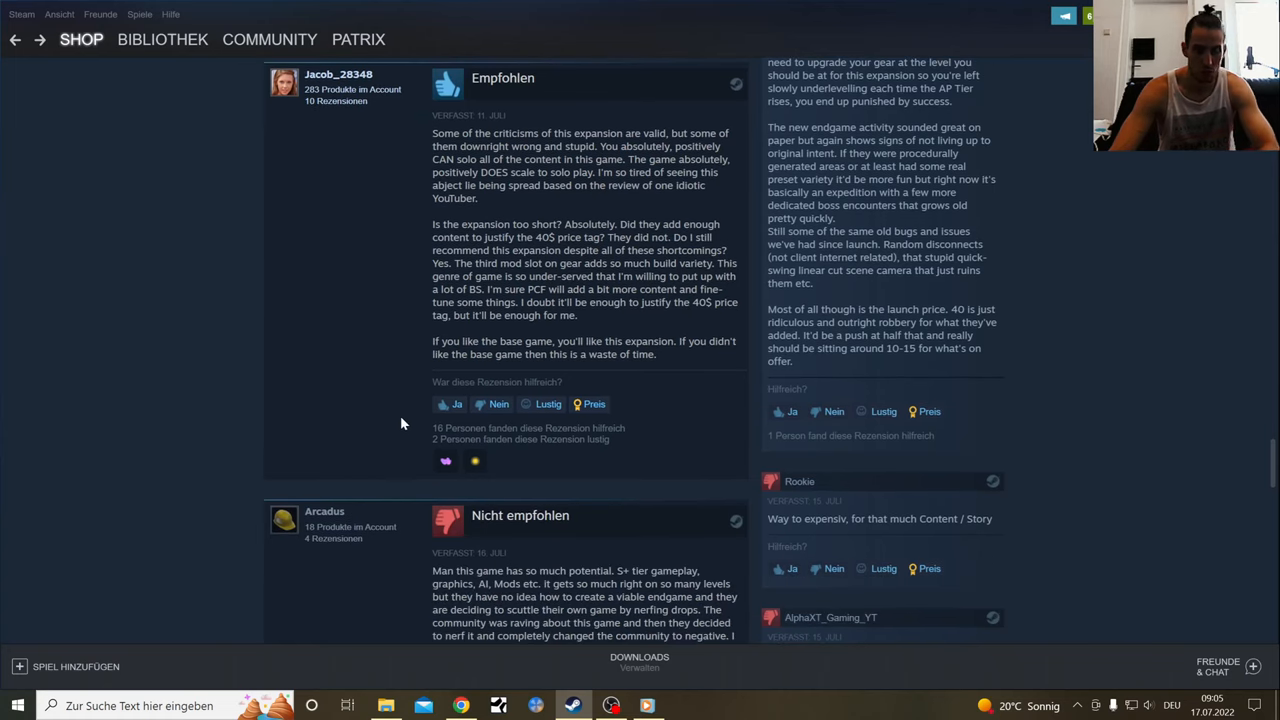
mouse_move(407, 415)
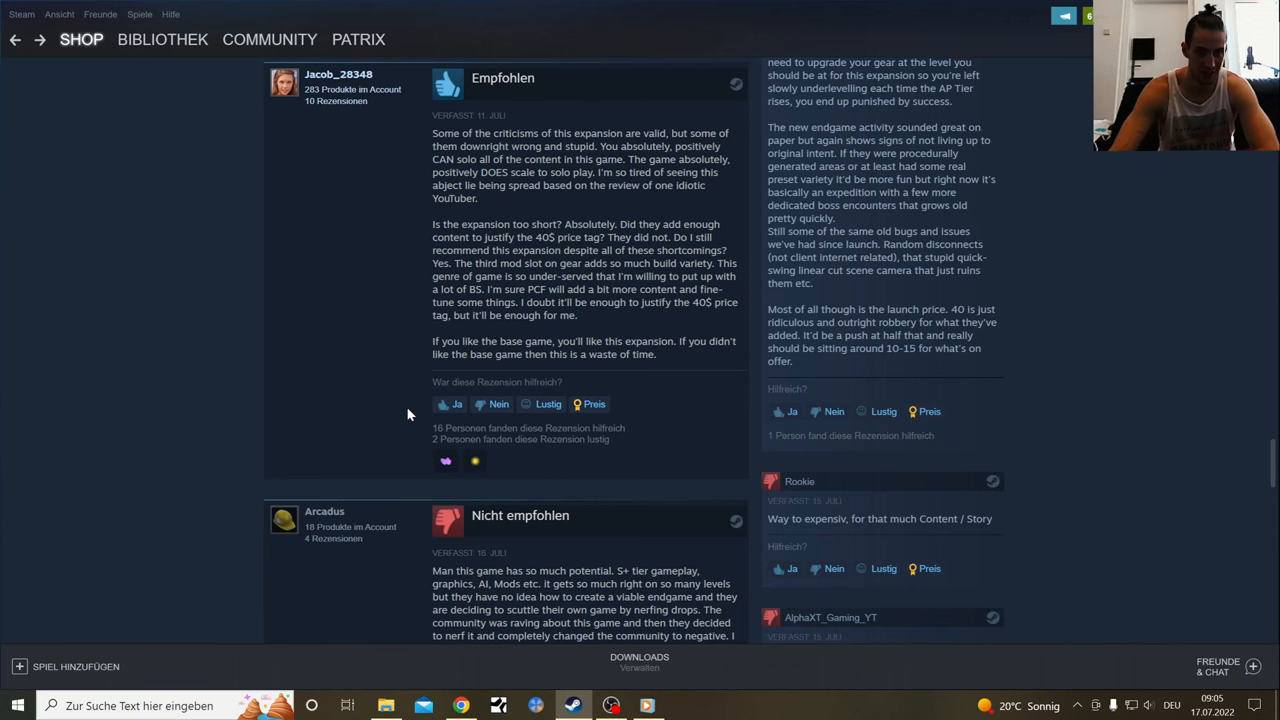
scroll(down, 3)
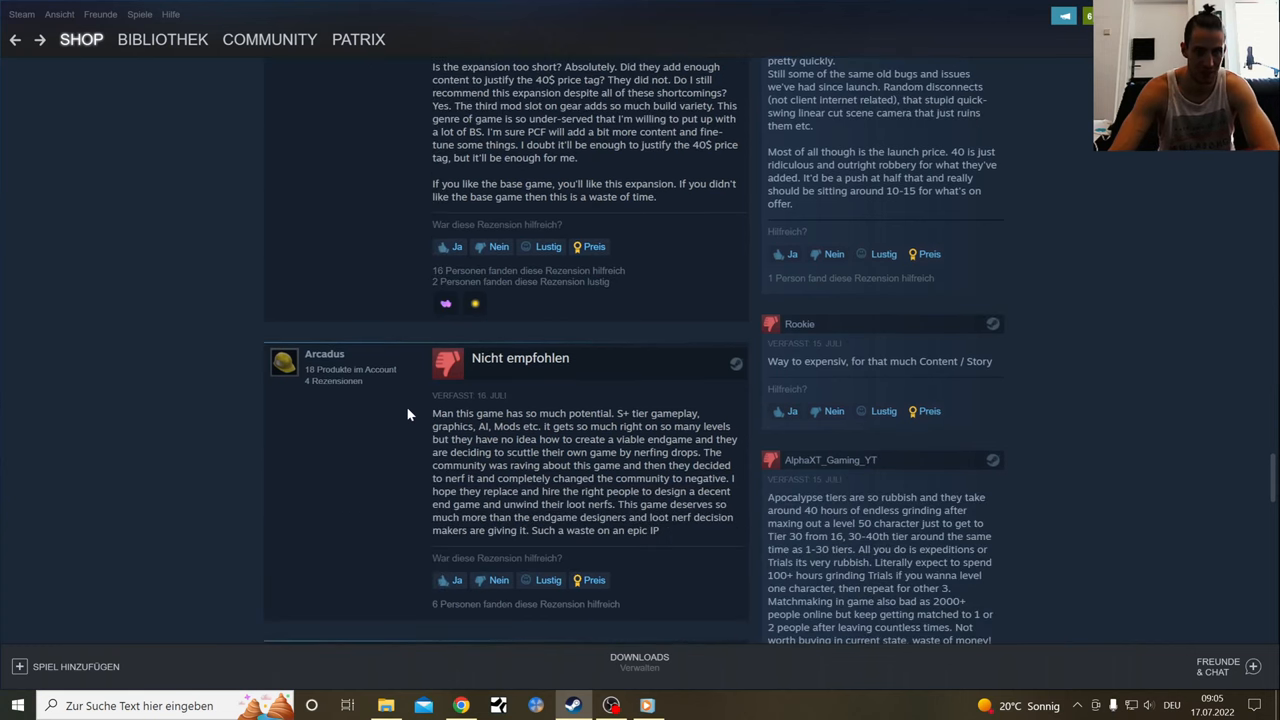
scroll(up, 3)
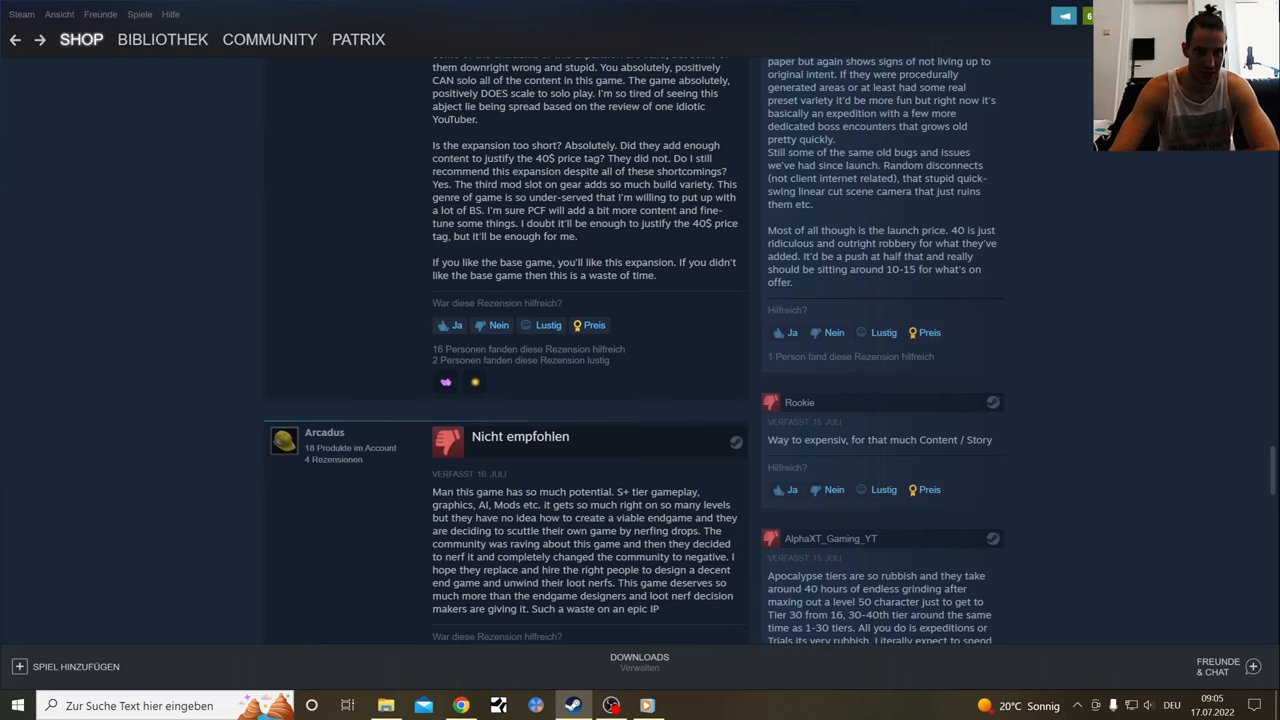
mouse_move(660, 290)
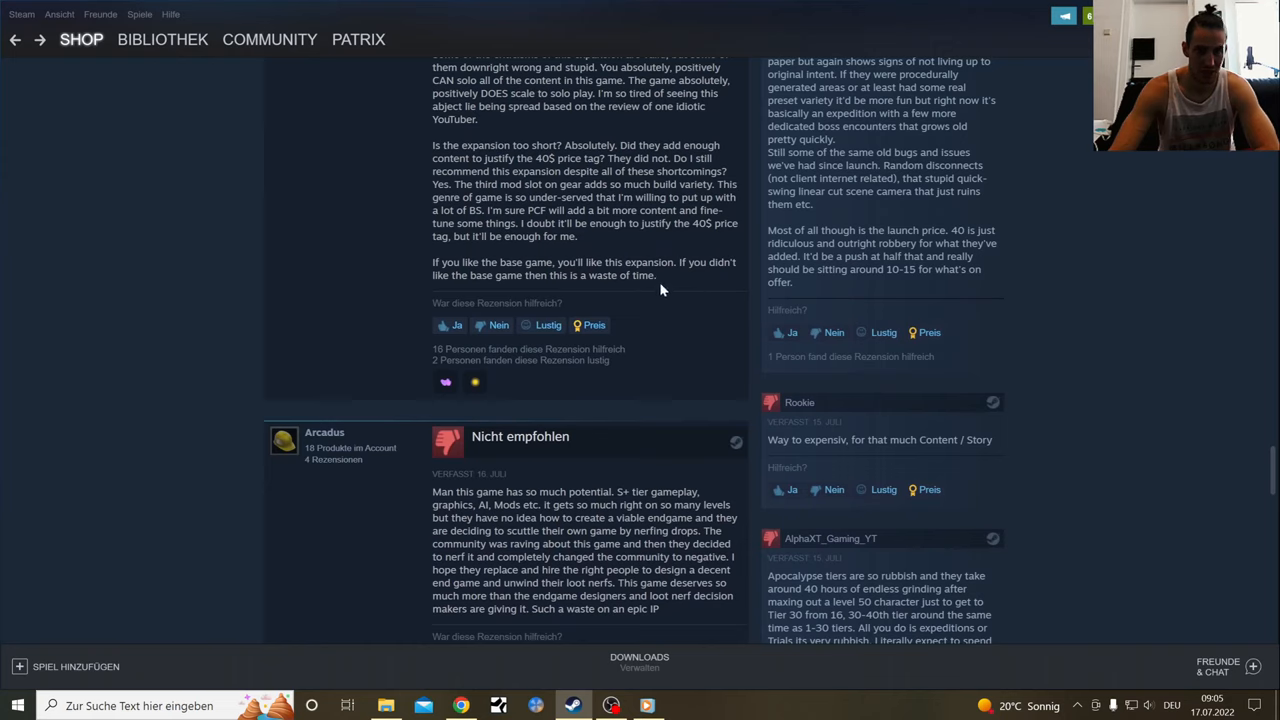
mouse_move(707, 310)
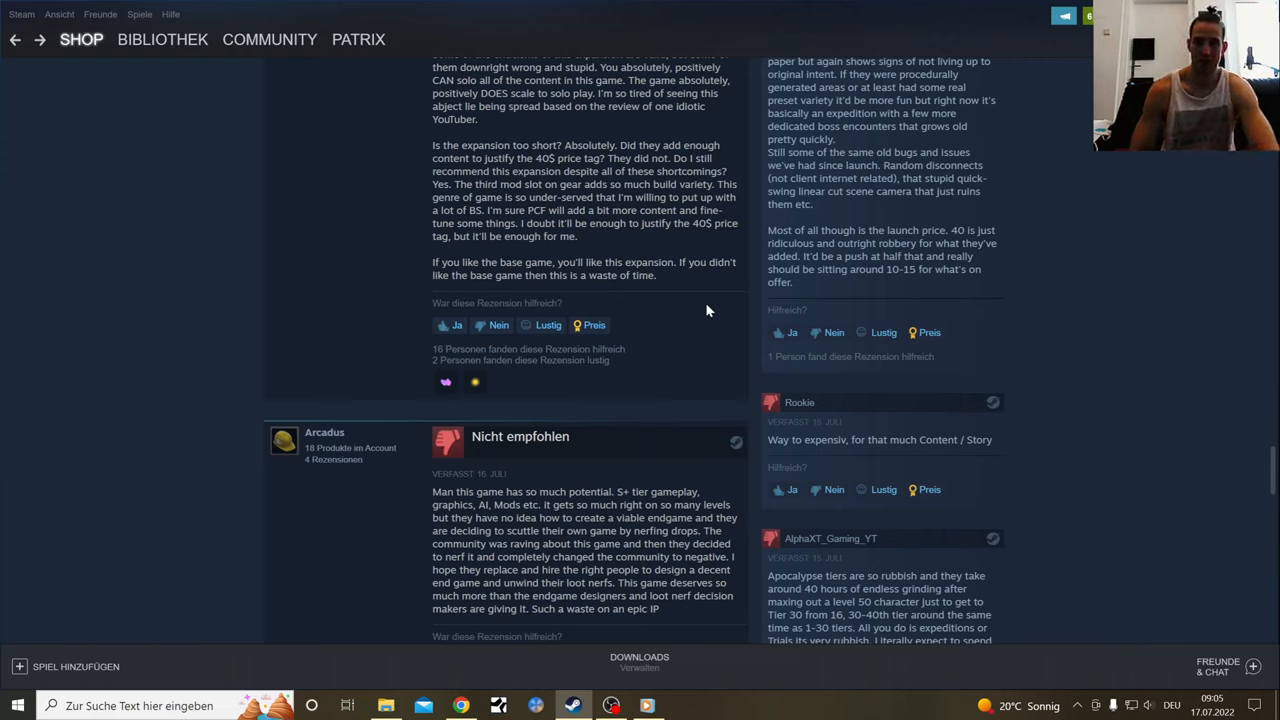
mouse_move(900, 385)
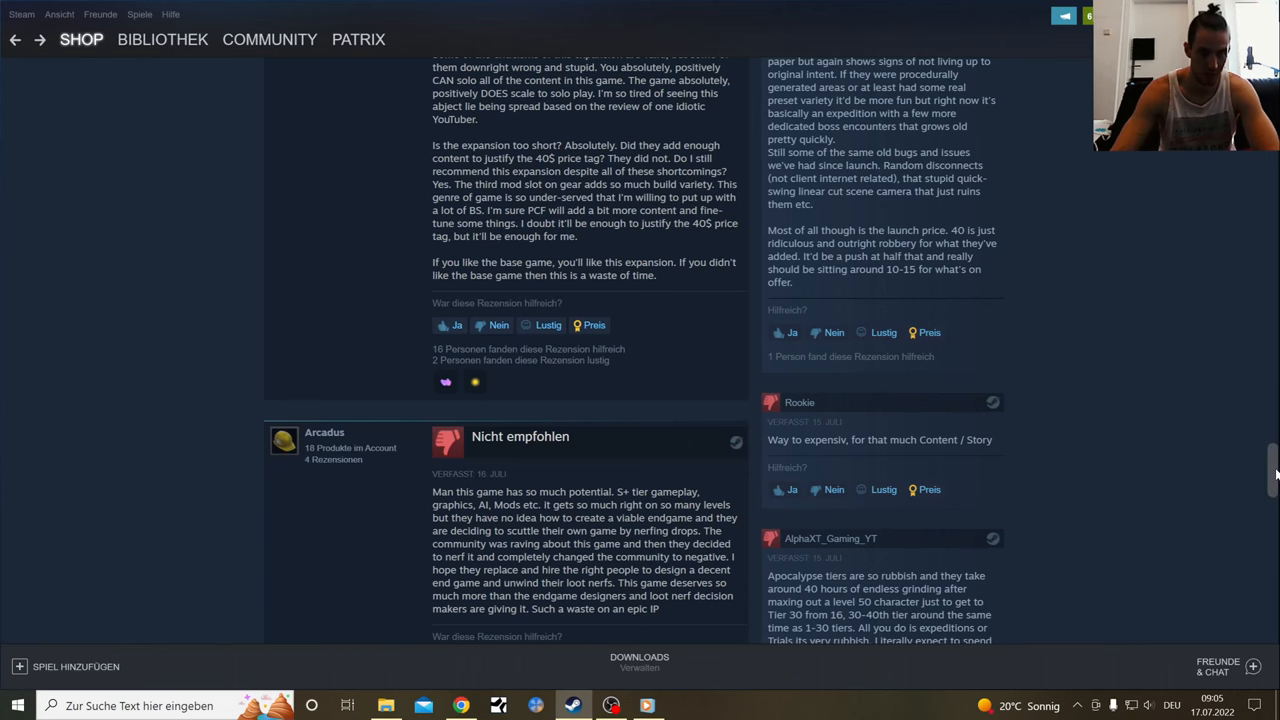
scroll(down, 3)
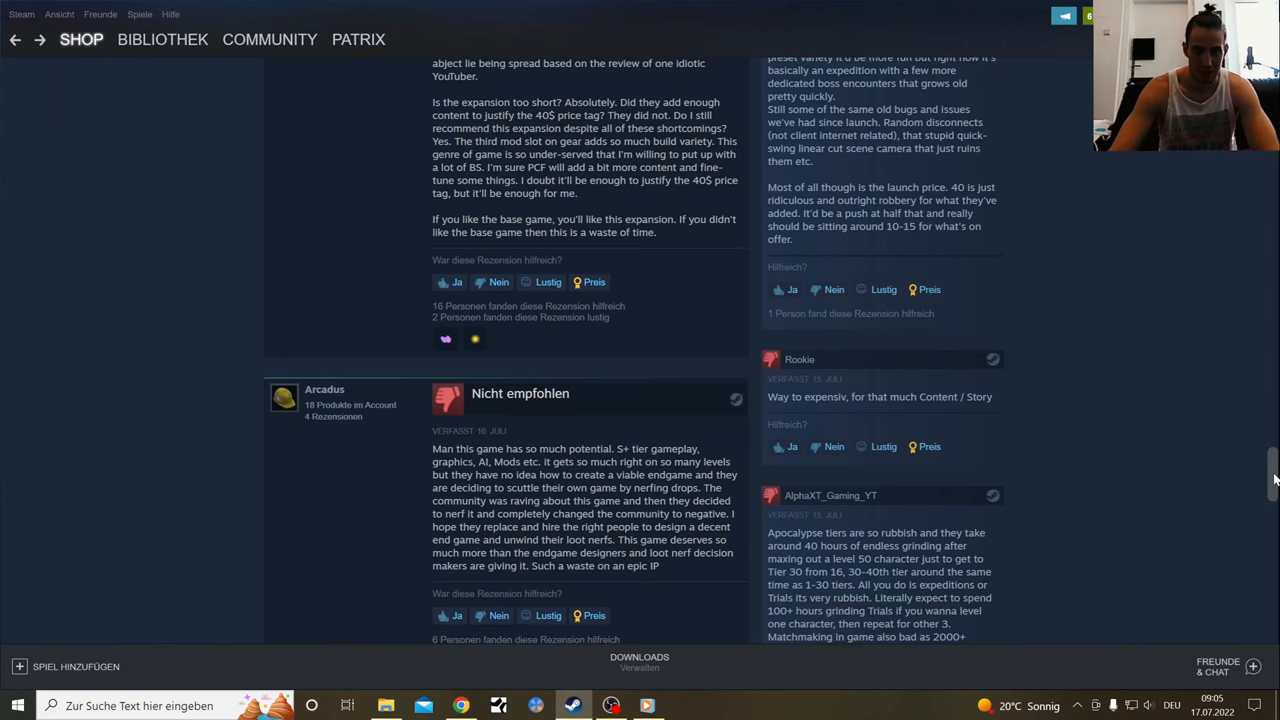
scroll(down, 3)
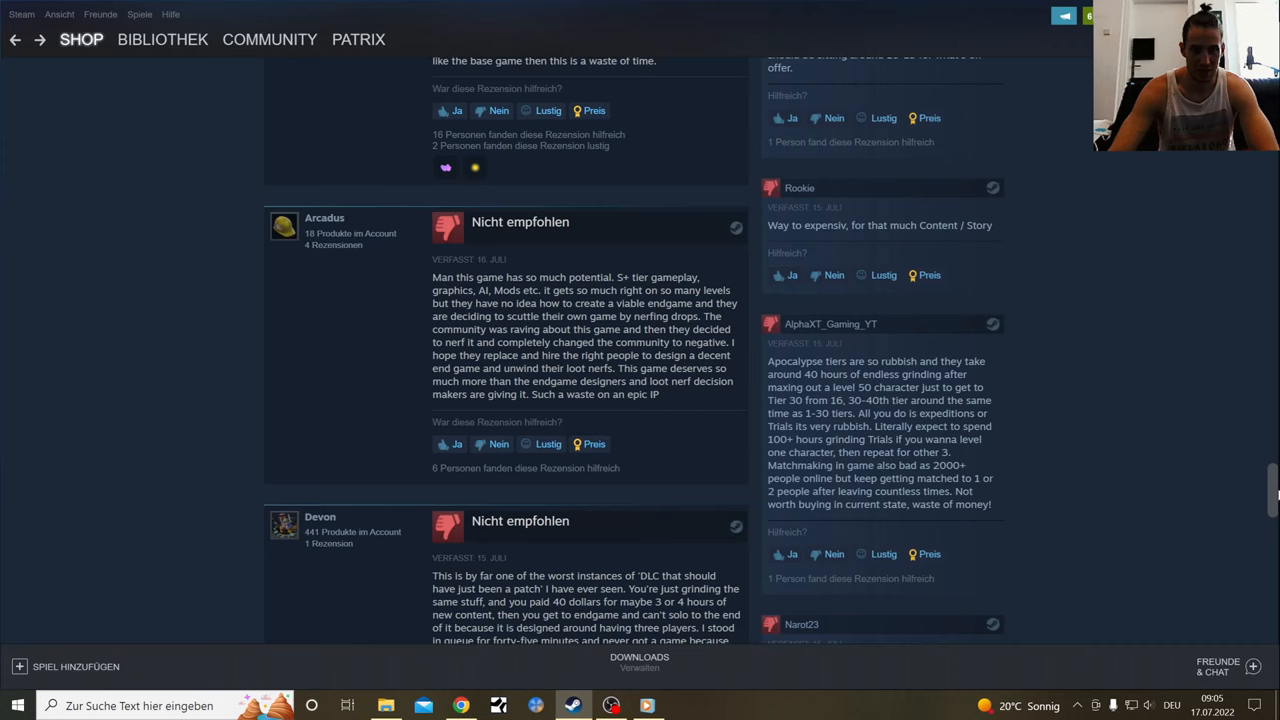
scroll(down, 3)
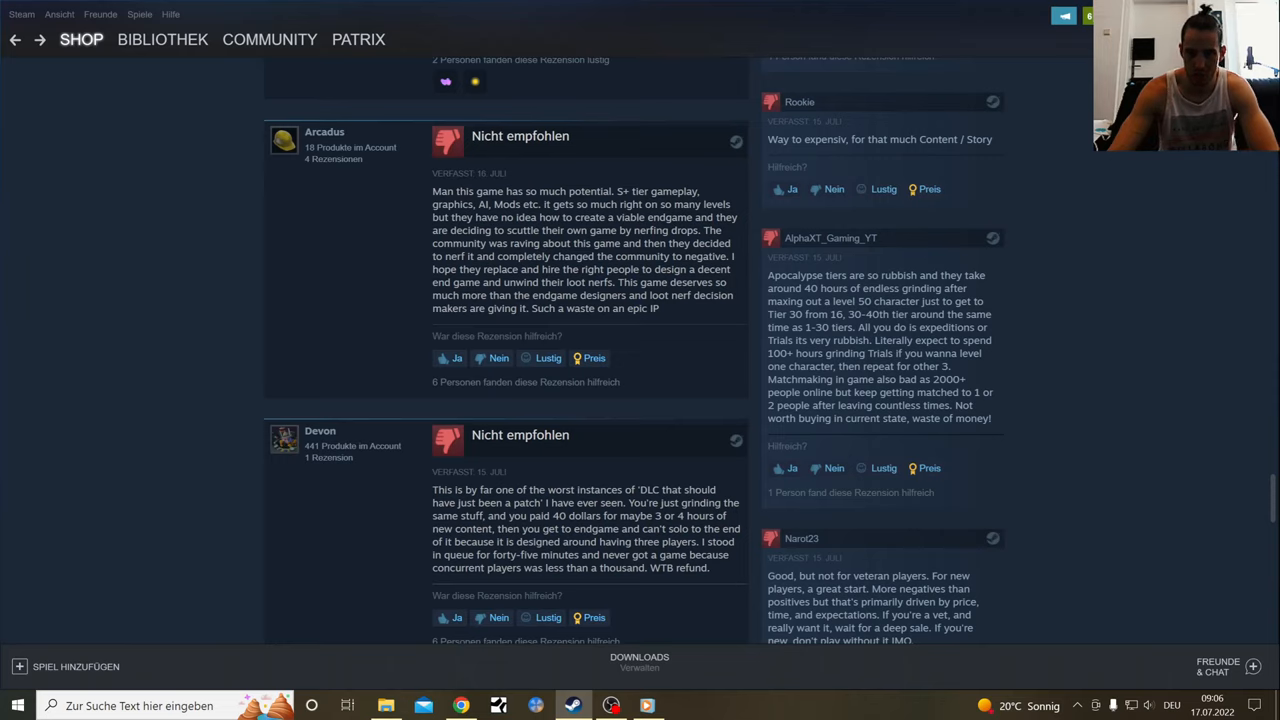
mouse_move(978, 294)
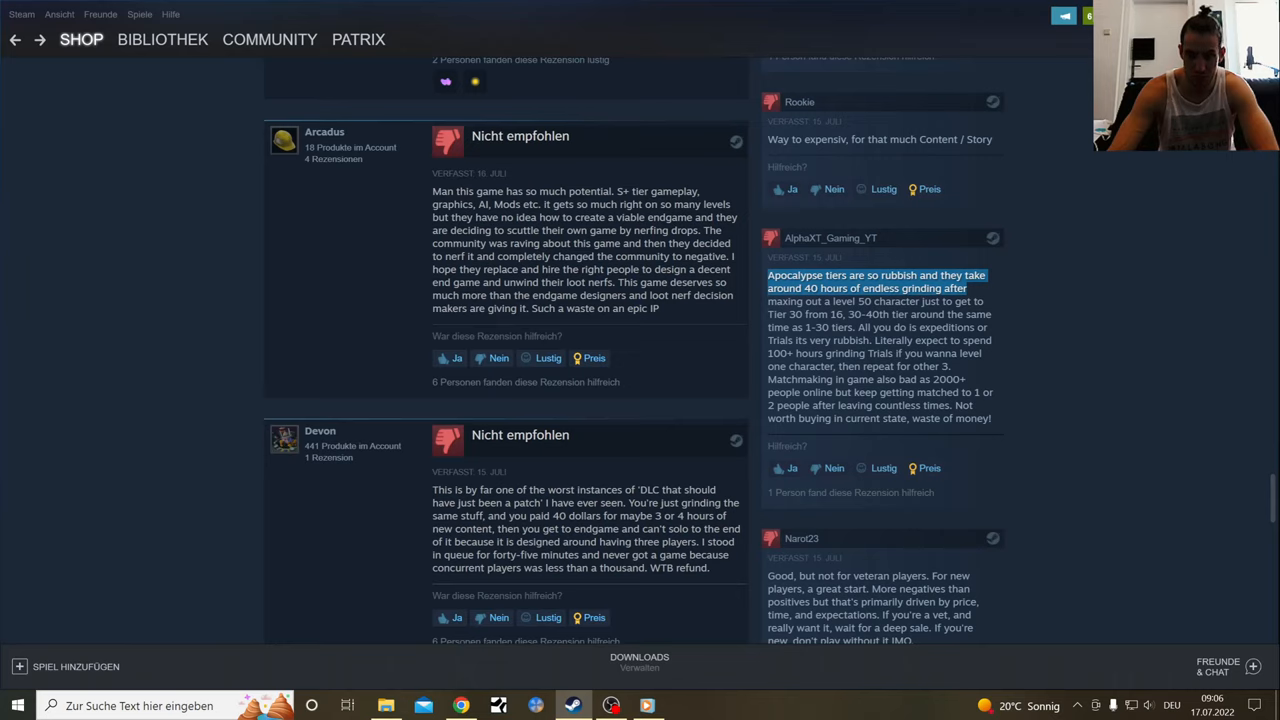
mouse_move(1030, 342)
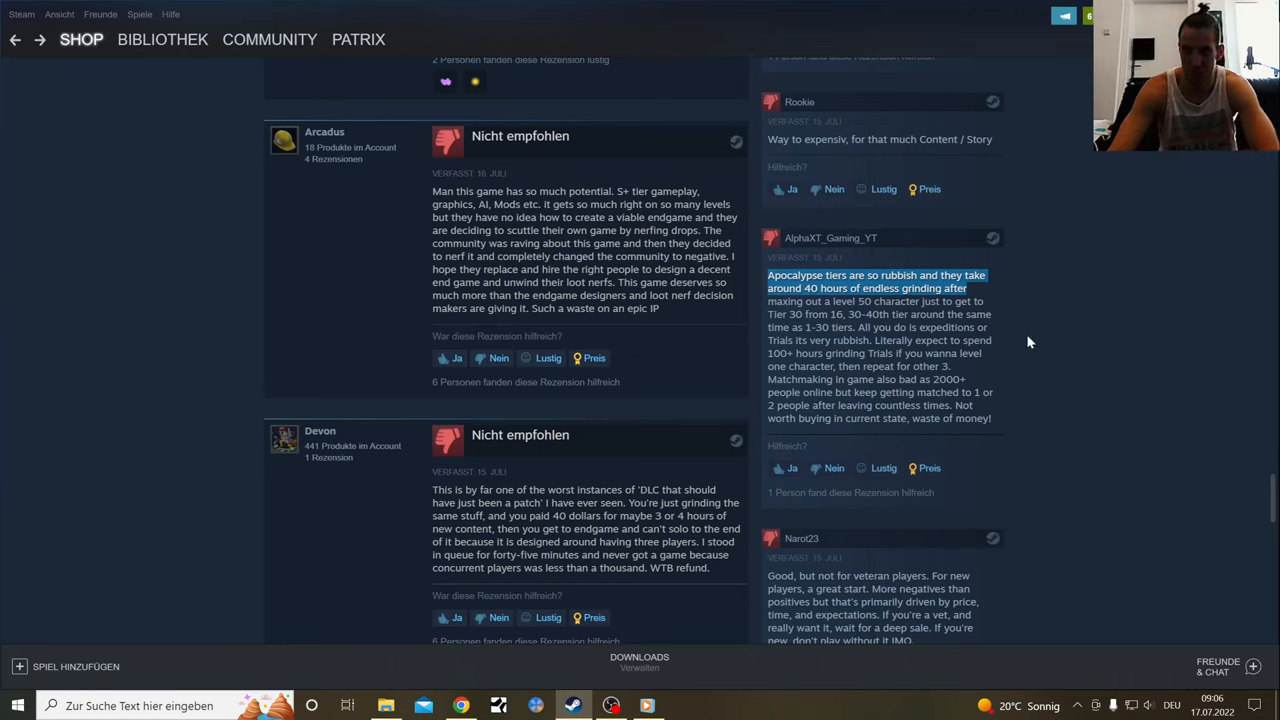
click(1031, 318)
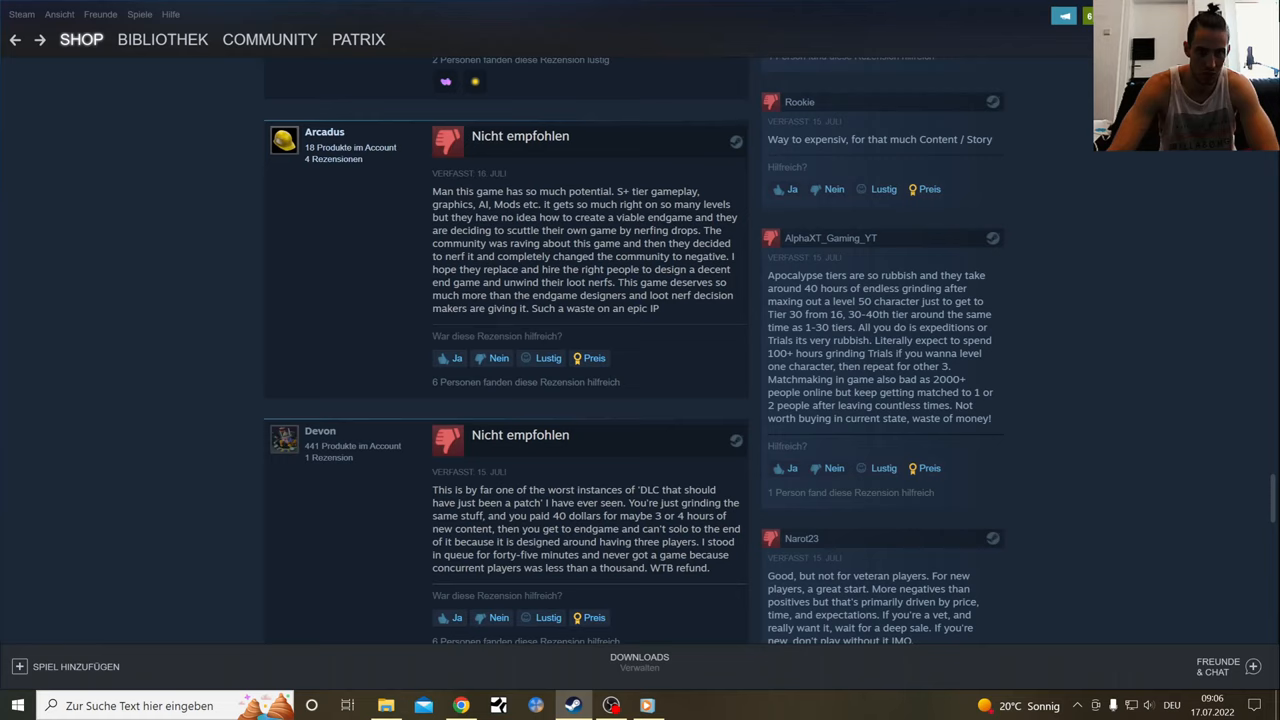
mouse_move(707, 200)
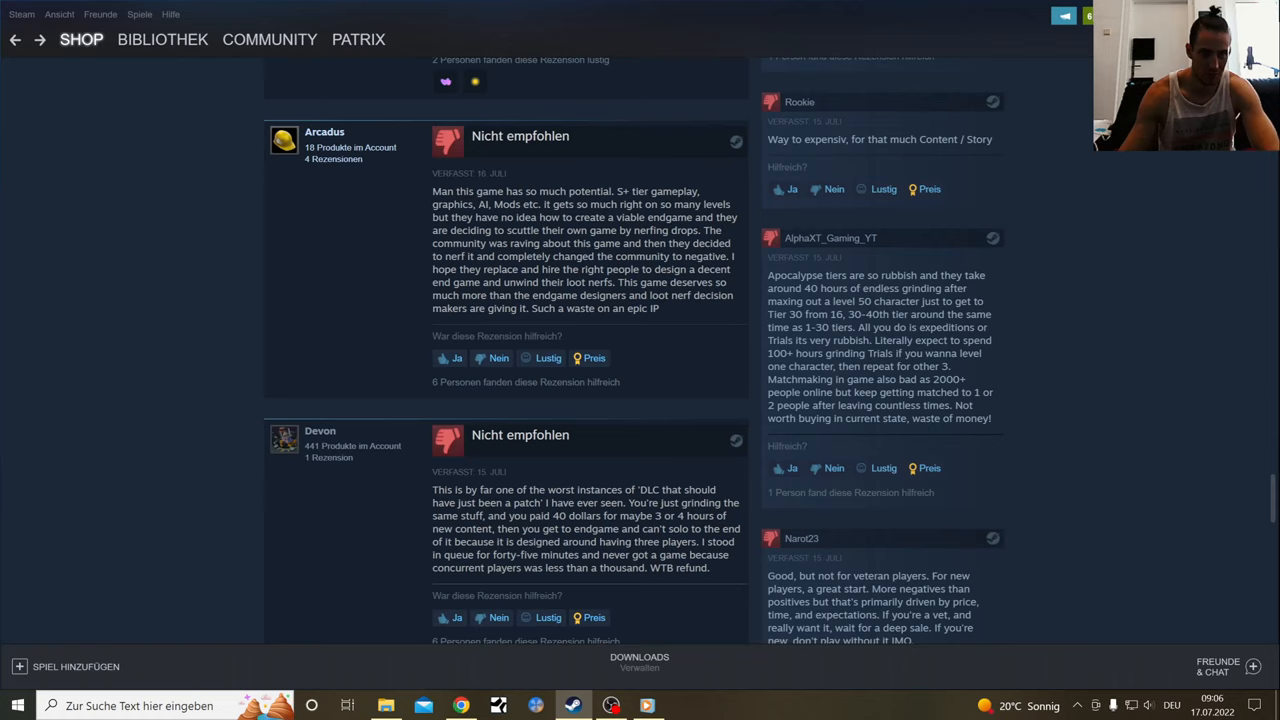
mouse_move(490, 186)
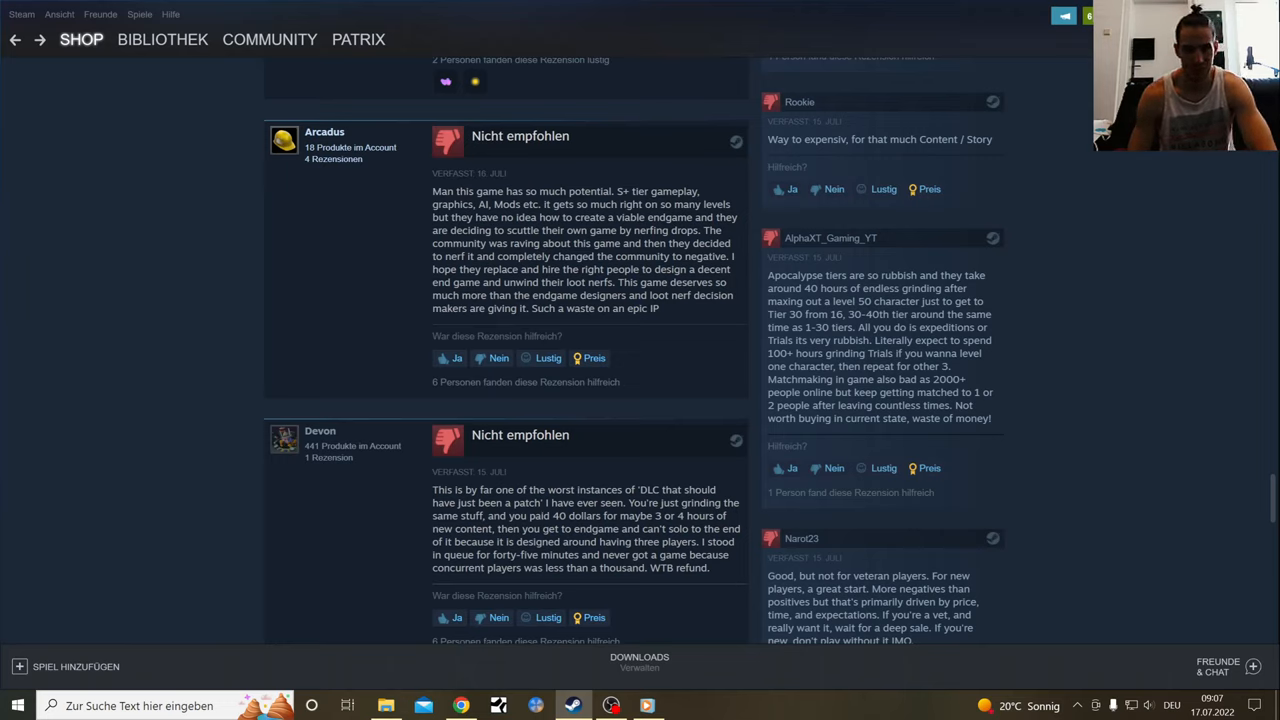
mouse_move(665, 317)
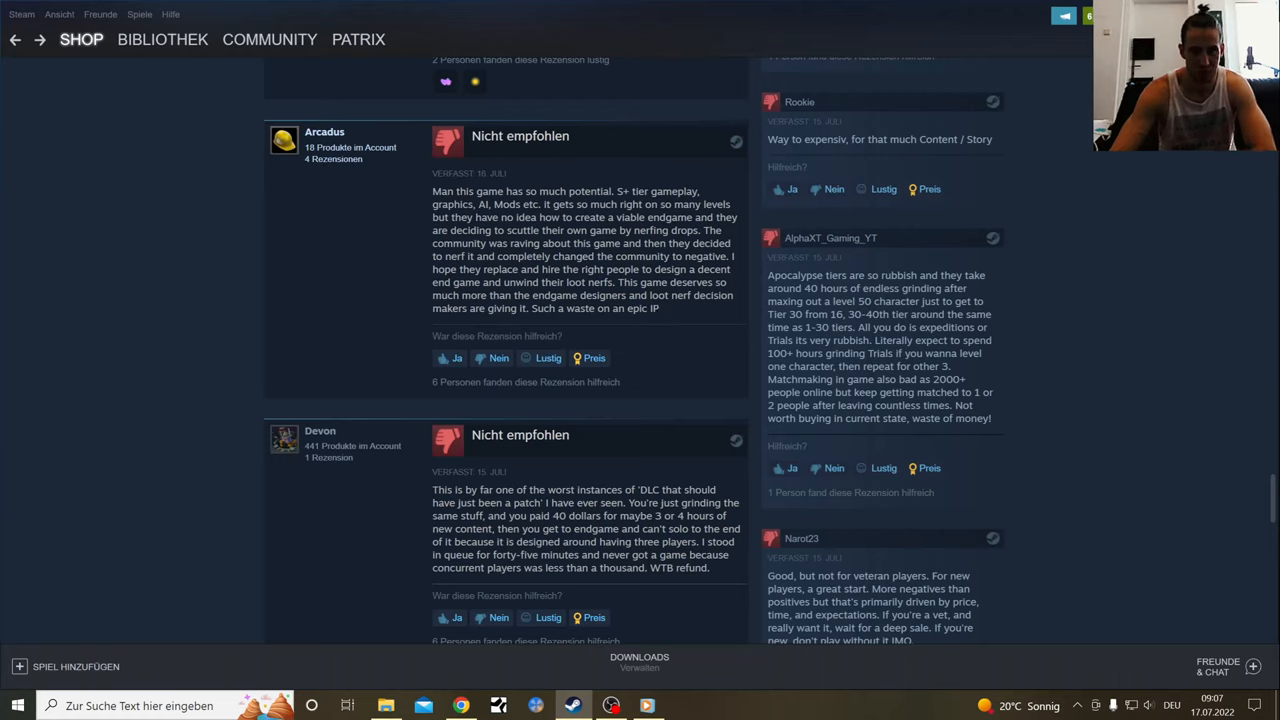
mouse_move(649, 343)
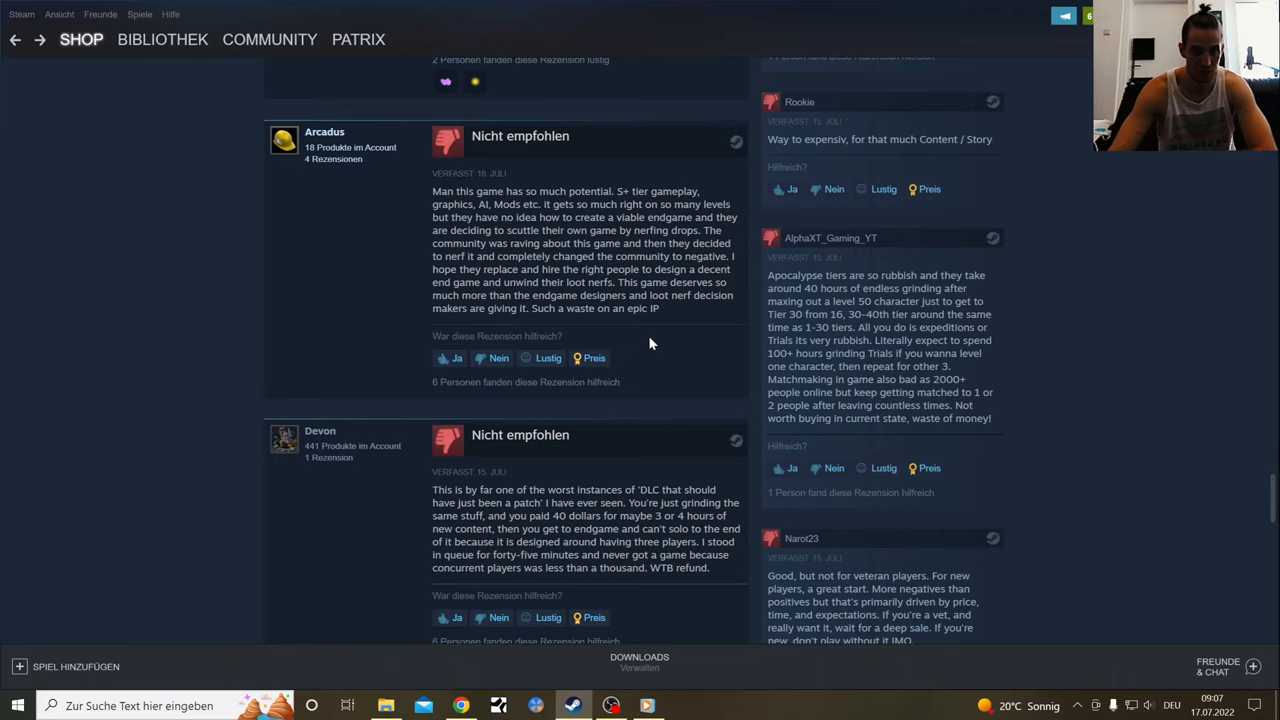
mouse_move(674, 332)
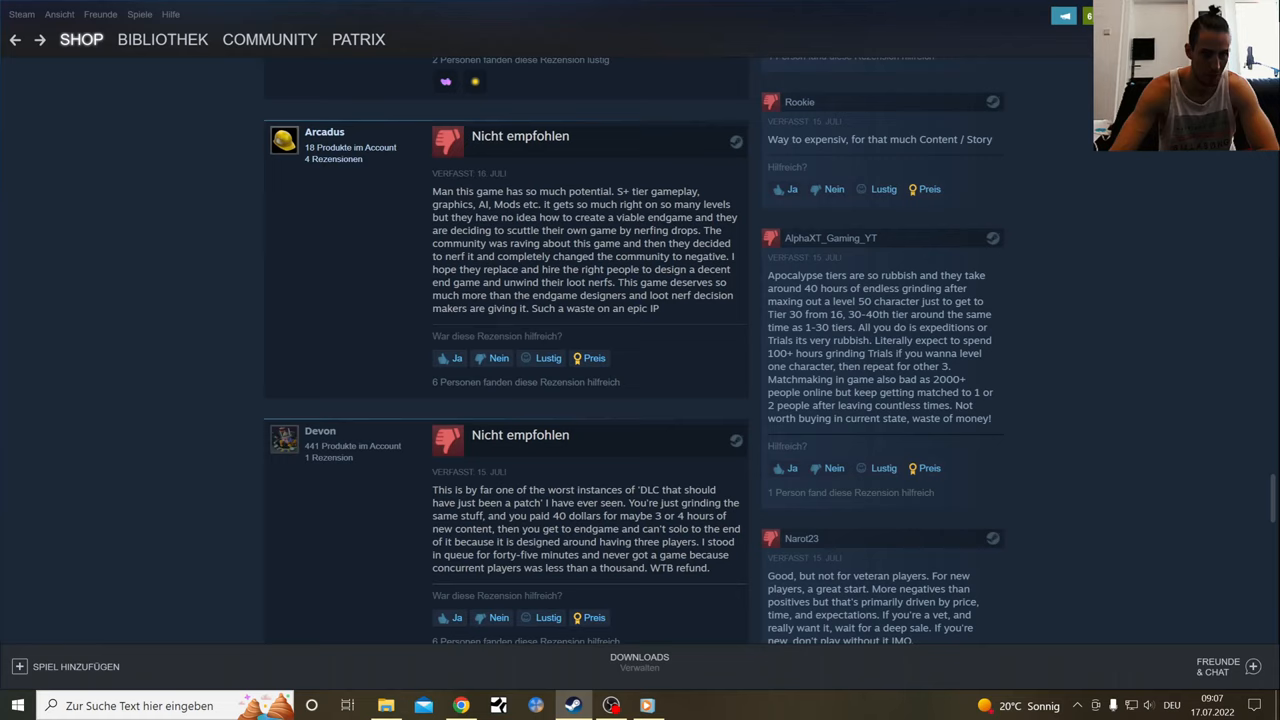
mouse_move(685, 318)
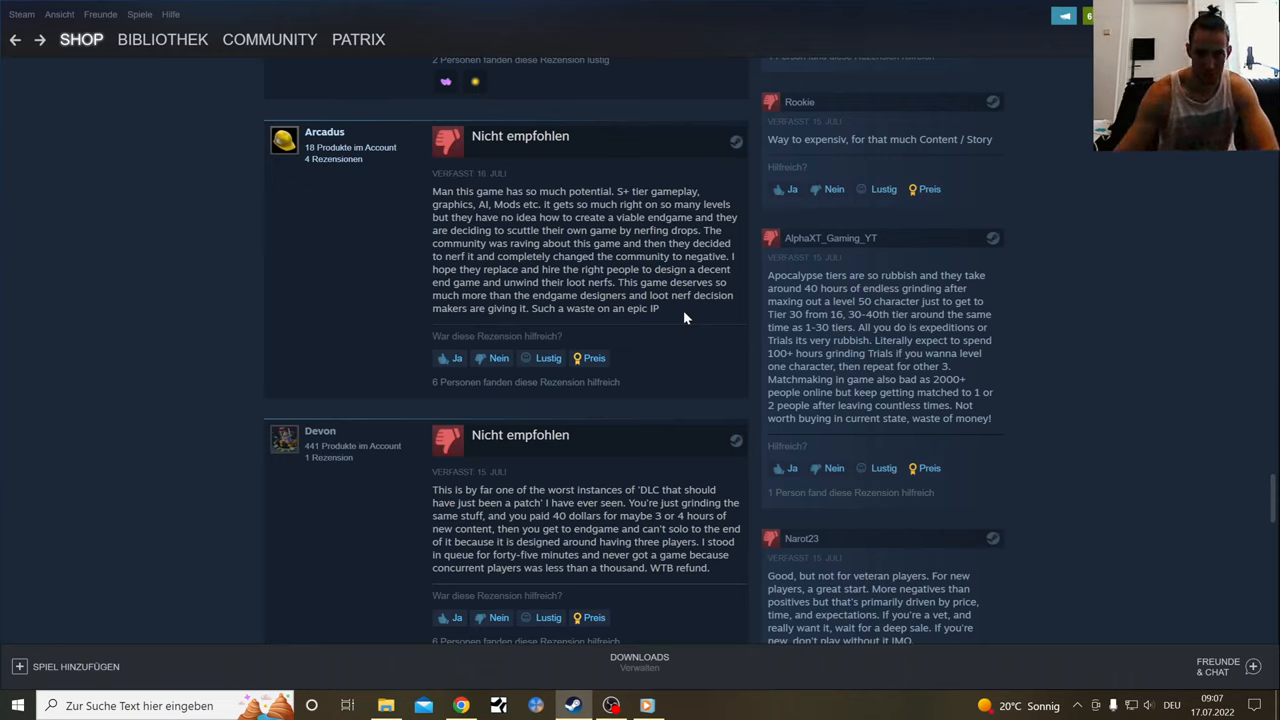
mouse_move(700, 341)
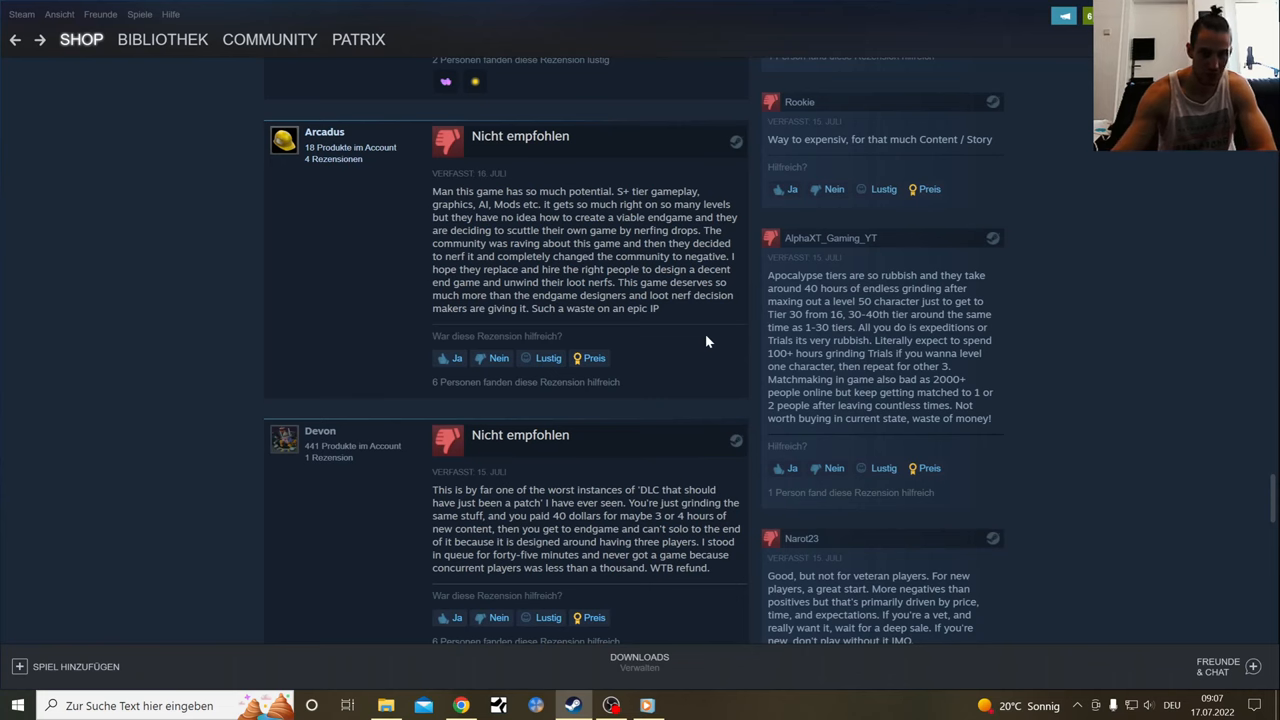
scroll(down, 3)
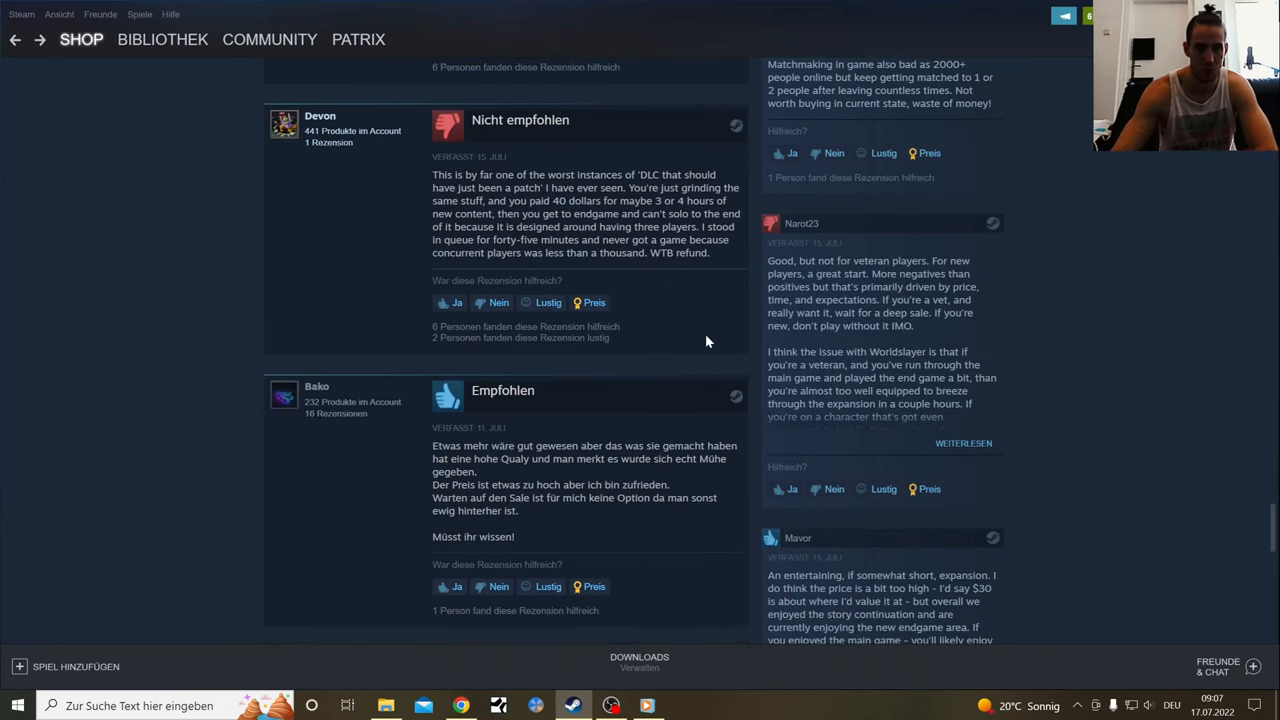
mouse_move(1272, 525)
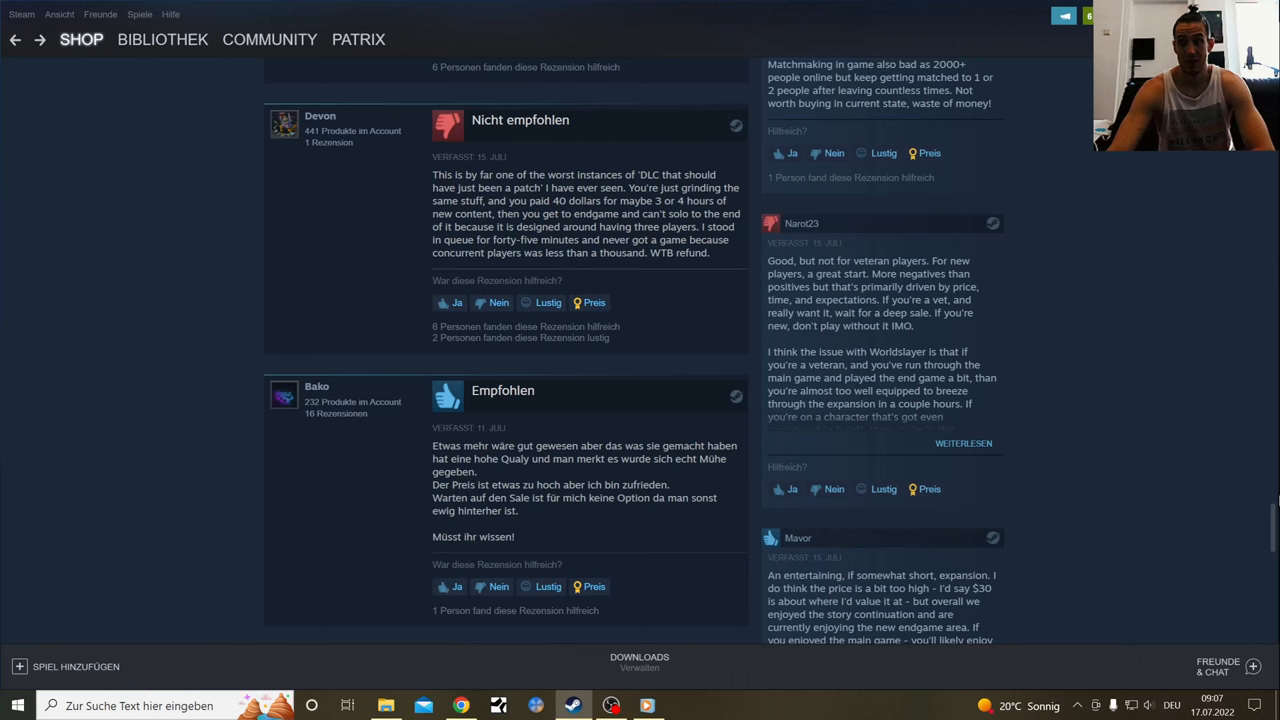
scroll(up, 3)
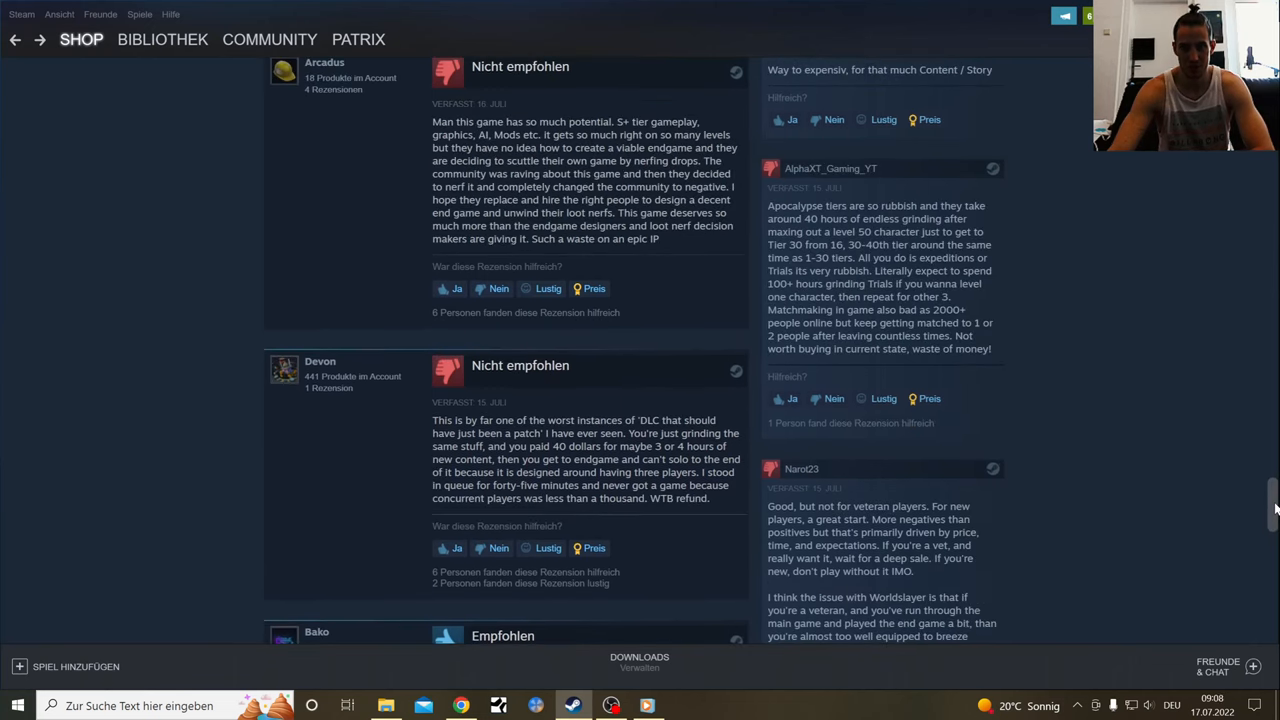
scroll(down, 3)
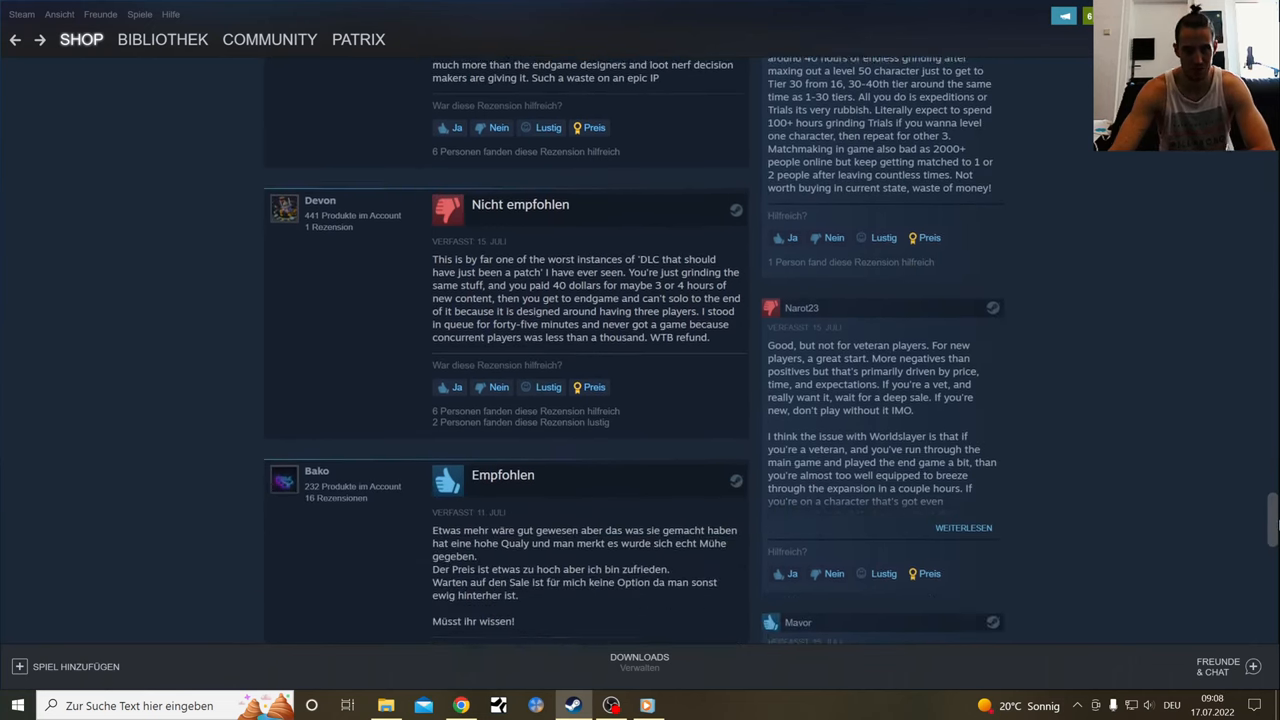
scroll(down, 3)
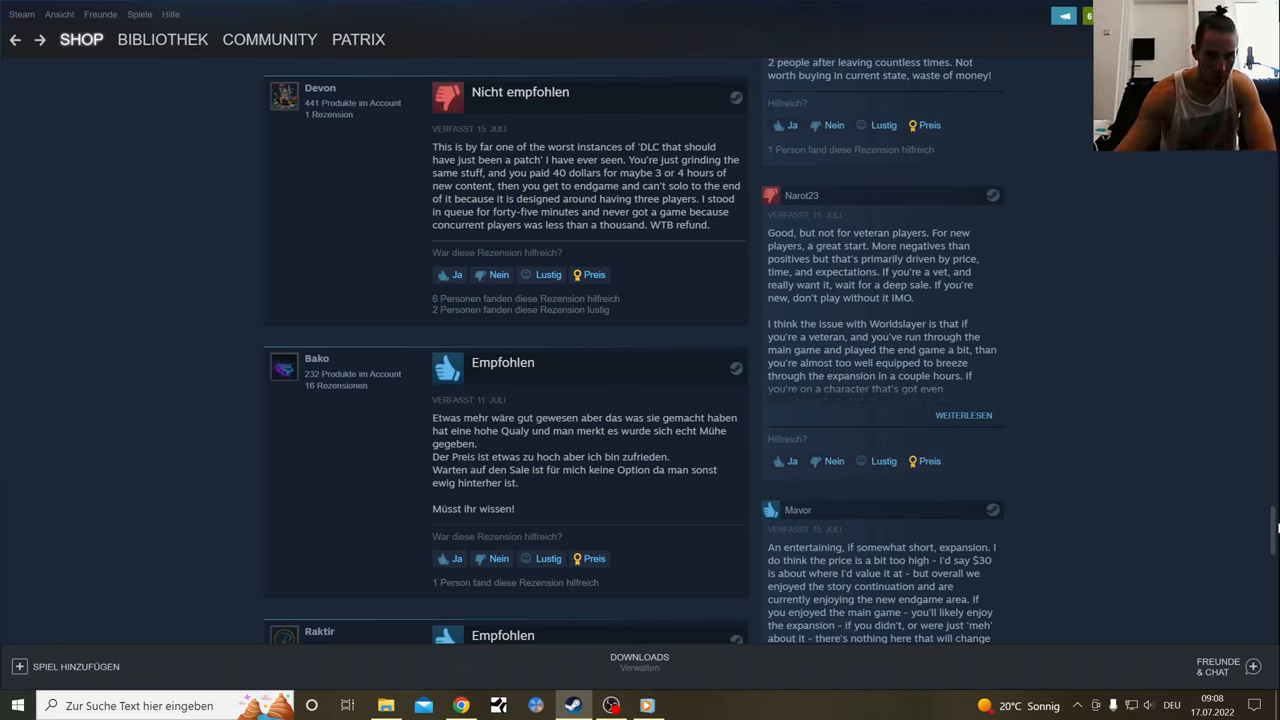
mouse_move(565, 448)
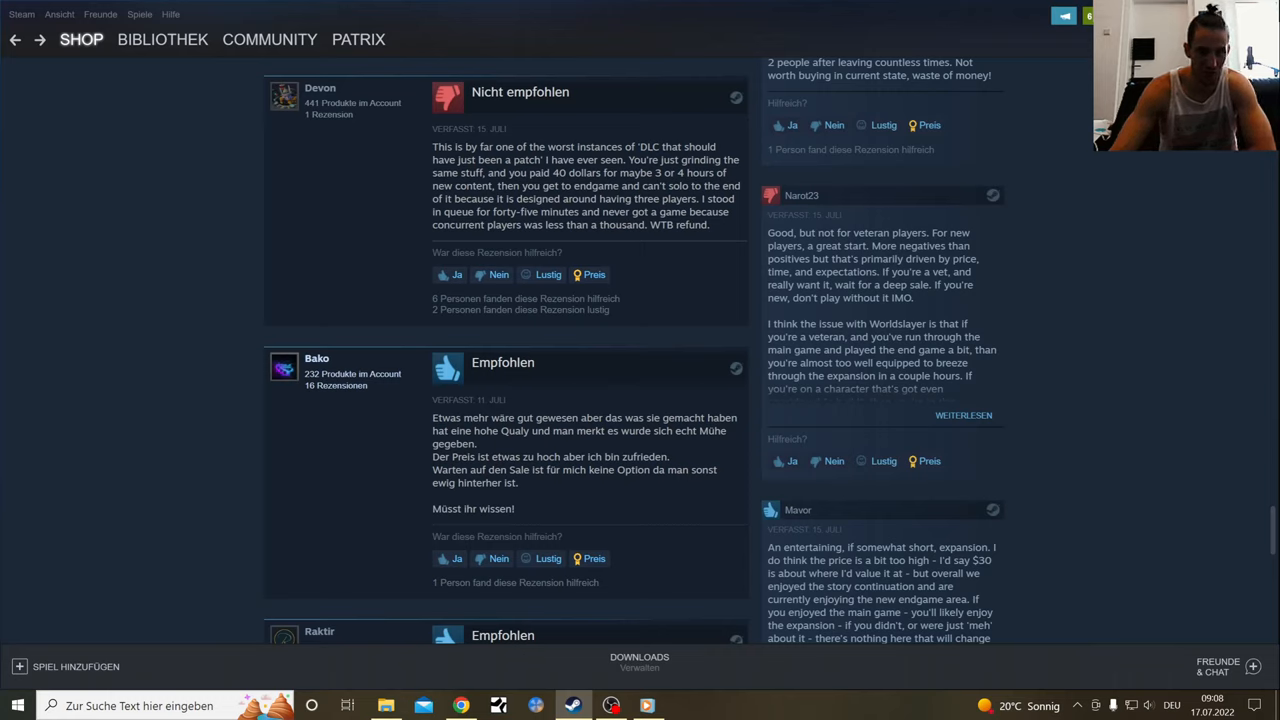
mouse_move(575, 460)
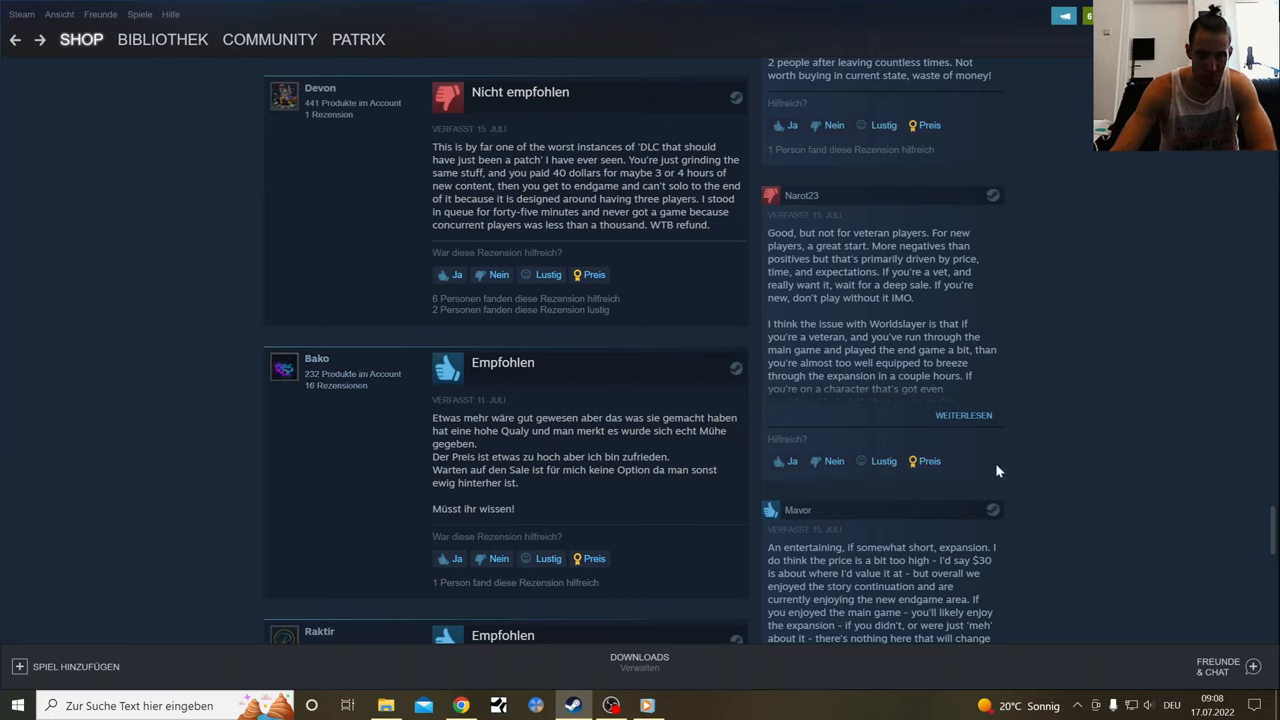
mouse_move(1047, 378)
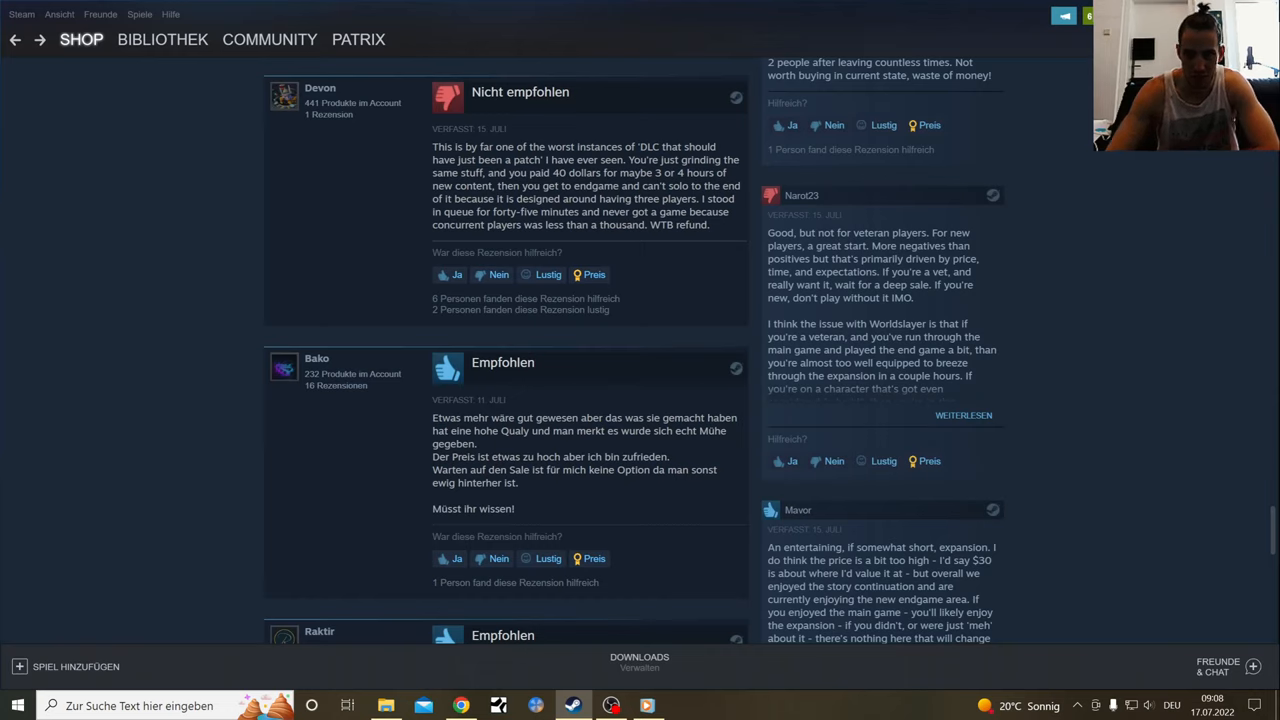
mouse_move(1044, 246)
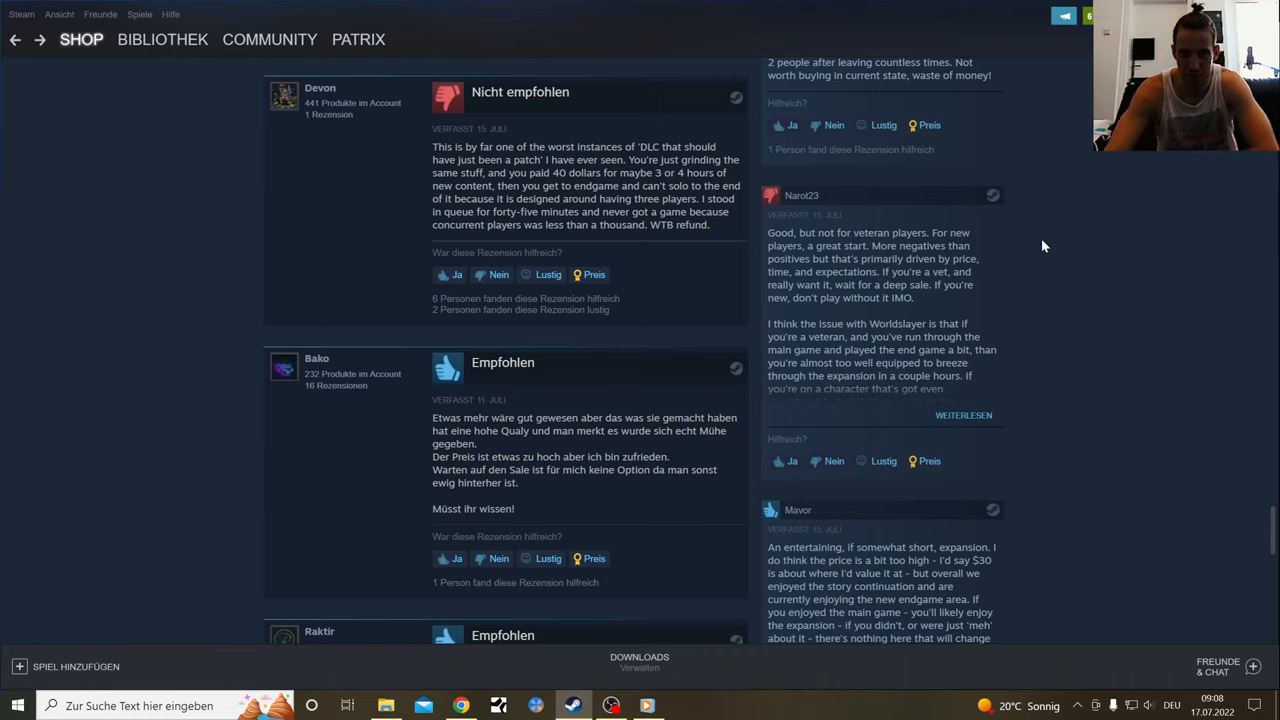
mouse_move(1045, 252)
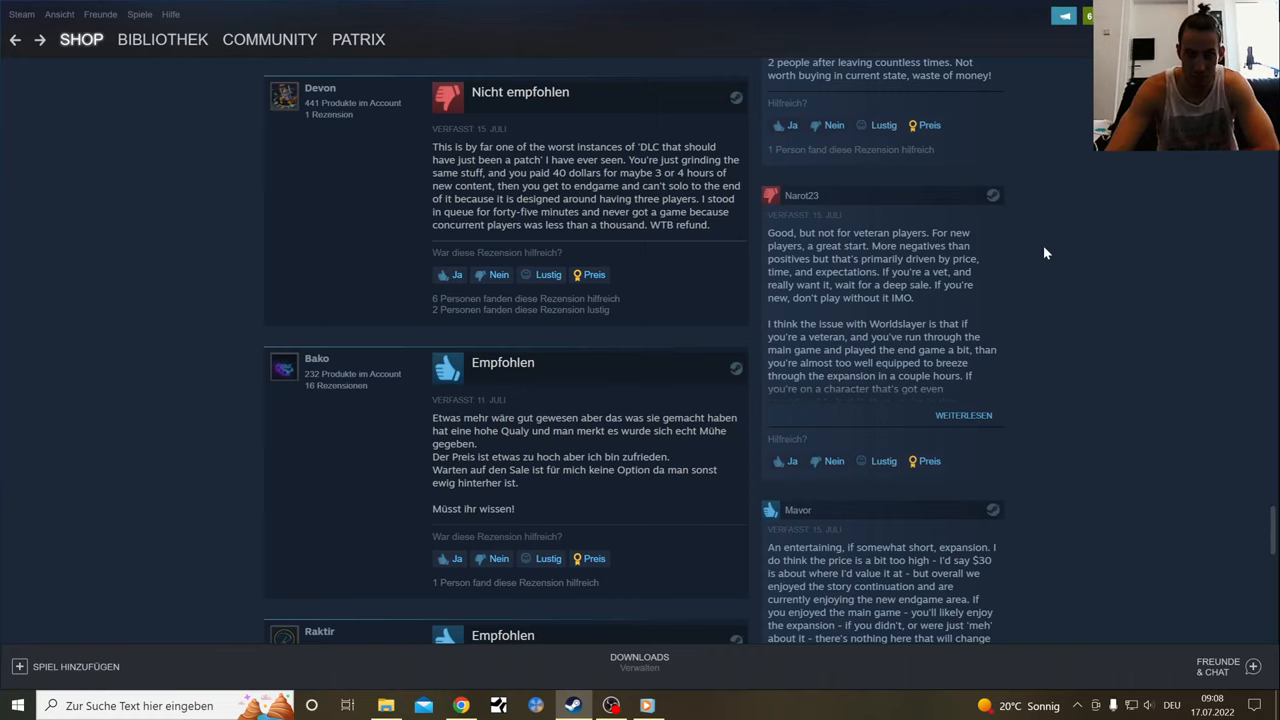
mouse_move(1020, 265)
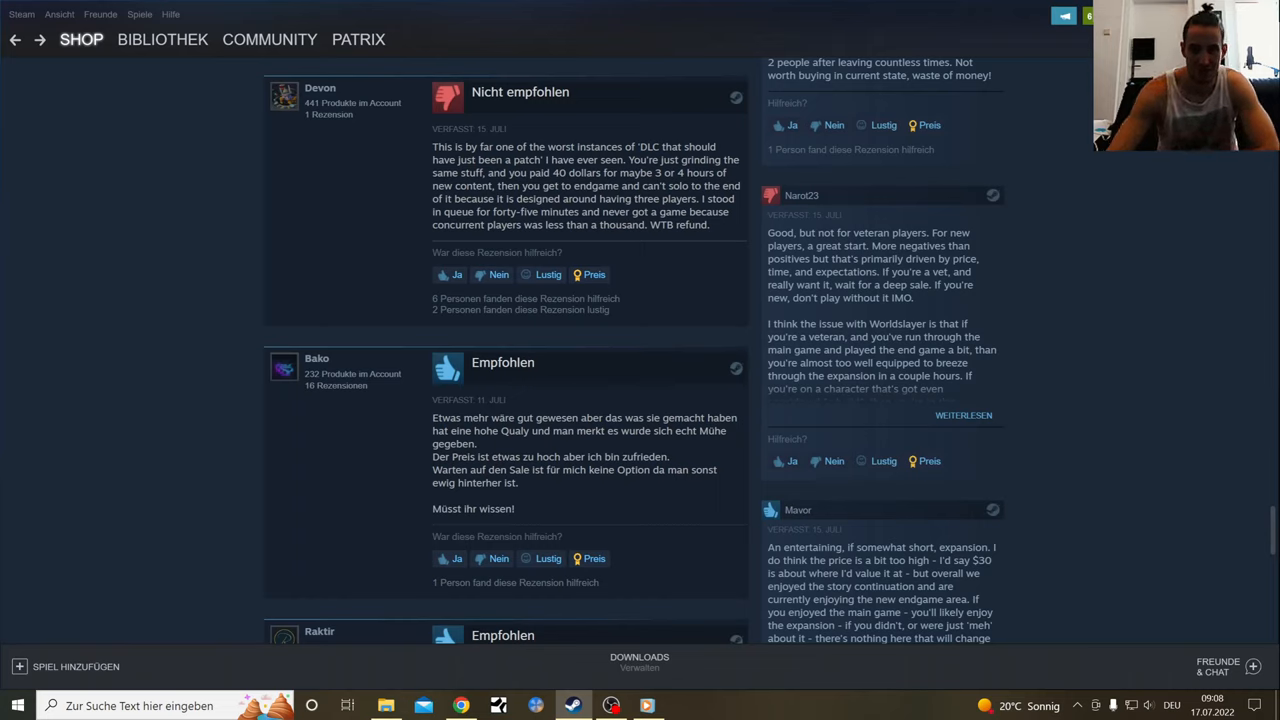
mouse_move(1065, 321)
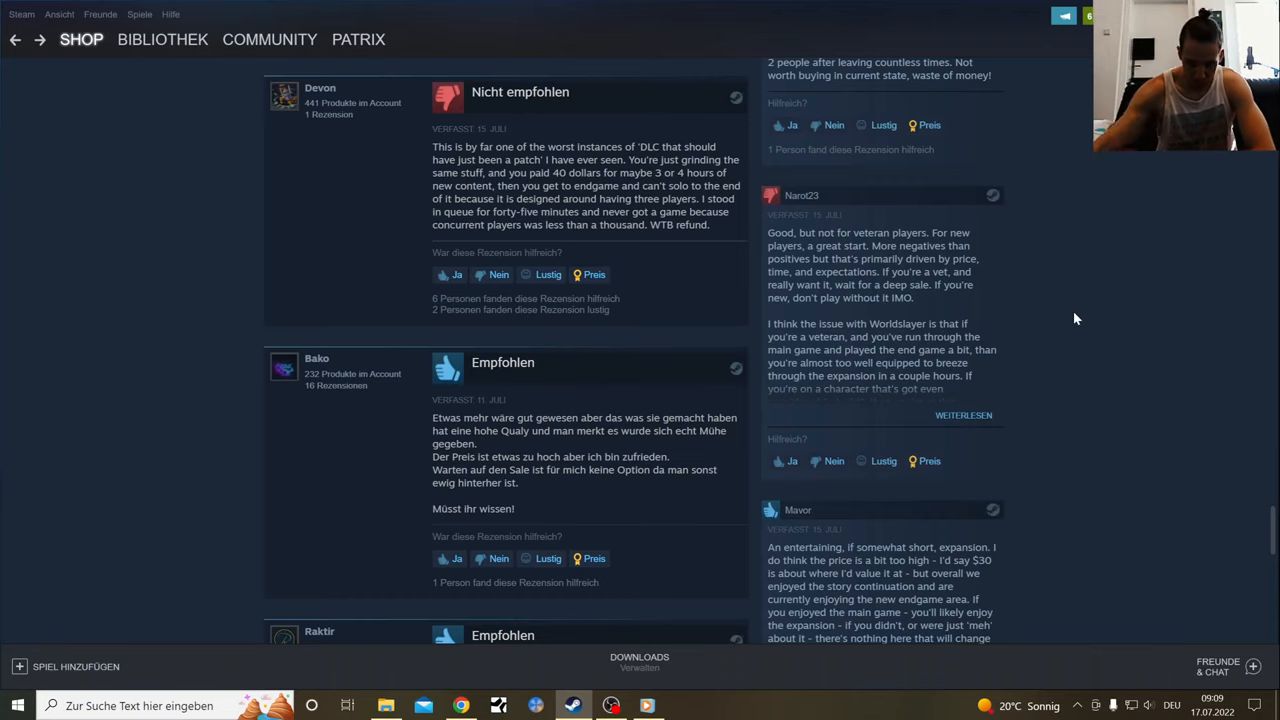
scroll(down, 3)
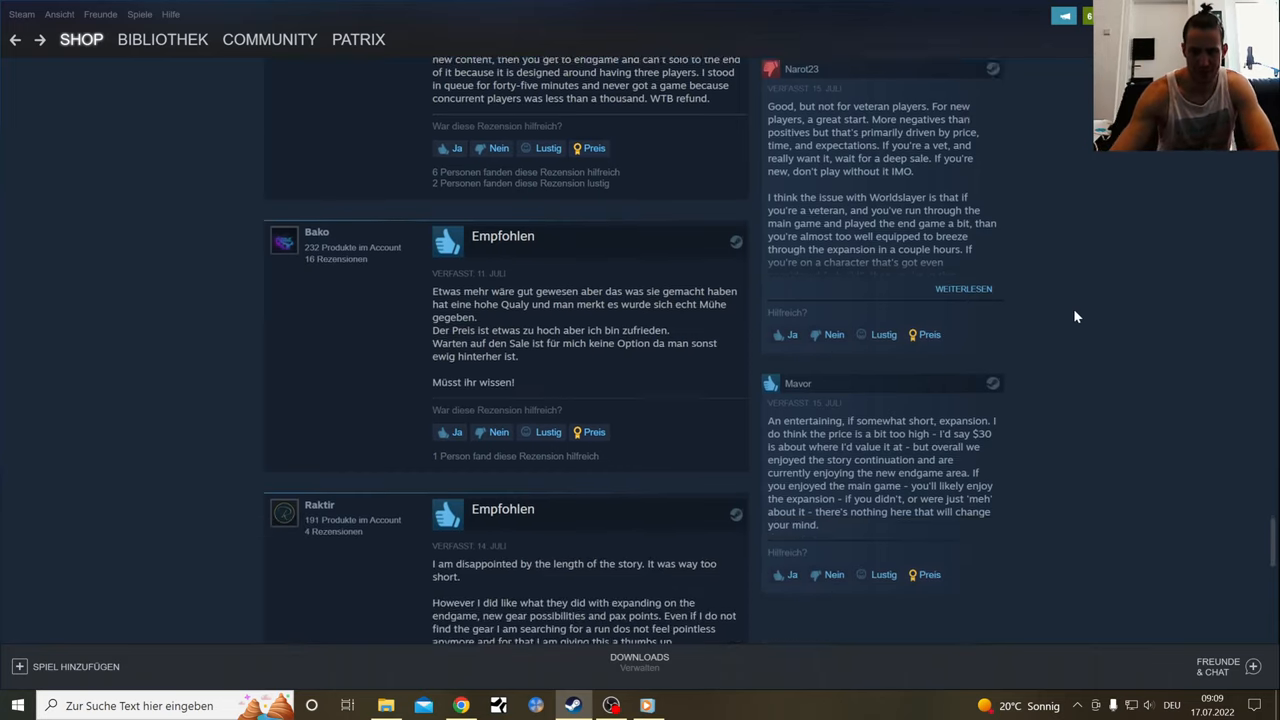
scroll(down, 3)
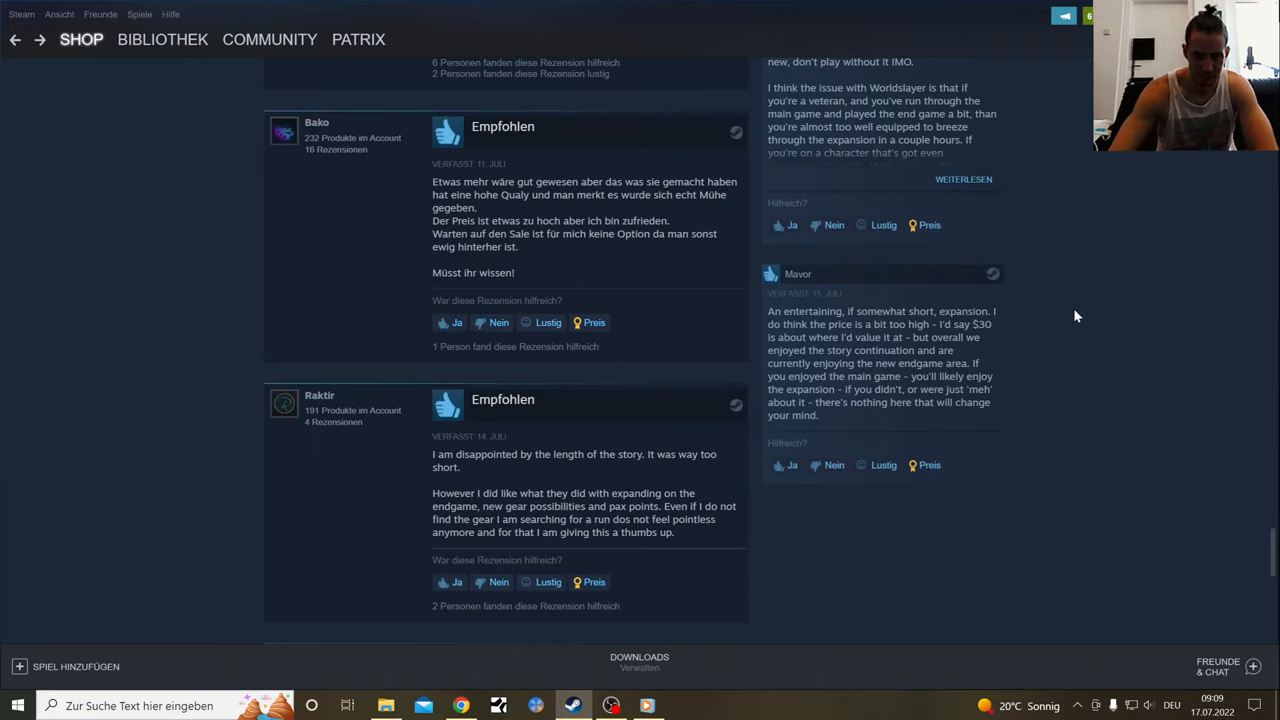
mouse_move(762, 496)
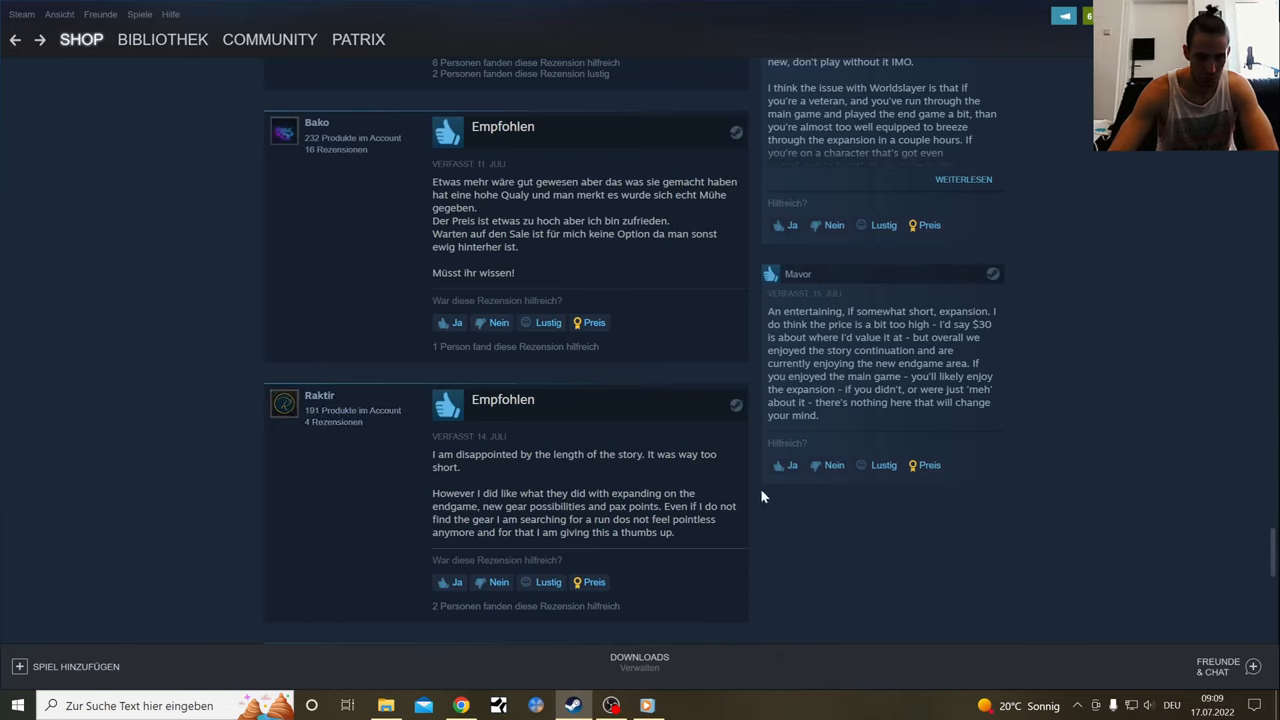
mouse_move(876, 562)
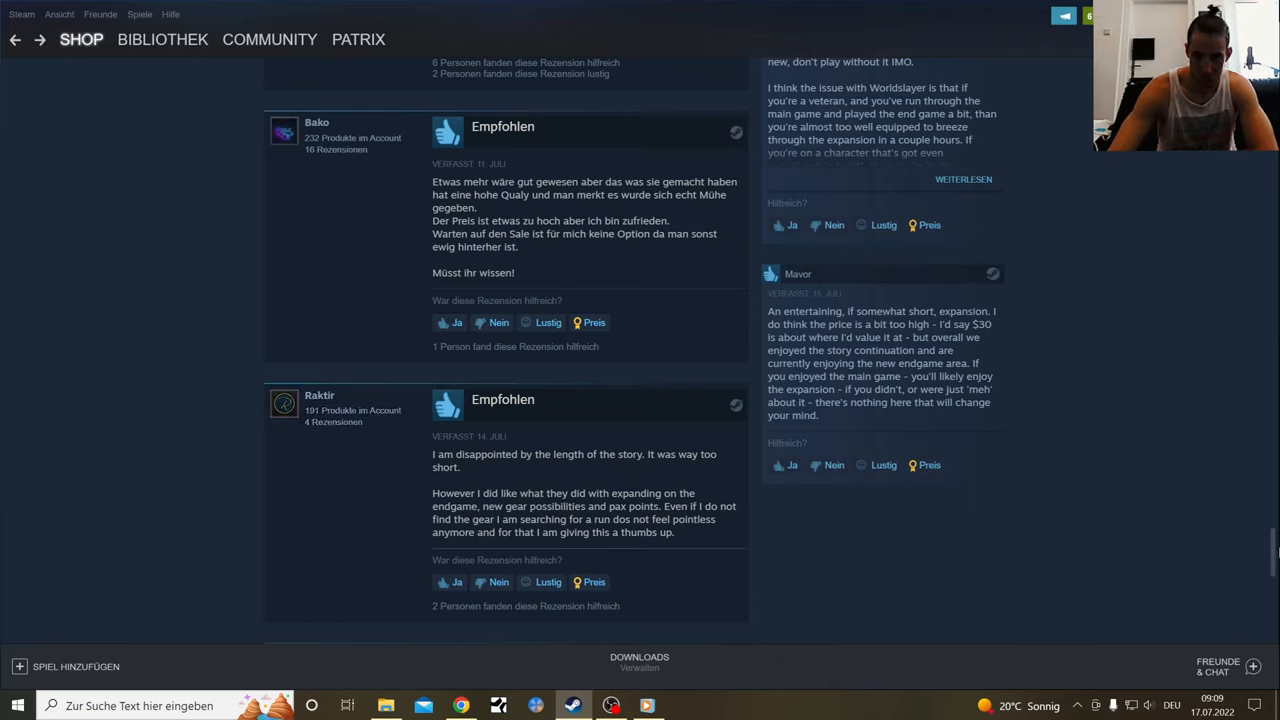
scroll(down, 3)
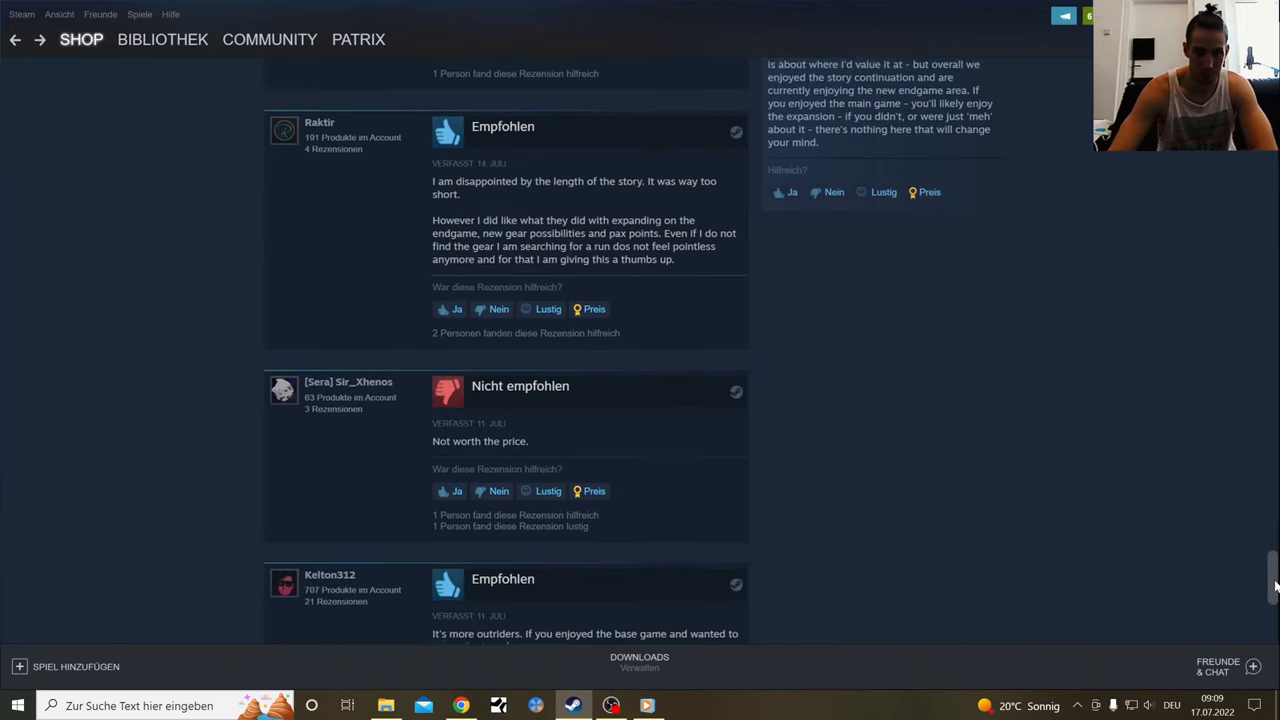
scroll(down, 3)
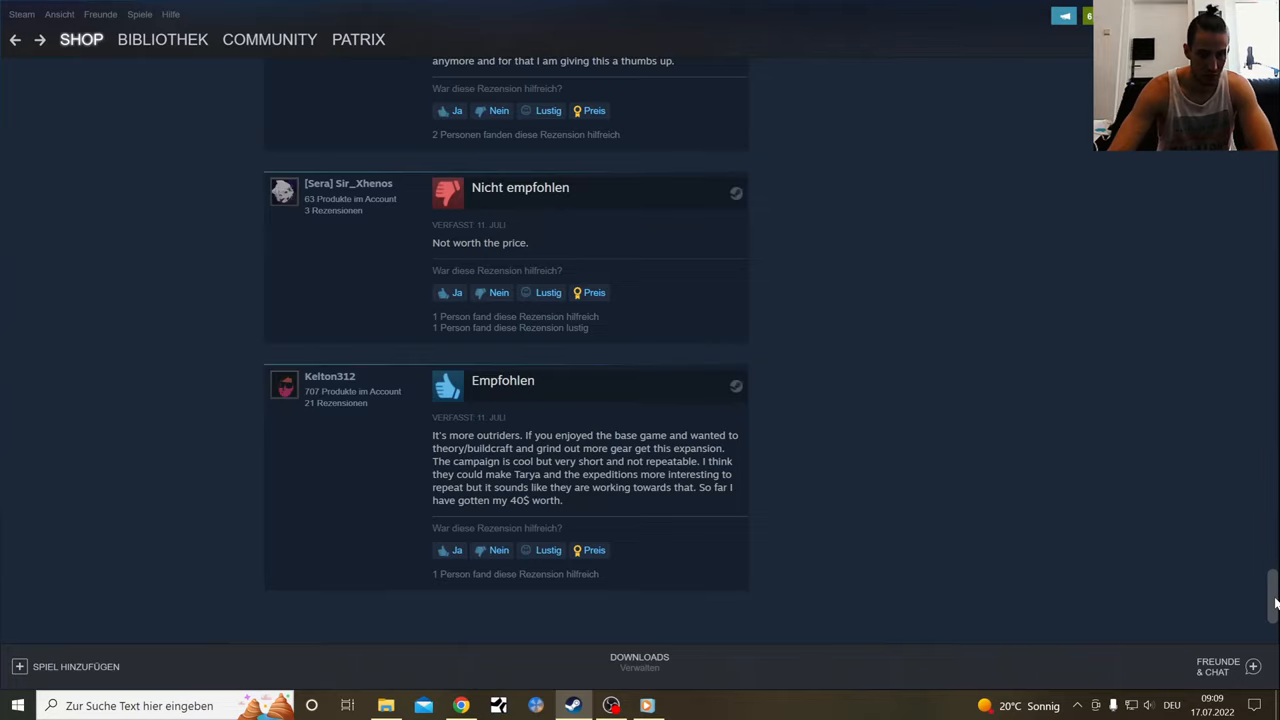
scroll(up, 3)
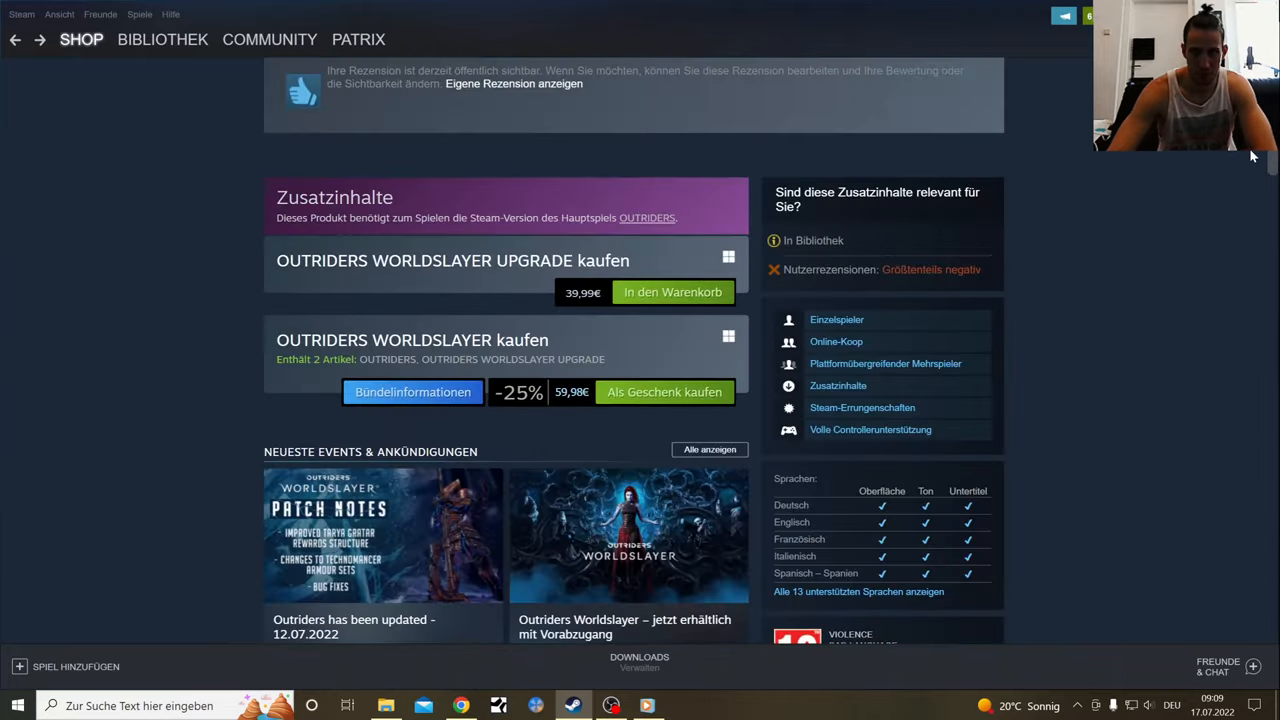
scroll(down, 3)
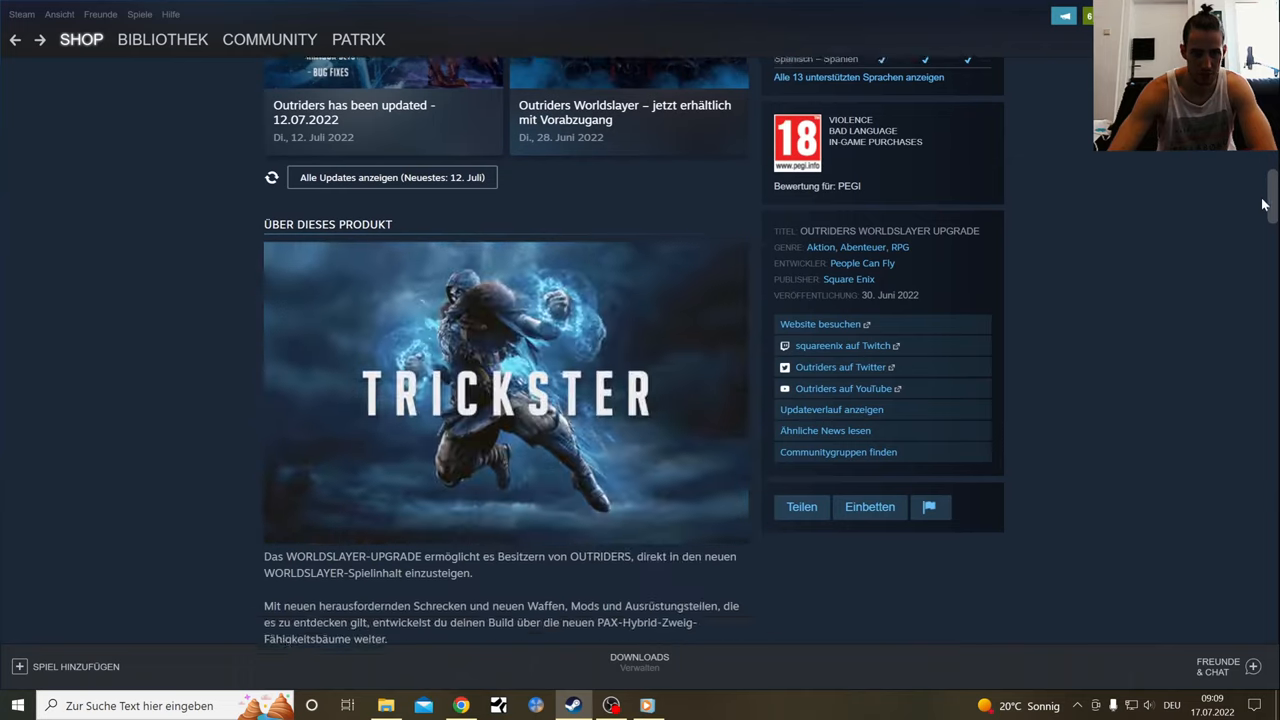
scroll(down, 3)
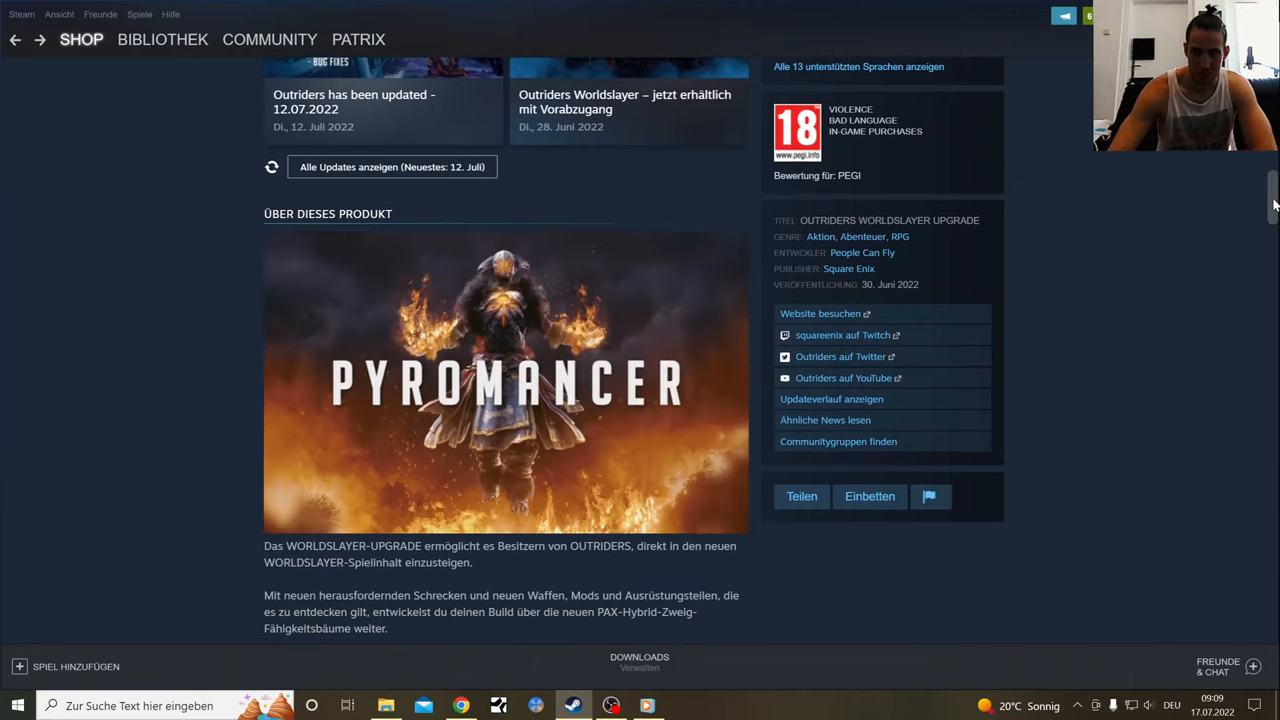
scroll(down, 3)
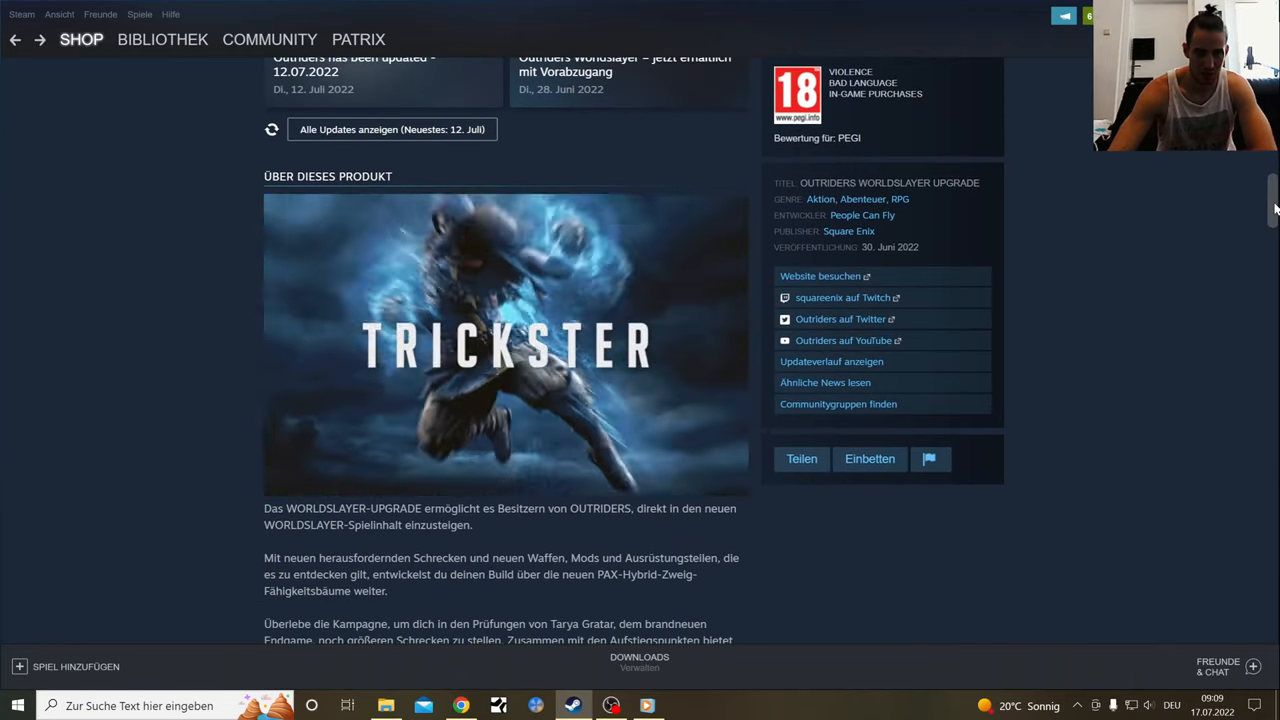
scroll(down, 3)
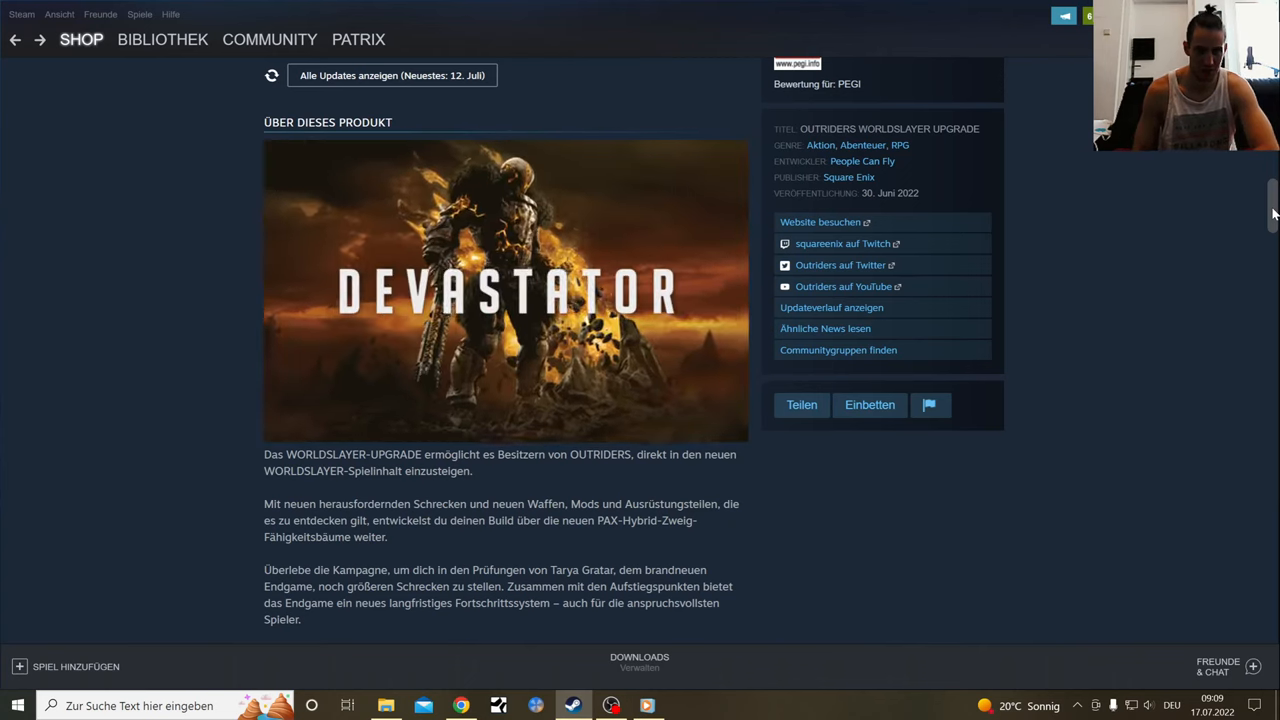
scroll(down, 3)
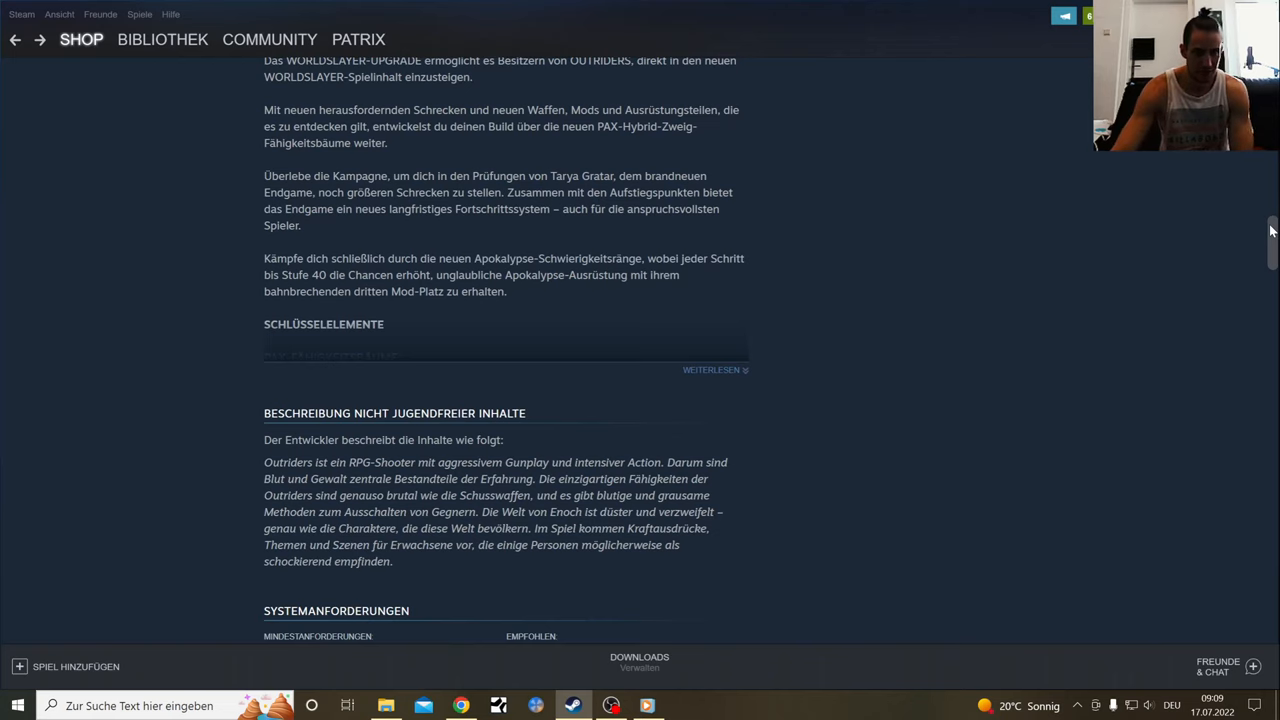
mouse_move(984, 285)
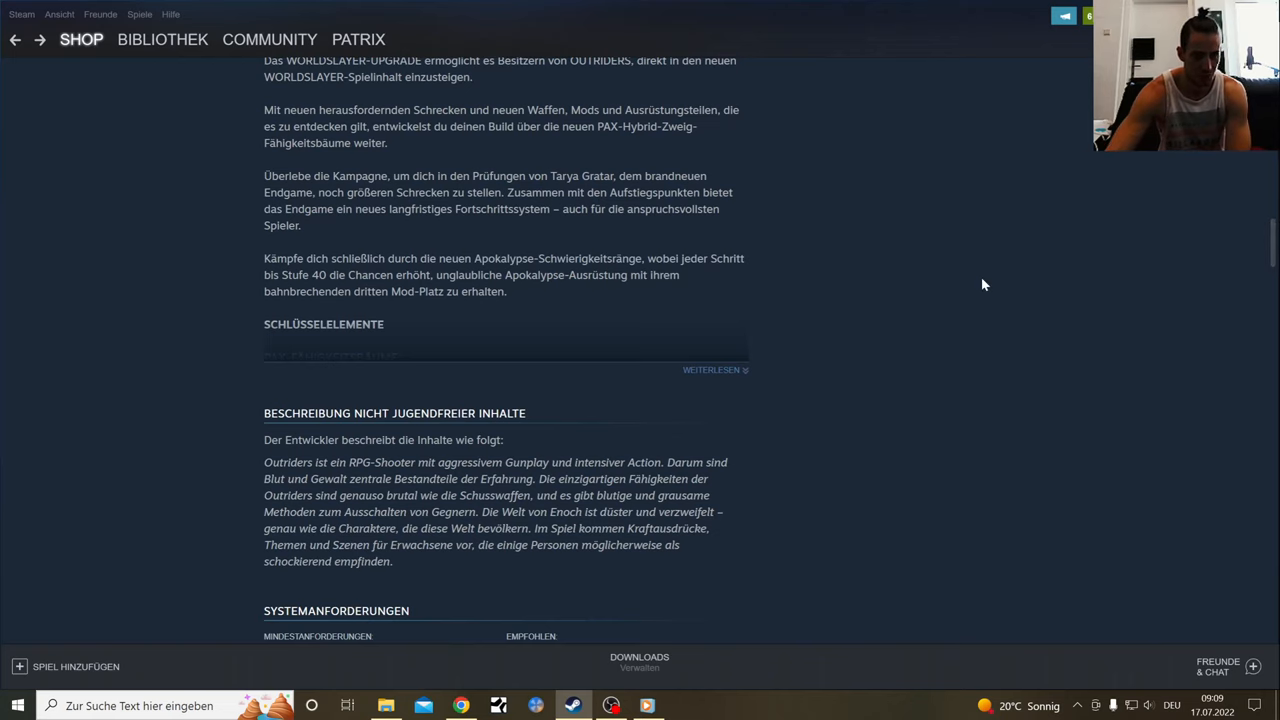
scroll(down, 3)
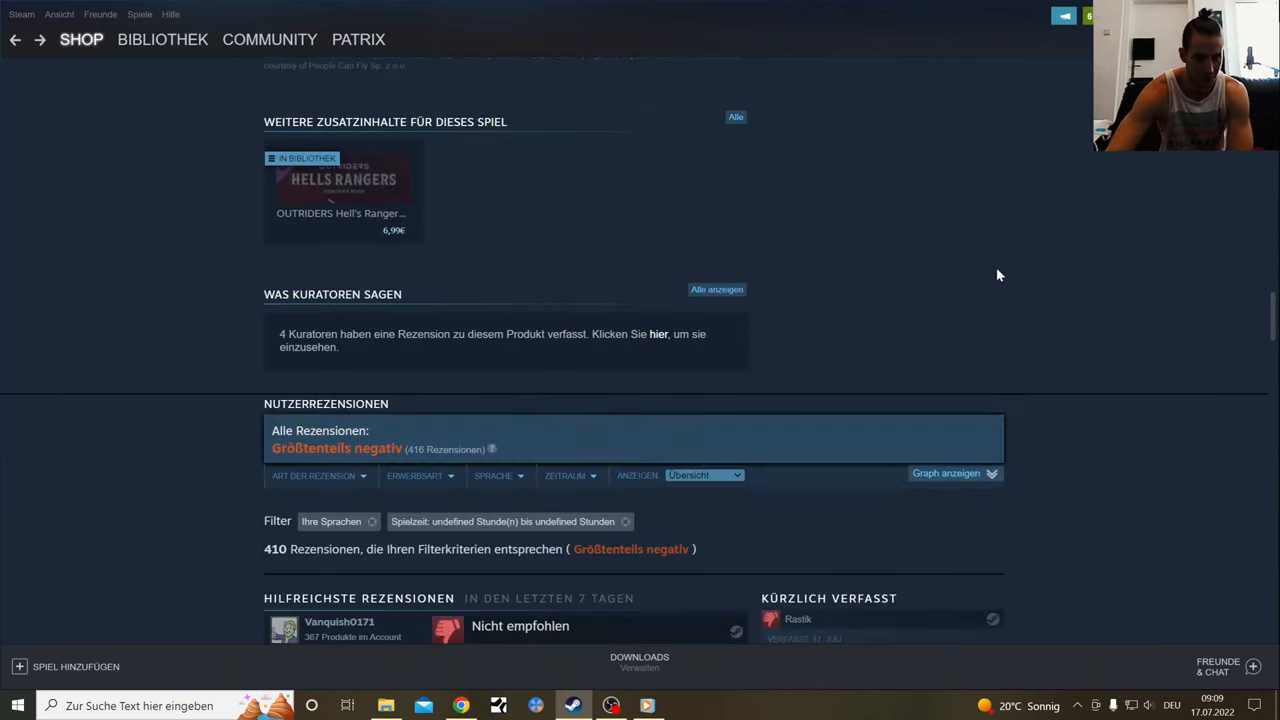
scroll(down, 3)
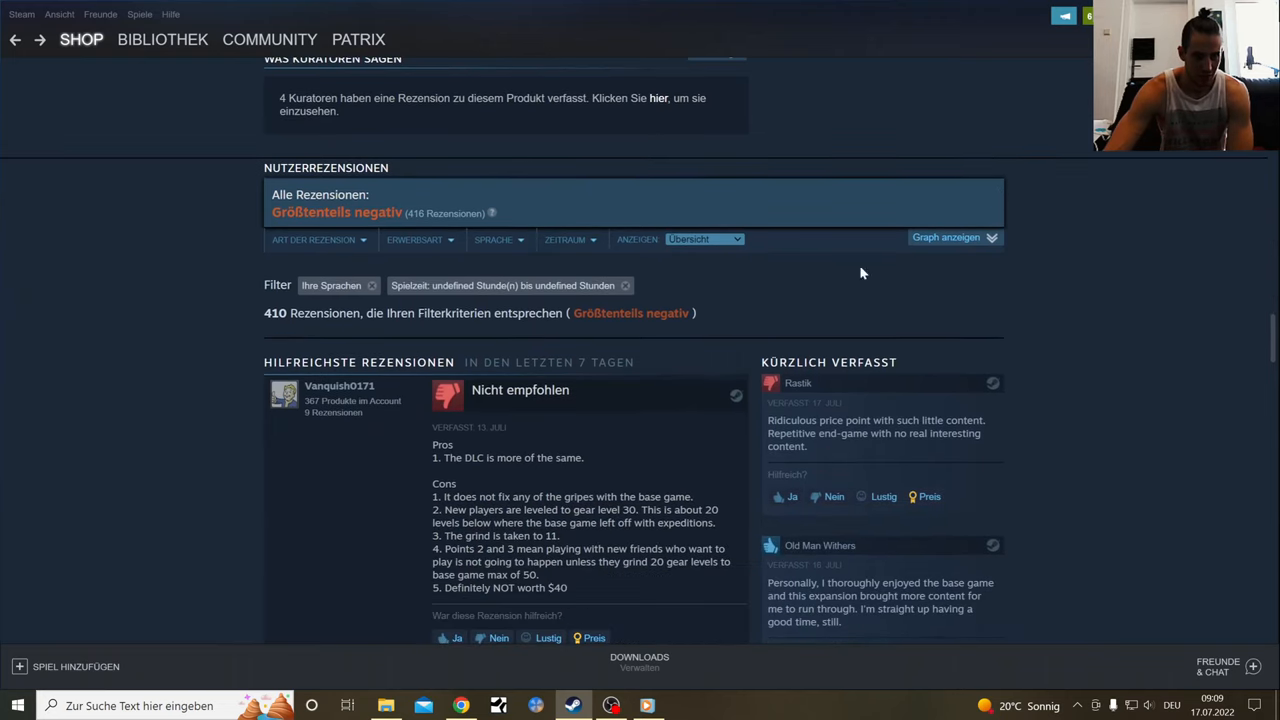
mouse_move(348, 212)
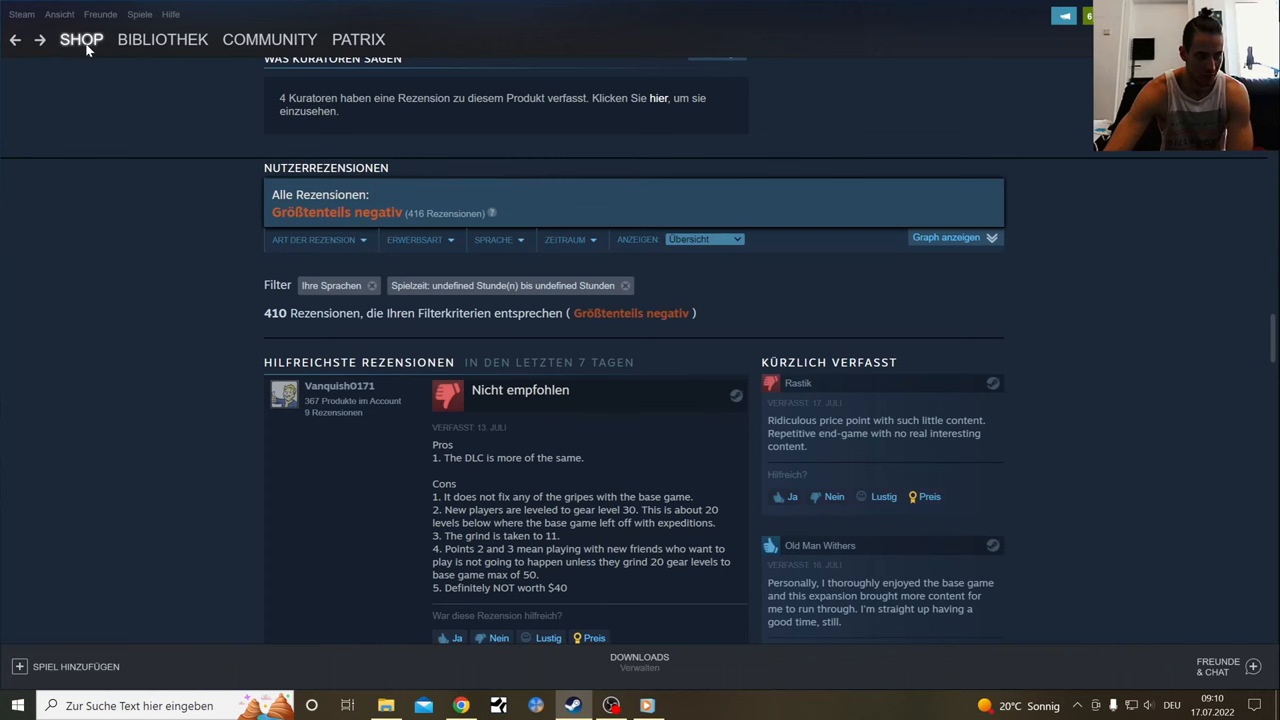
Find 'worldslayer' through the Steam store search and open OUTRIDERS WORLDSLAYER UPGRADE
click(81, 39)
text(worldslayer)
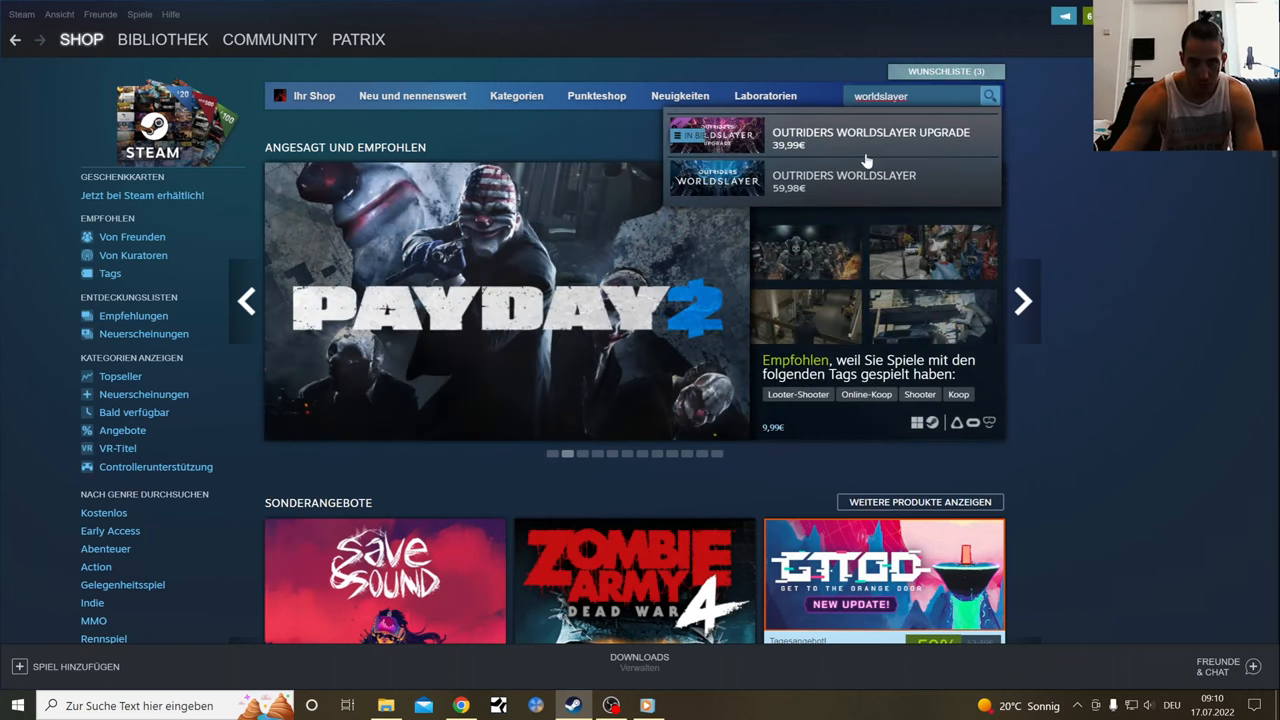
click(870, 138)
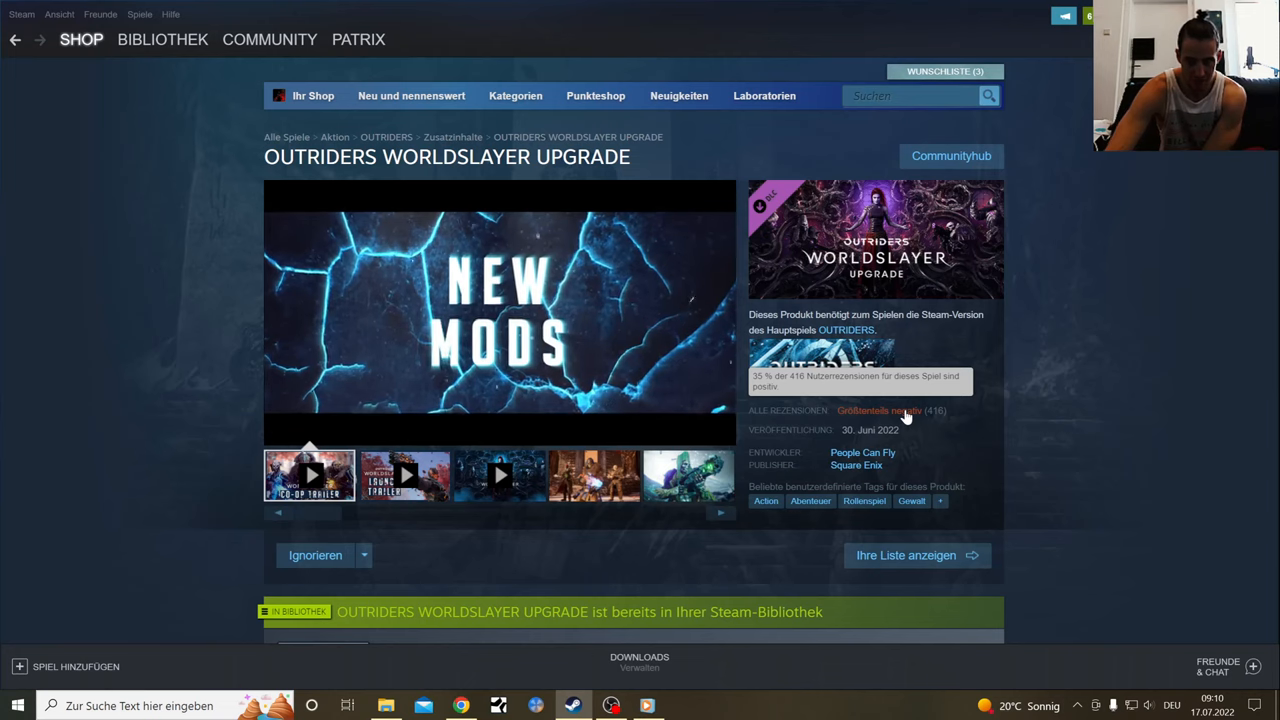
mouse_move(1015, 387)
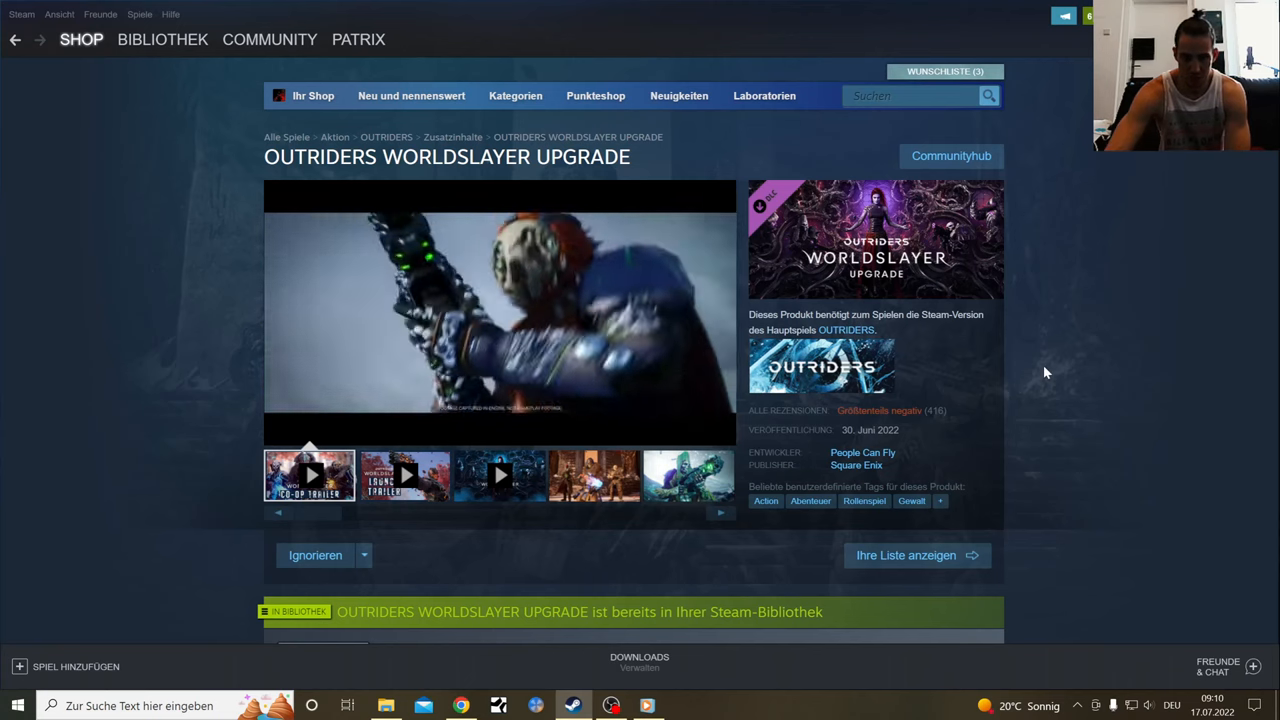
scroll(down, 3)
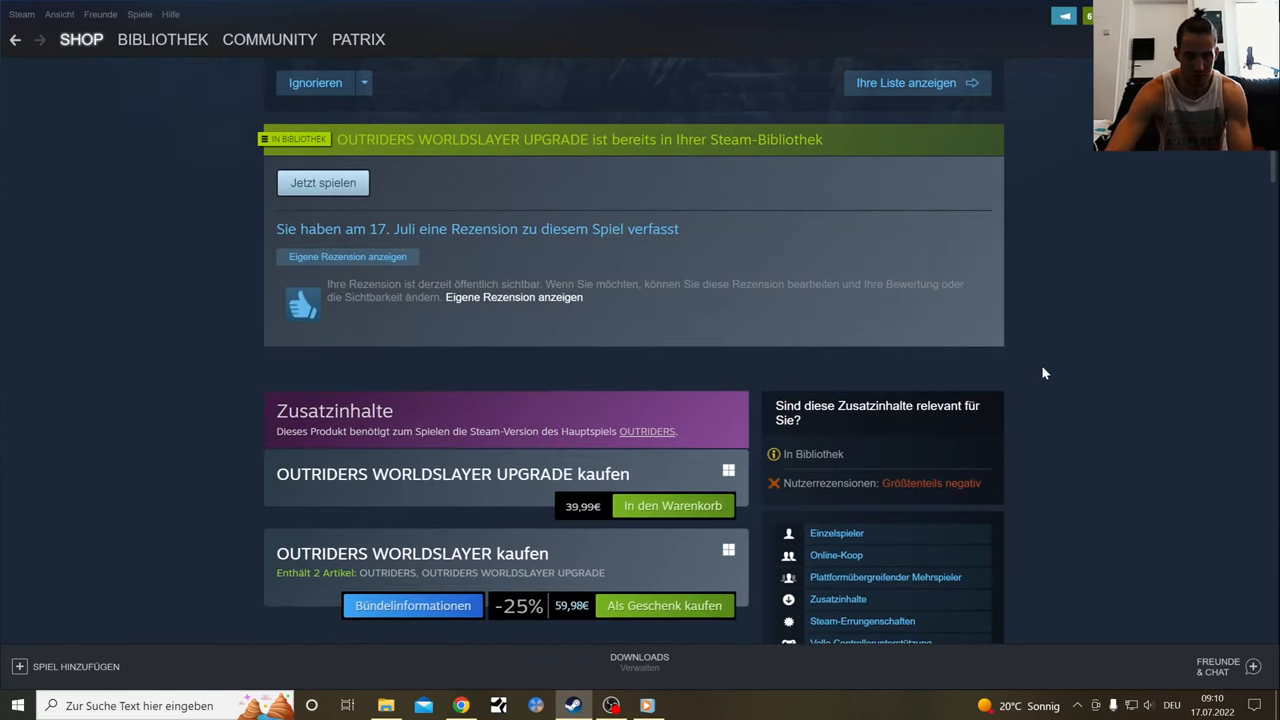
mouse_move(1037, 377)
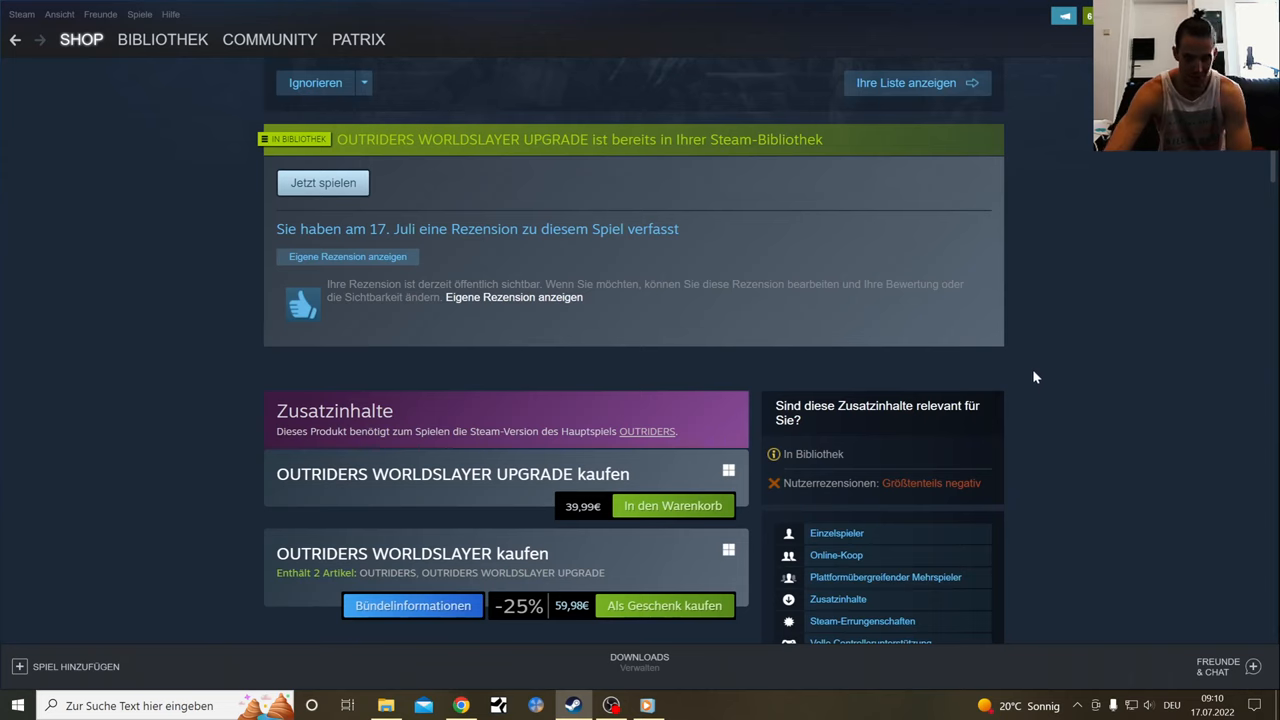
mouse_move(1108, 352)
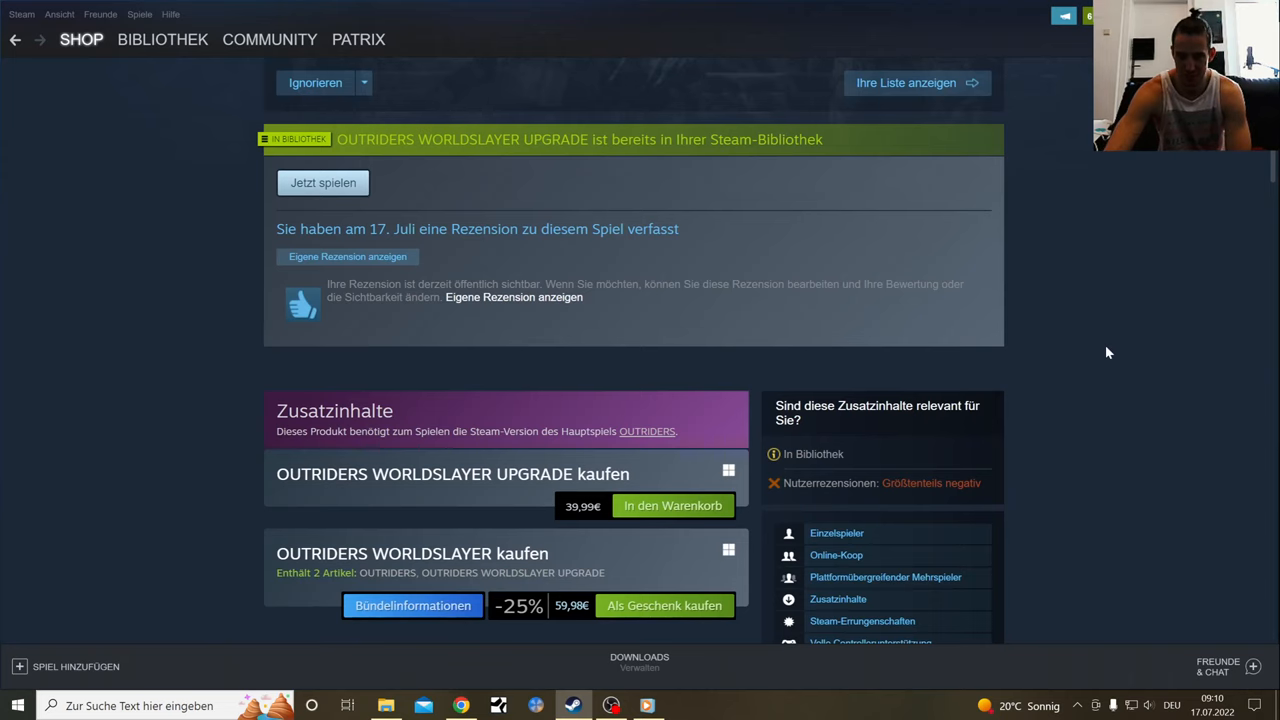
scroll(down, 3)
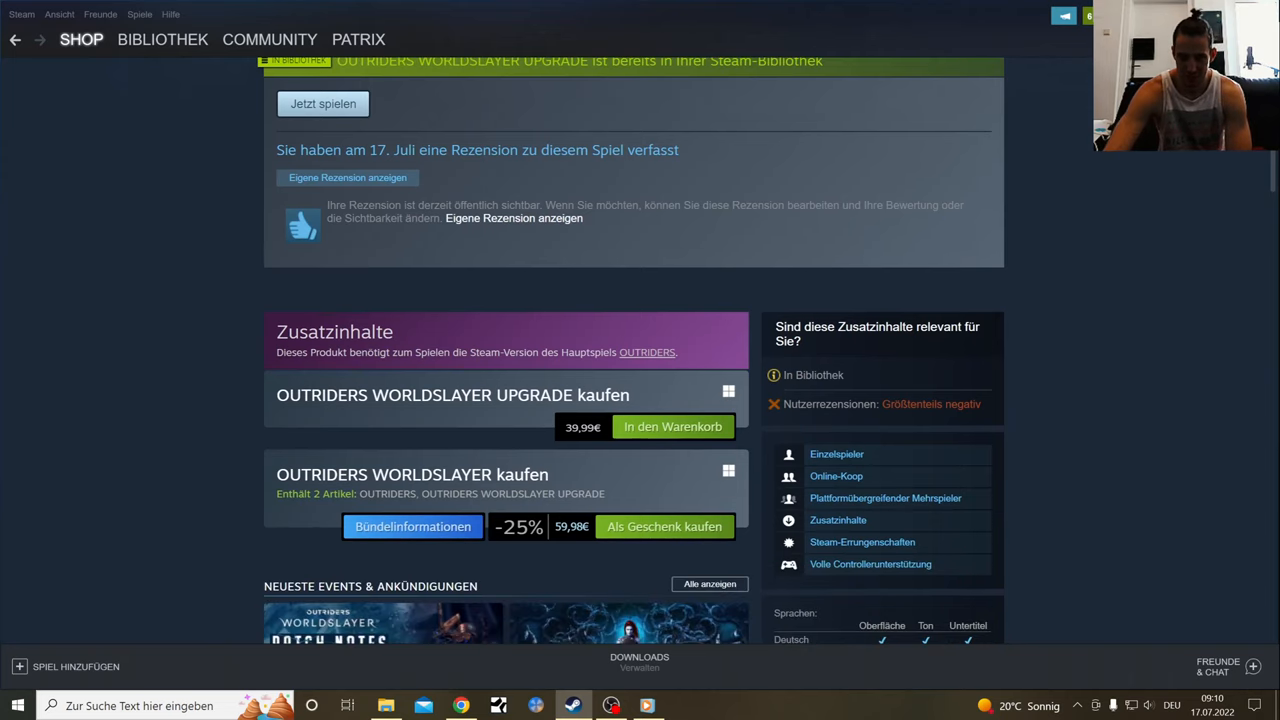
scroll(down, 3)
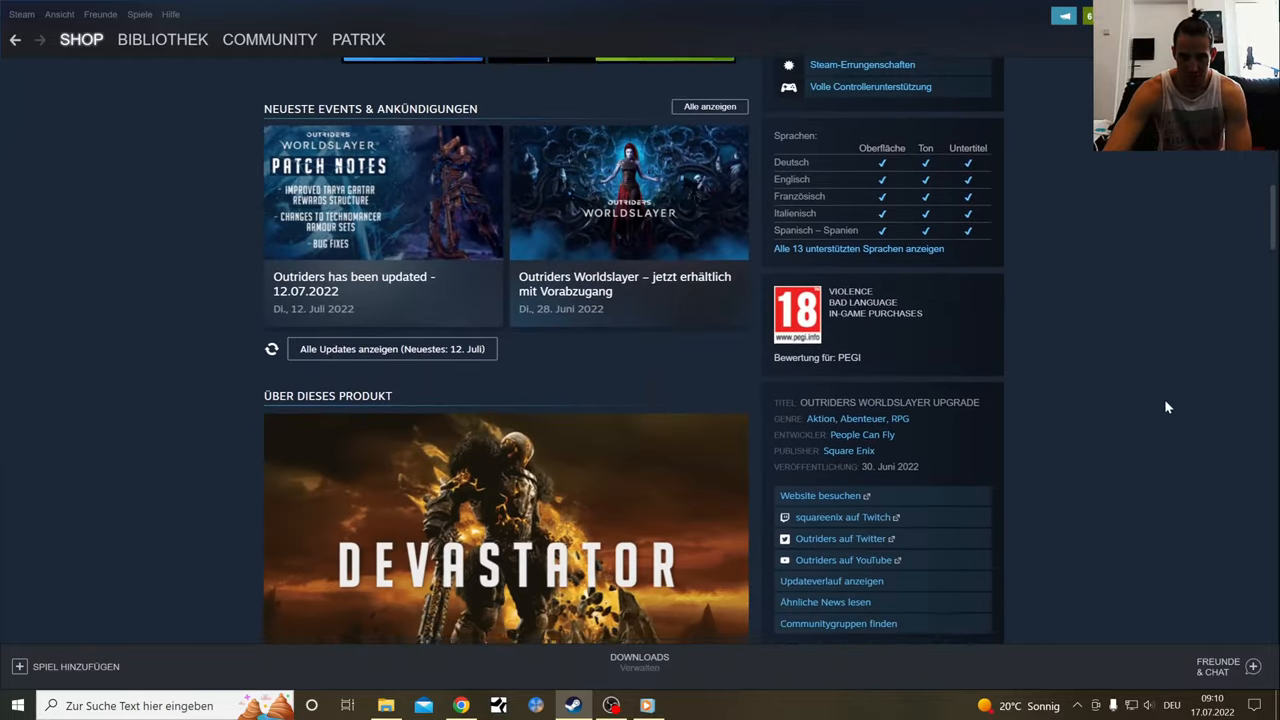
scroll(down, 3)
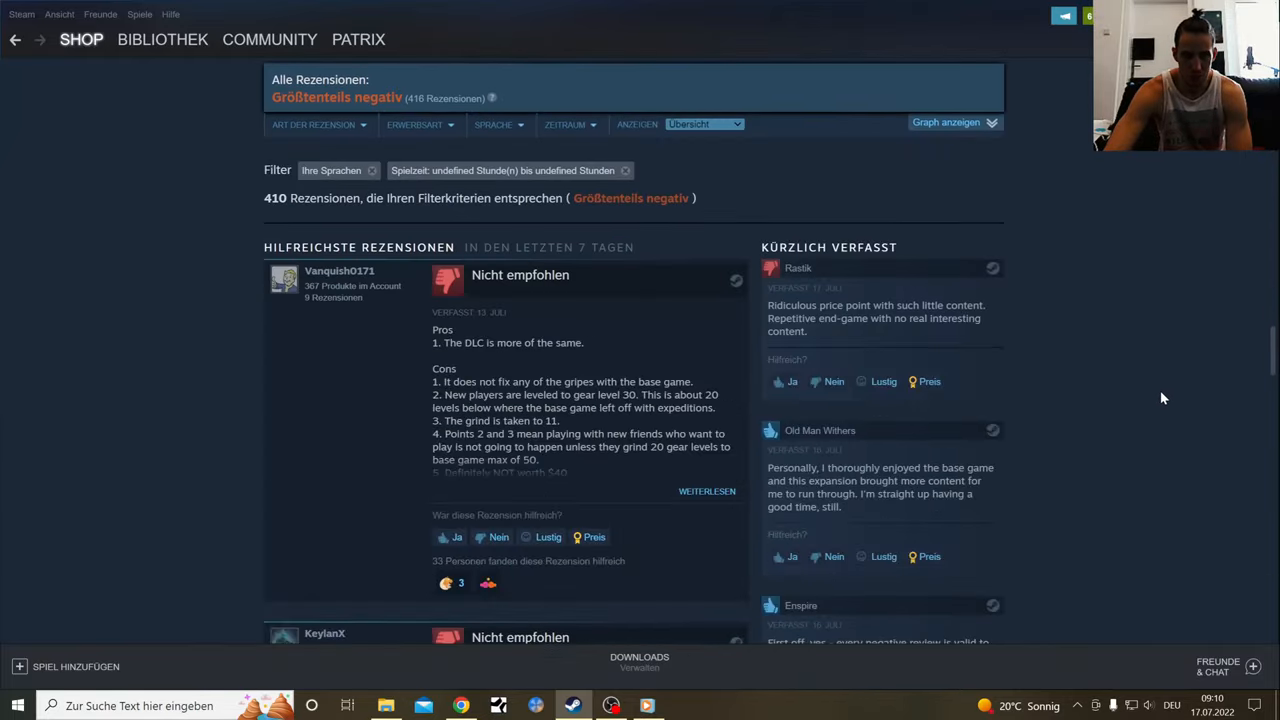
scroll(down, 3)
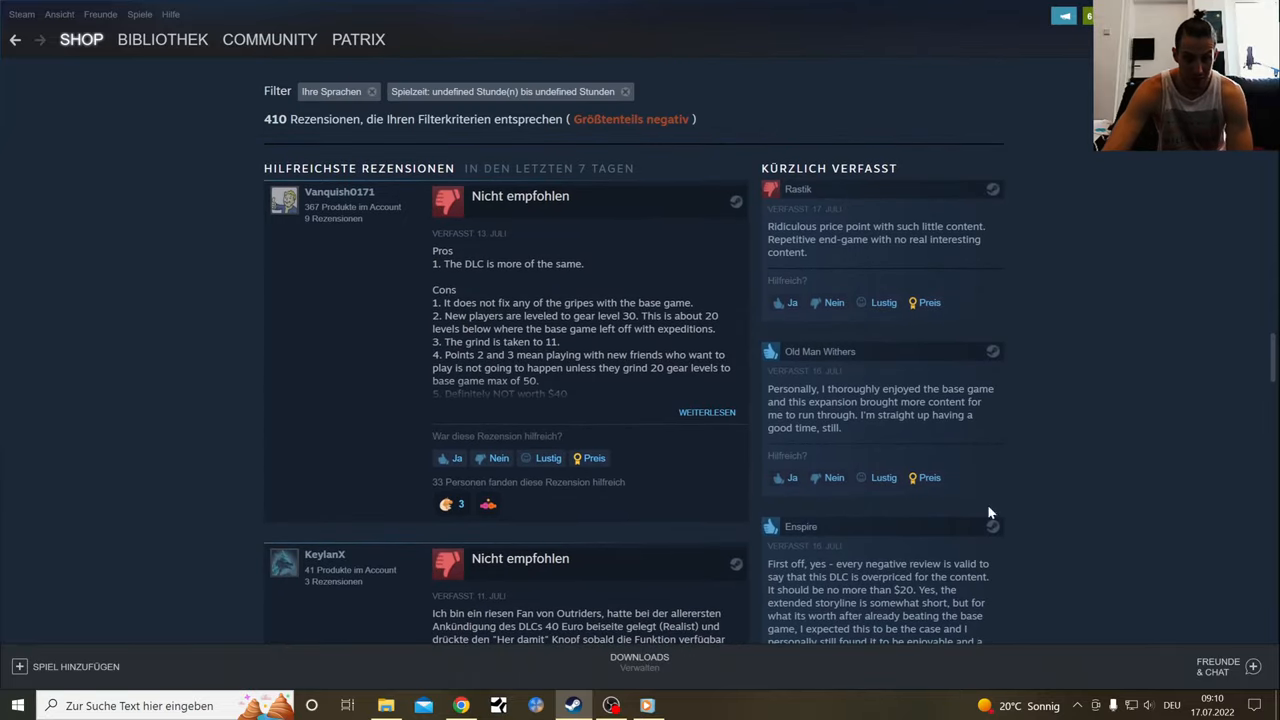
Bring the OBS Studio recording window to the front from the taskbar
click(611, 705)
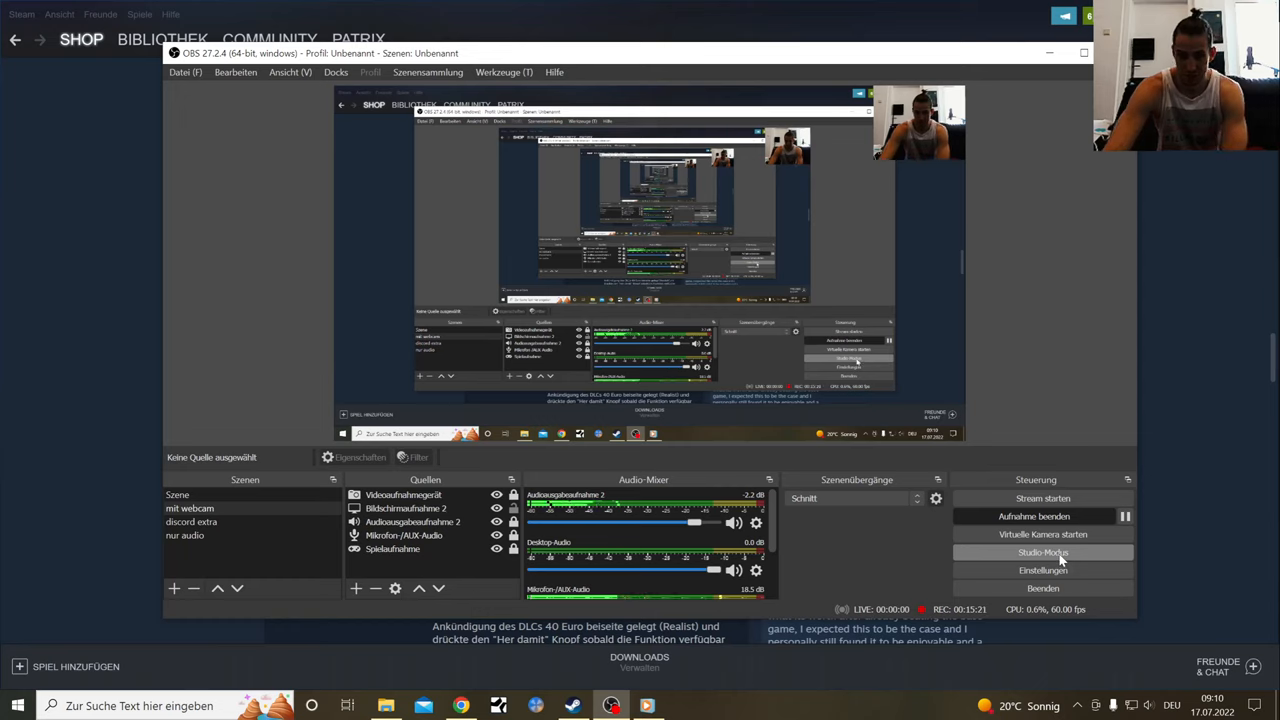